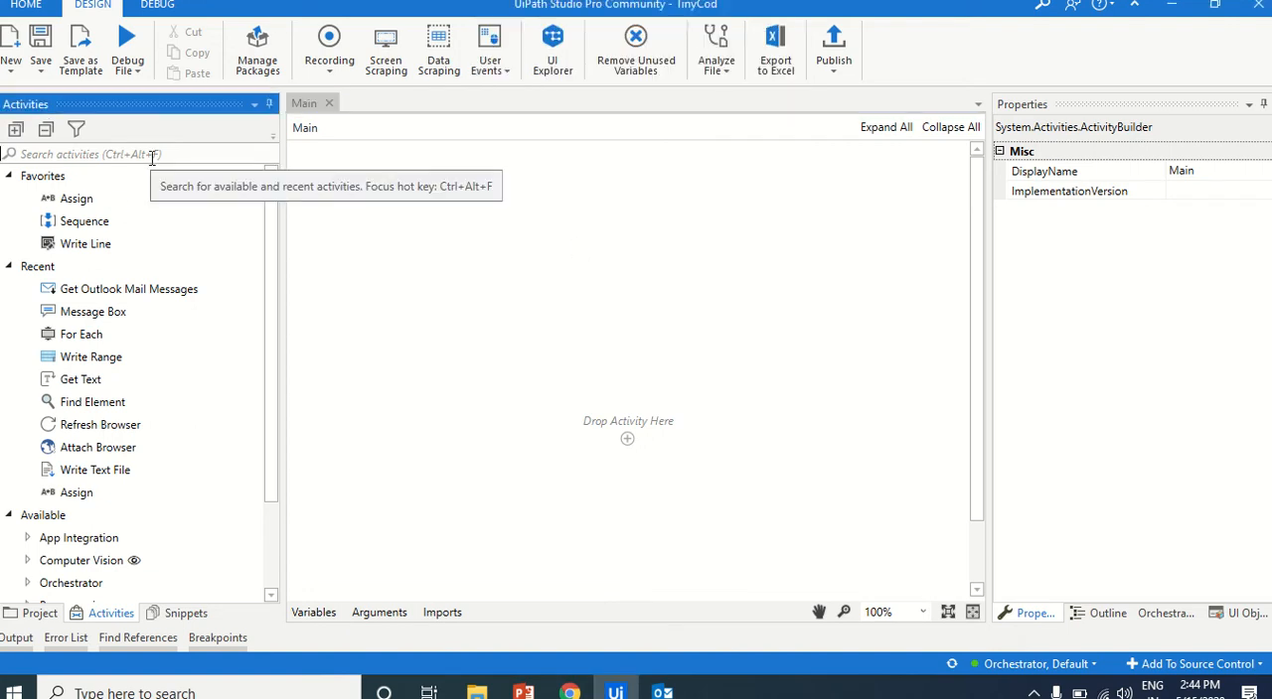
Clear the earlier Outlook activity search and search for flowchart activities instead
{"action": "type", "text": "outlook"}
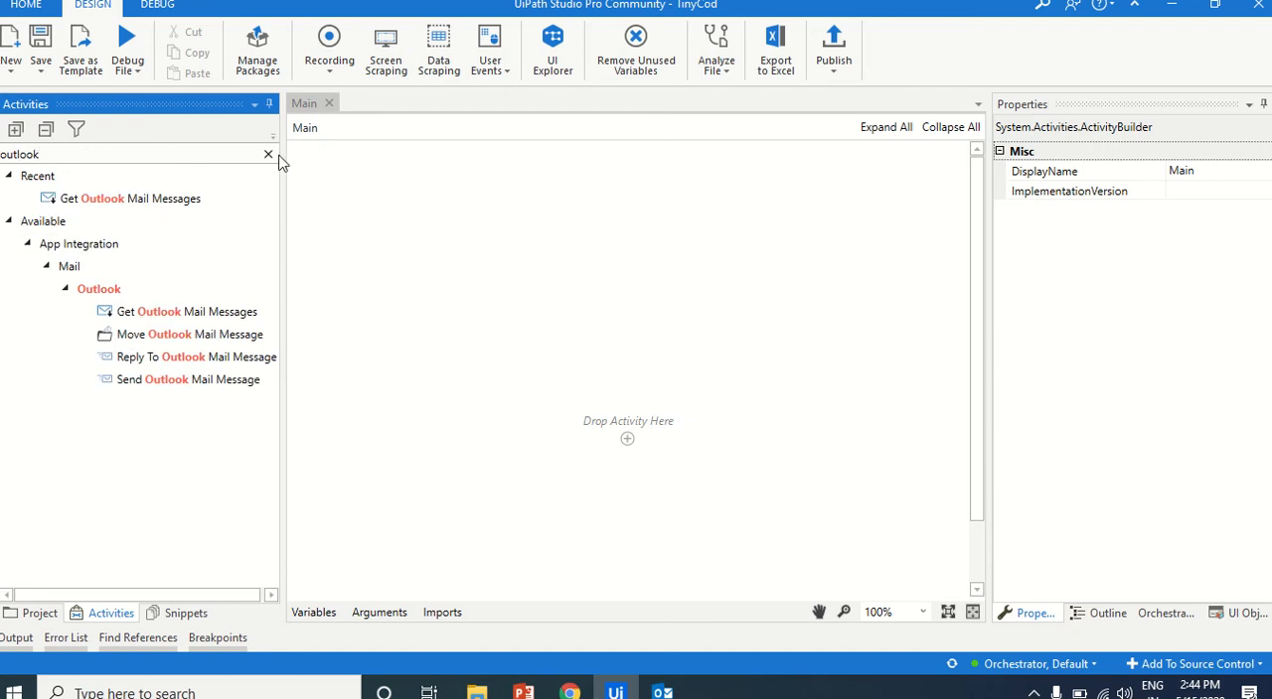
{"action": "left_click", "coordinate": [268, 154]}
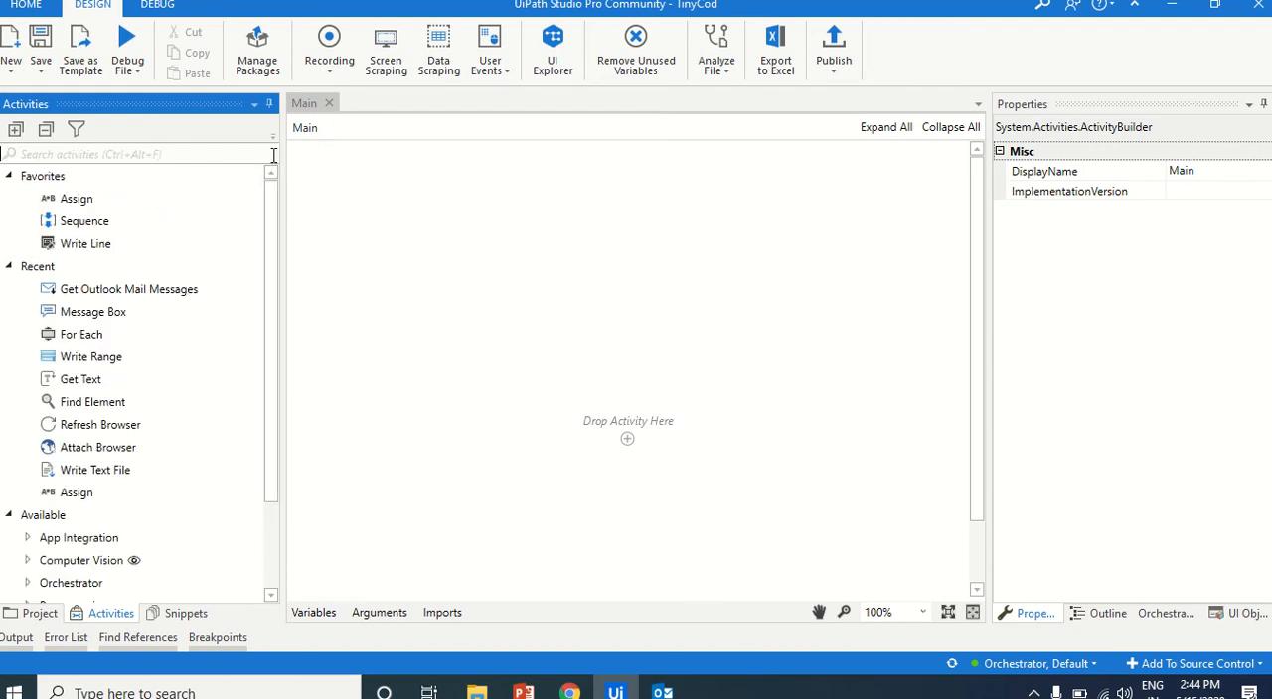
{"action": "type", "text": "for e"}
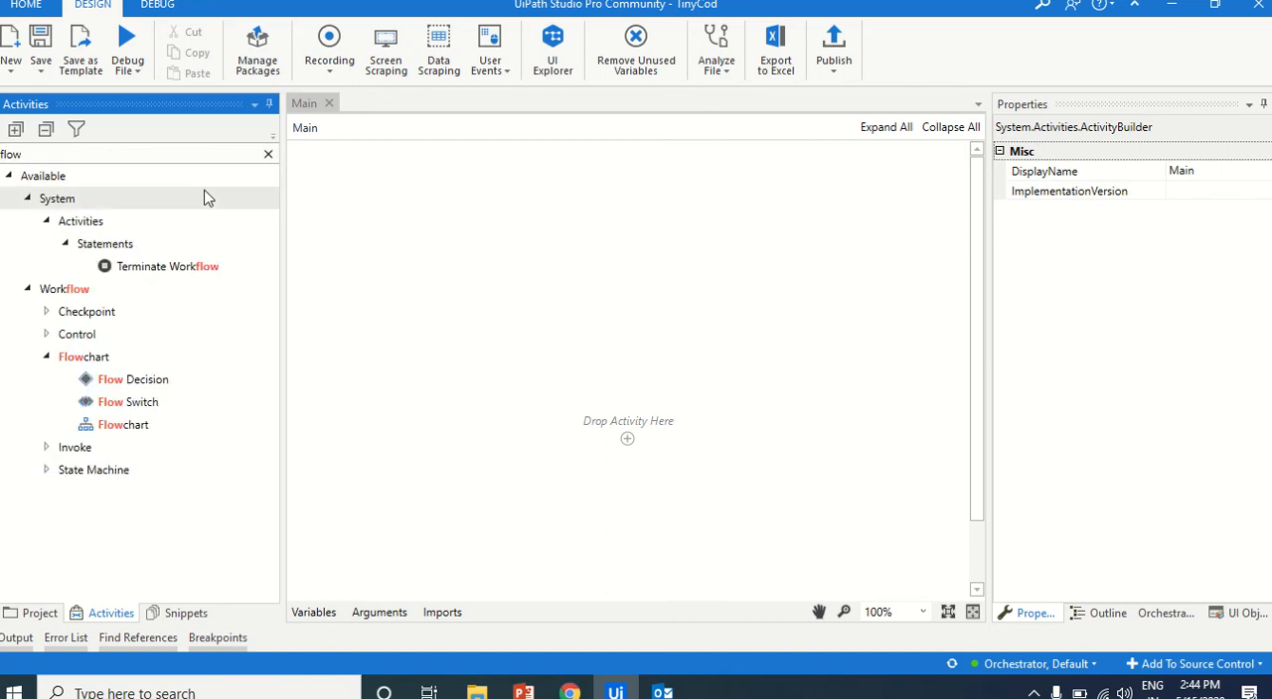
{"action": "mouse_move", "coordinate": [513, 422]}
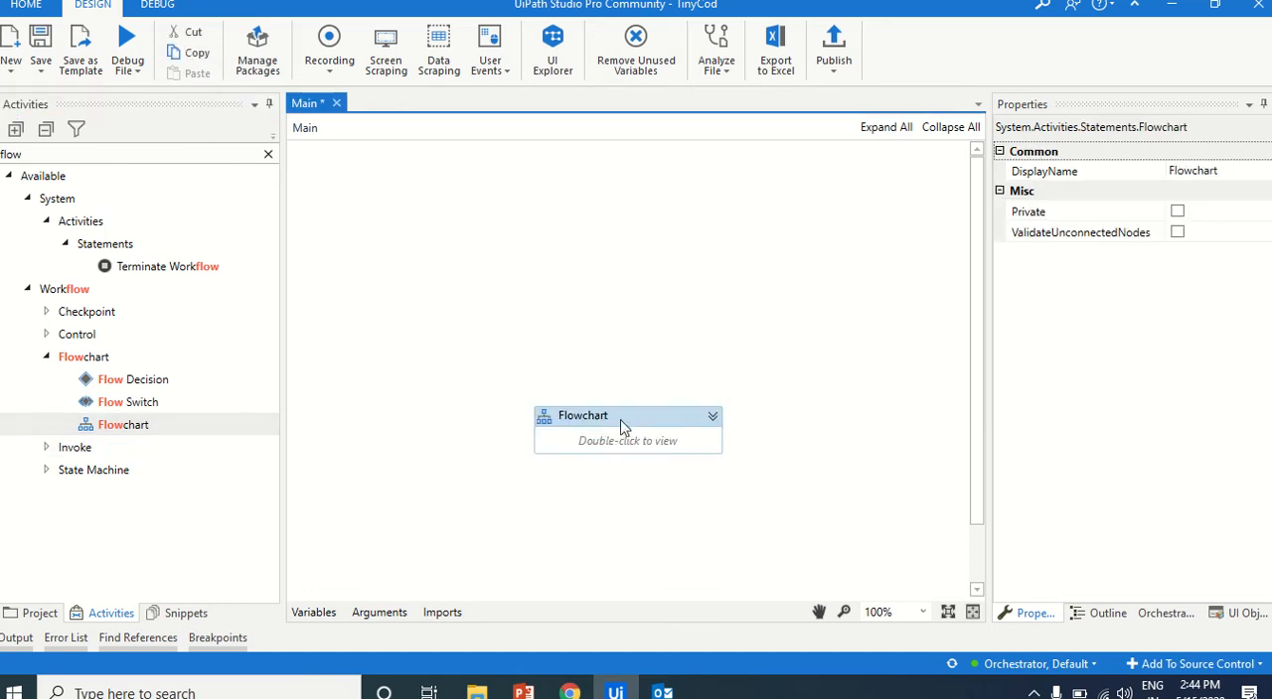
Add Get Outlook Mail Messages below Start, outputting messages to new variable allMs
{"action": "double_click", "coordinate": [628, 429]}
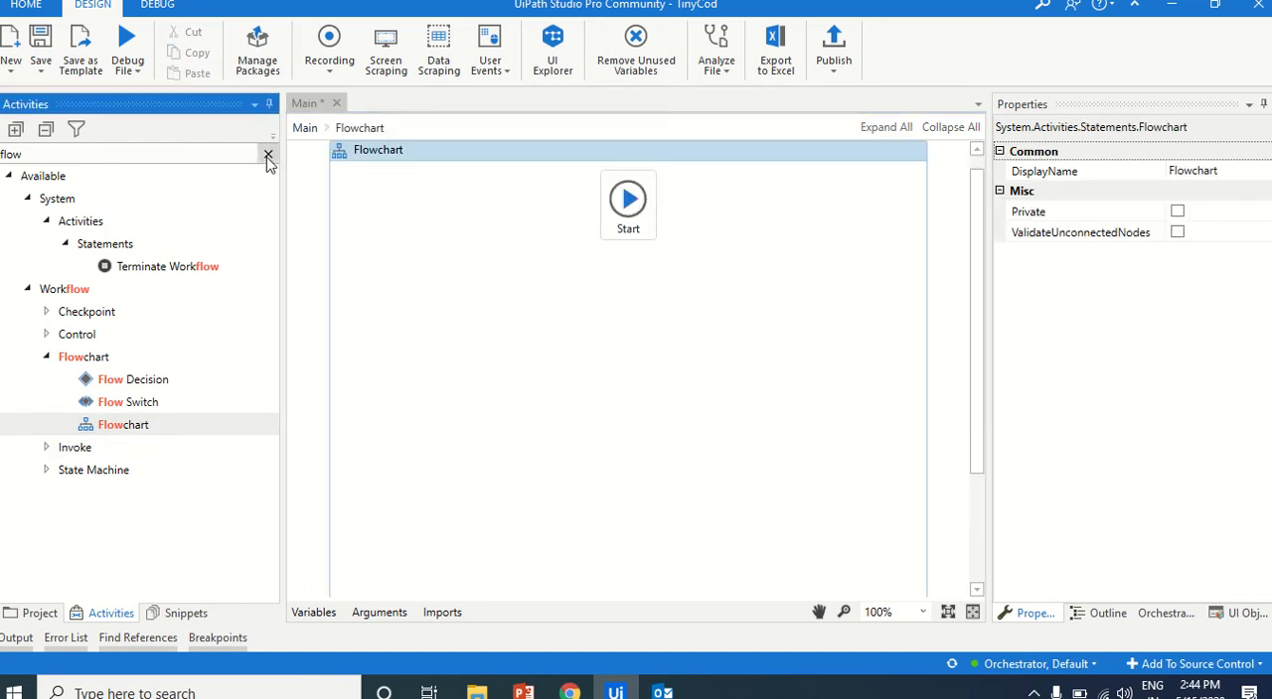
{"action": "type", "text": "outlook"}
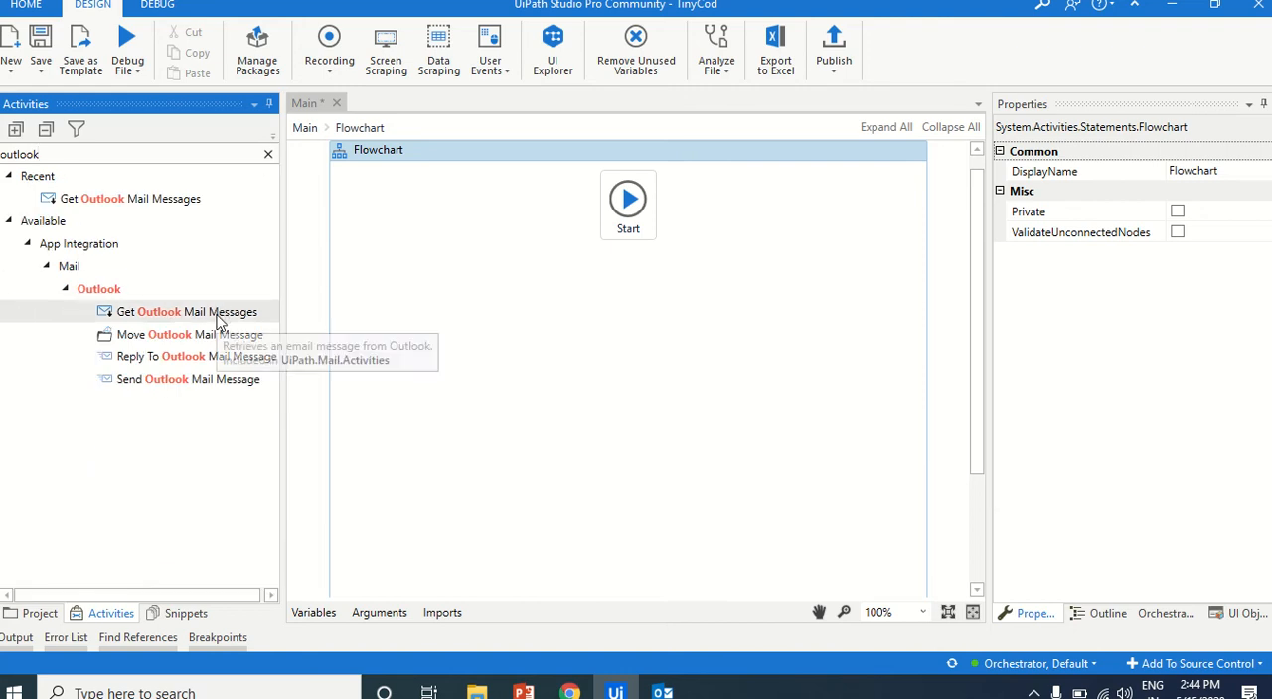
{"action": "left_click_drag", "start_coordinate": [185, 311], "coordinate": [627, 297]}
{"action": "type", "text": "1"}
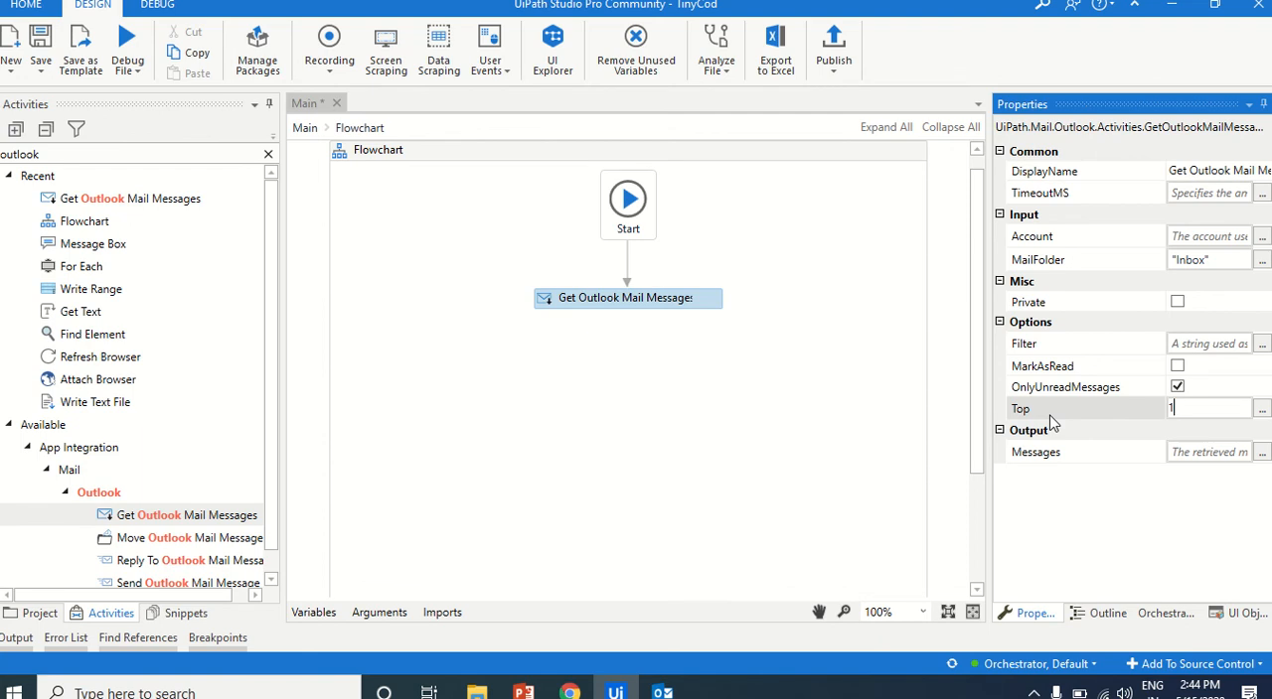
{"action": "left_click", "coordinate": [1262, 452]}
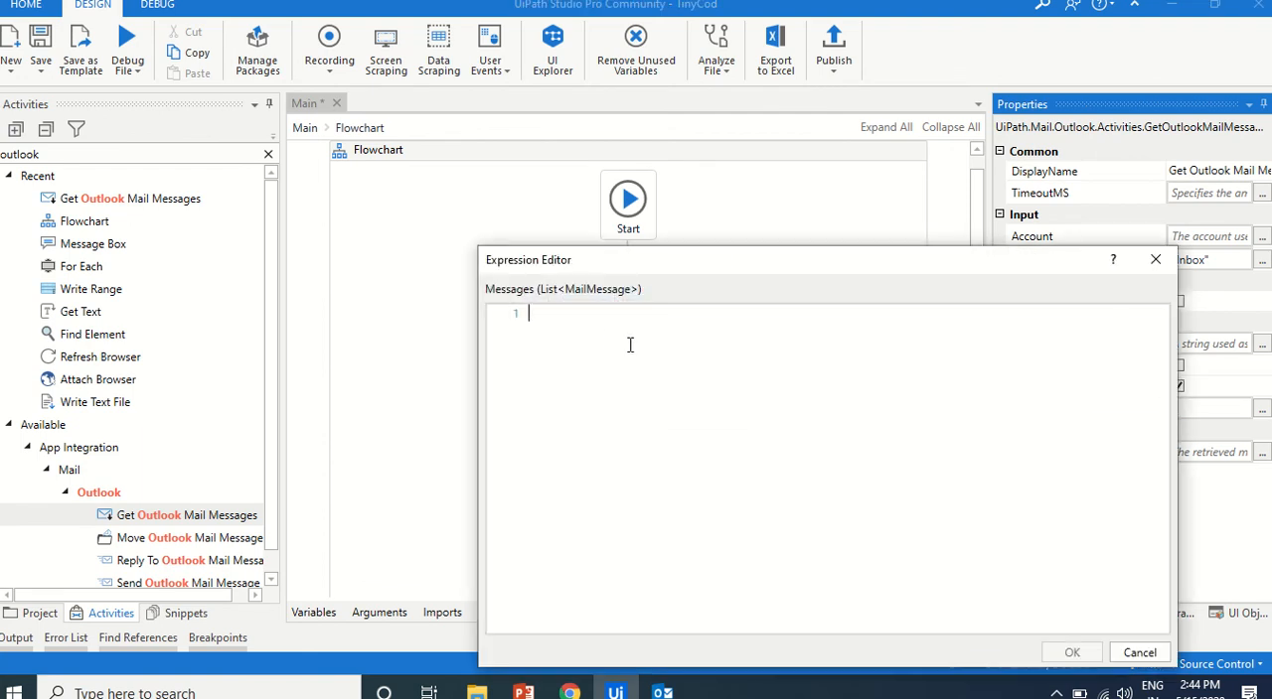
{"action": "type", "text": "Set Var:"}
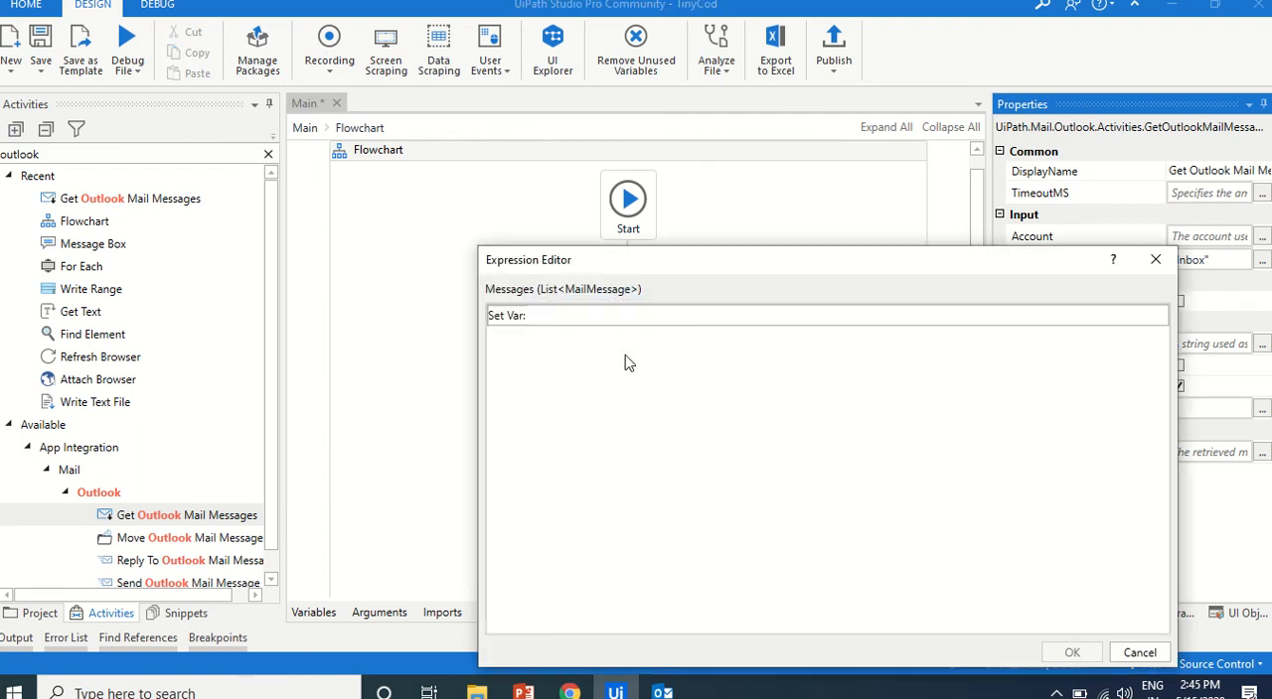
{"action": "type", "text": "allMs"}
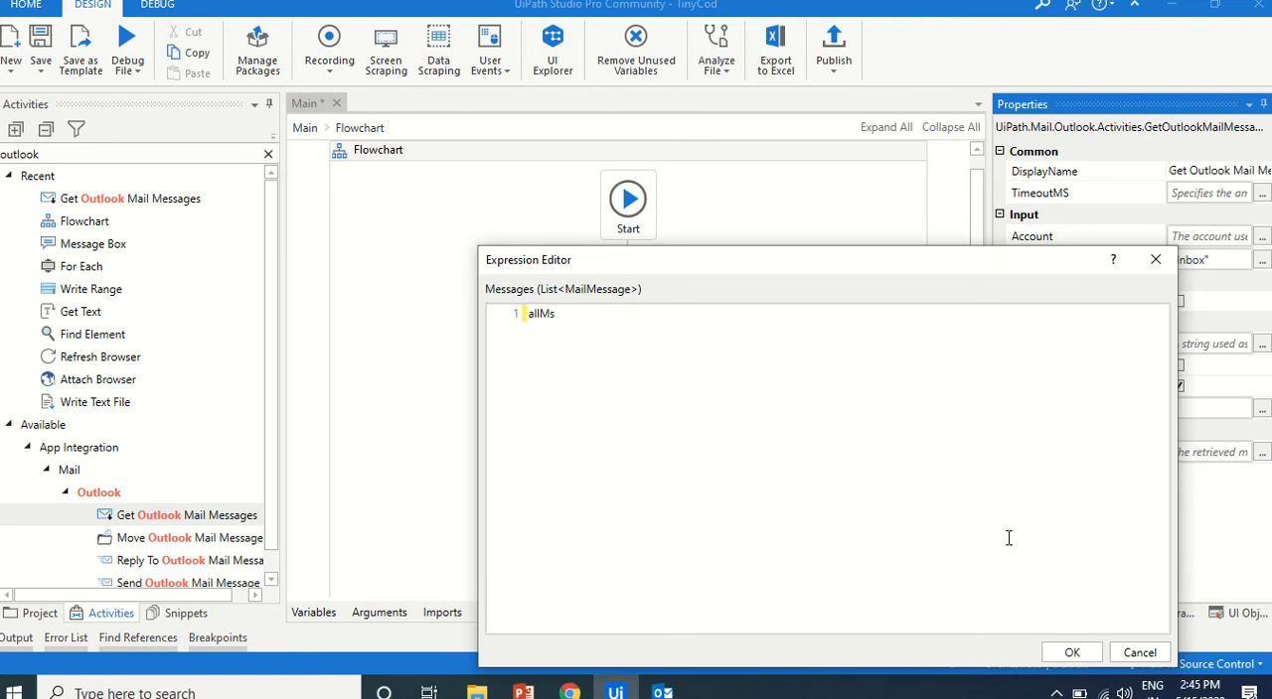
{"action": "left_click", "coordinate": [1071, 652]}
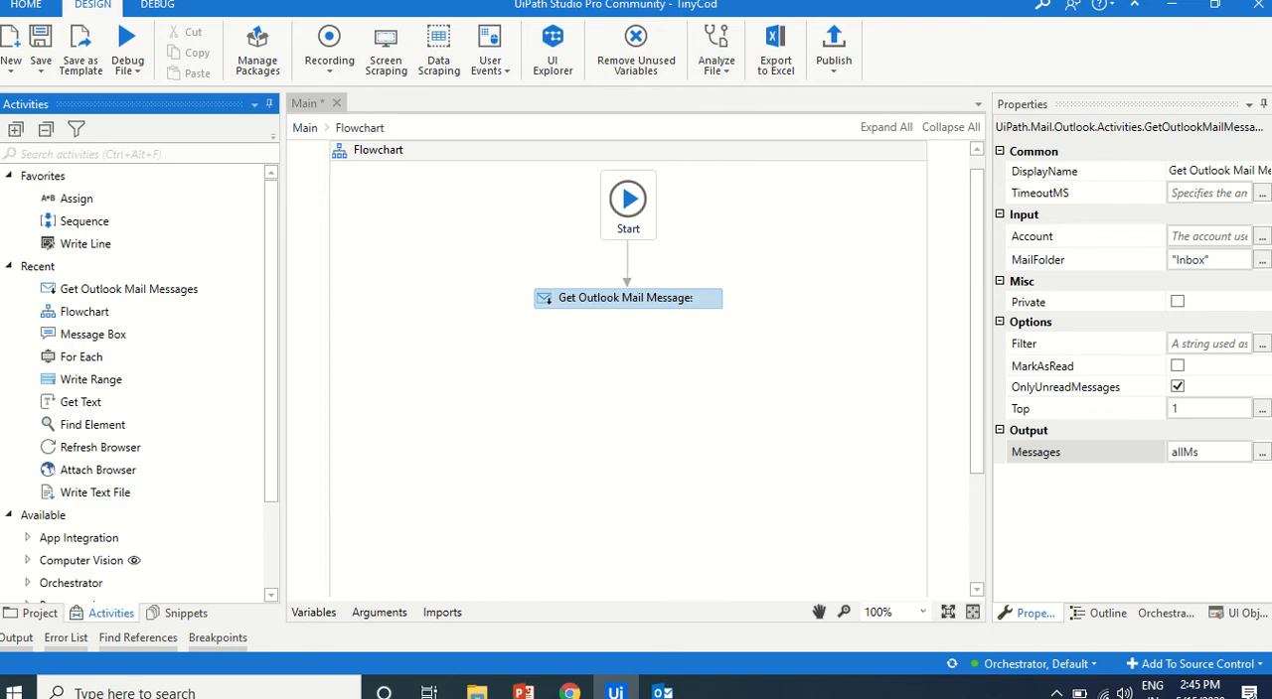
Add a Flow Decision after the mail step with an allMs count condition
{"action": "type", "text": "dec"}
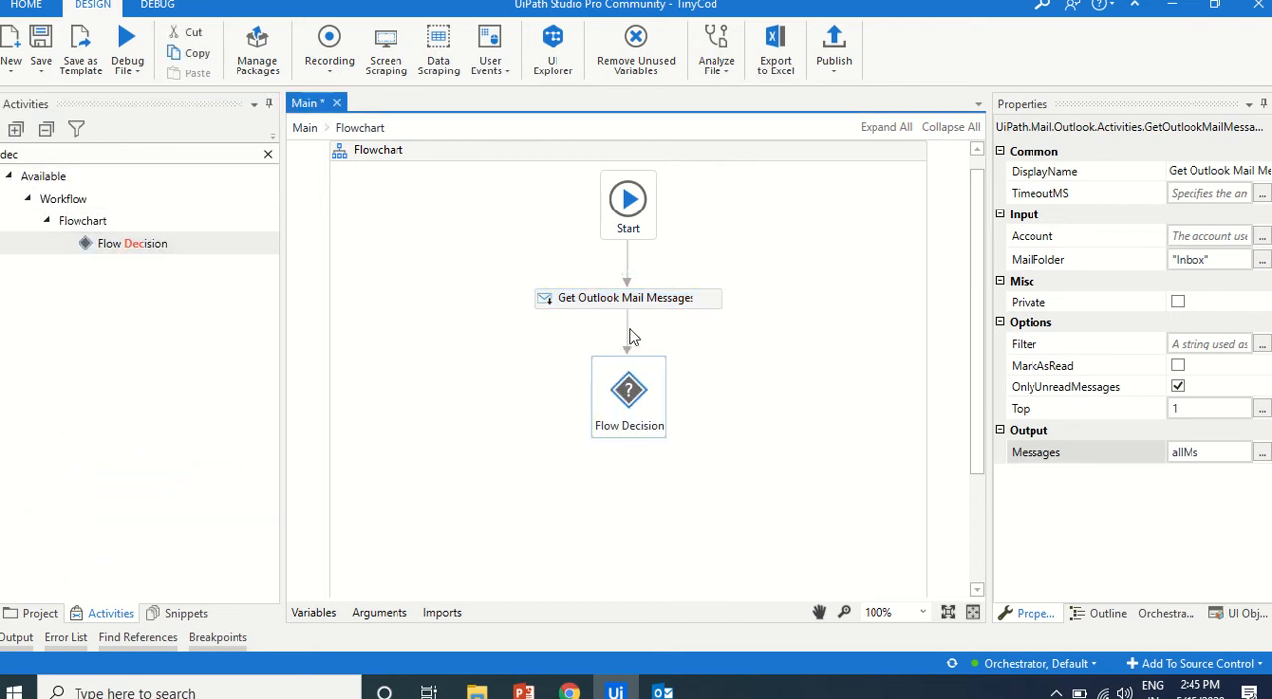
{"action": "left_click", "coordinate": [628, 391]}
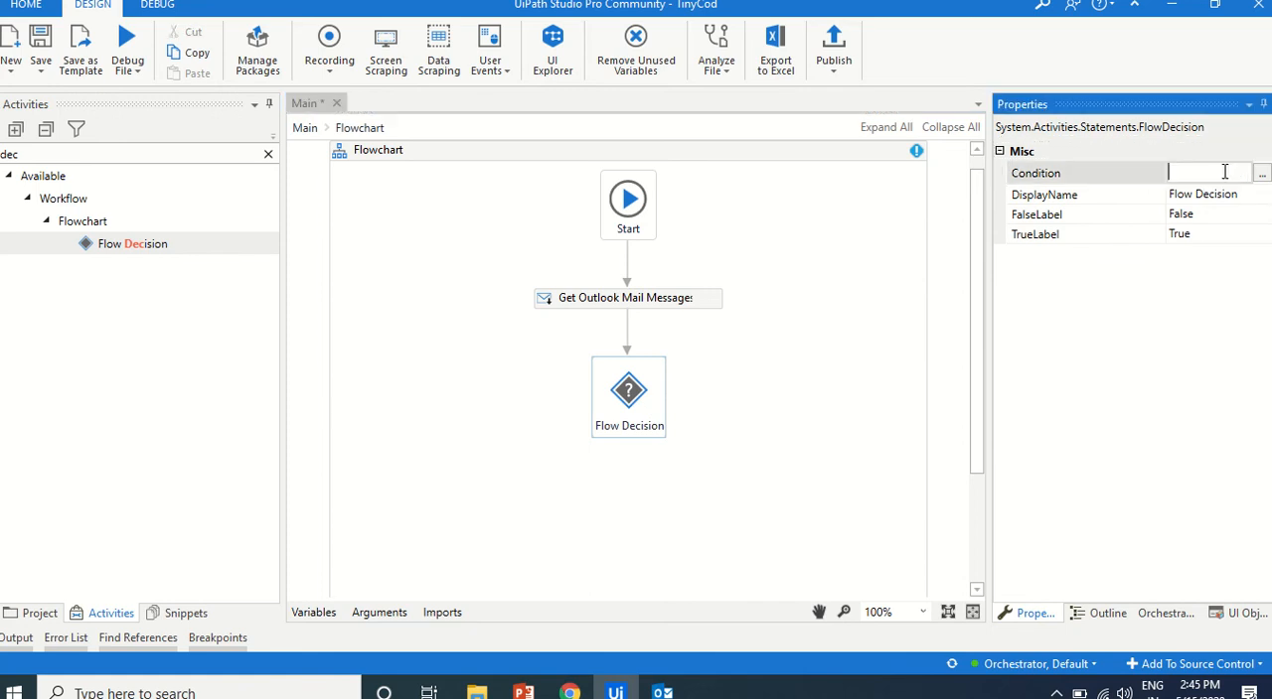
{"action": "type", "text": "allMs"}
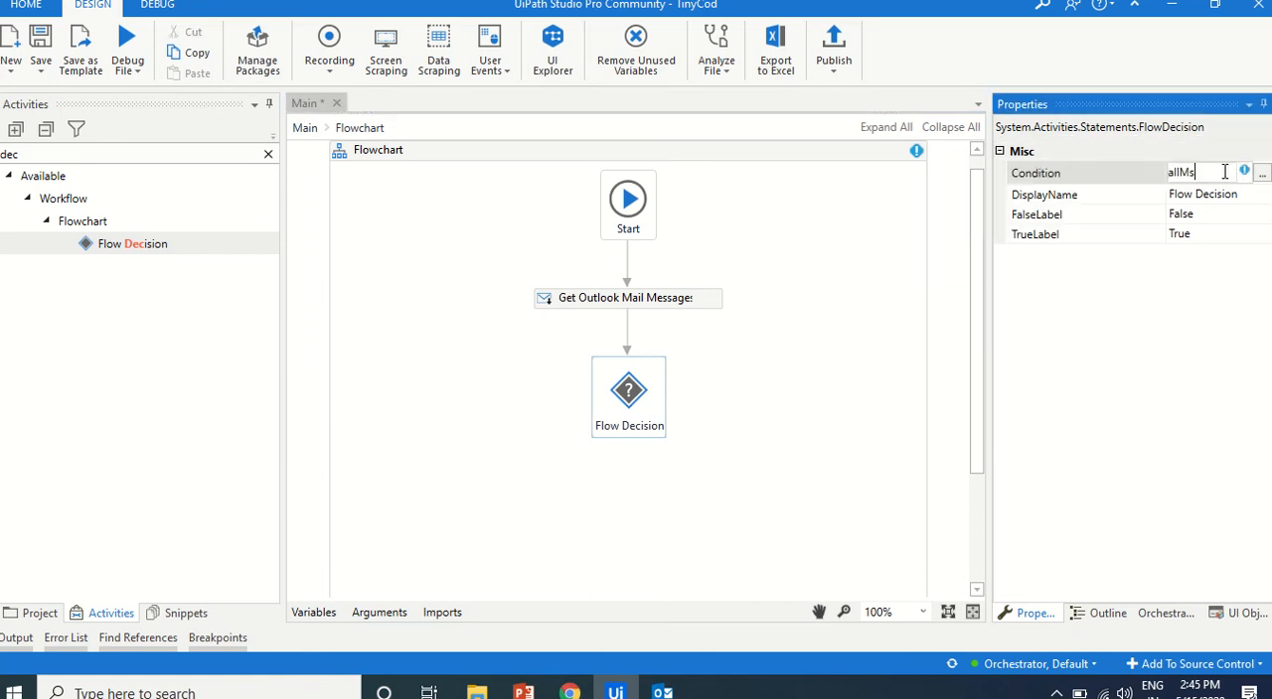
{"action": "type", "text": "cou"}
{"action": "left_click", "coordinate": [130, 154]}
{"action": "type", "text": "log m"}
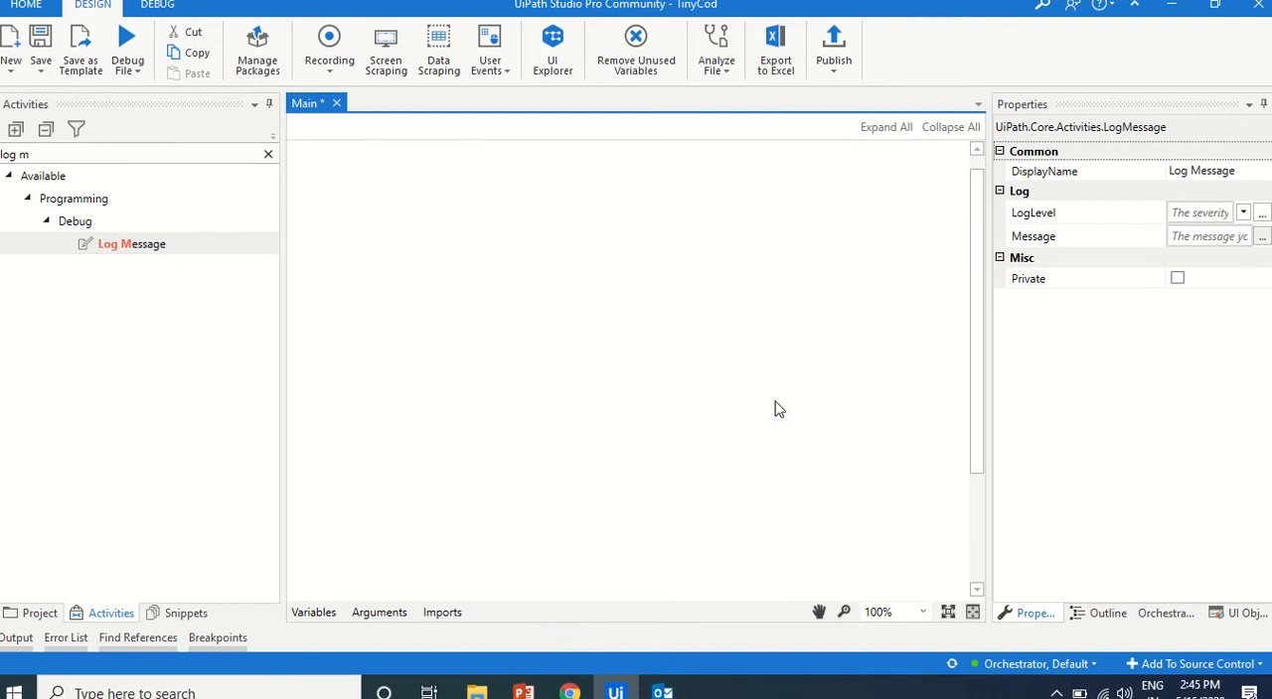
Set Log Message to Info level with message "no more unread mails", then return to the Flowchart
{"action": "left_click", "coordinate": [767, 364]}
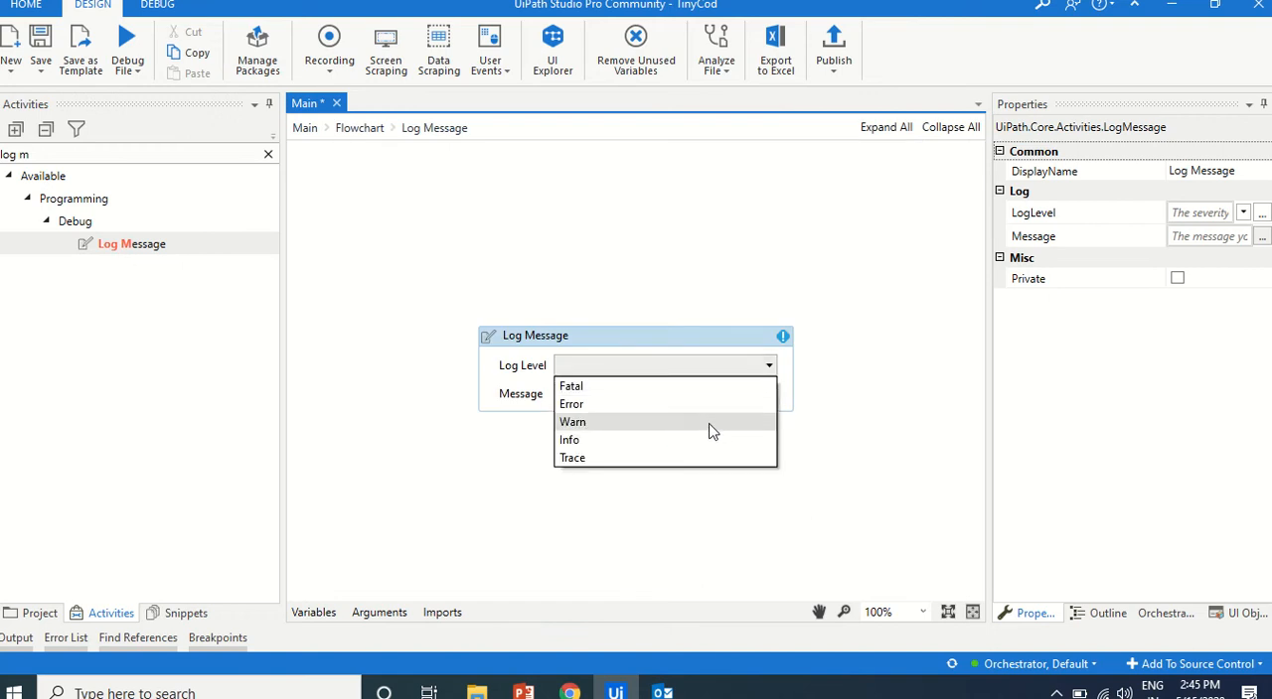
{"action": "left_click", "coordinate": [568, 439]}
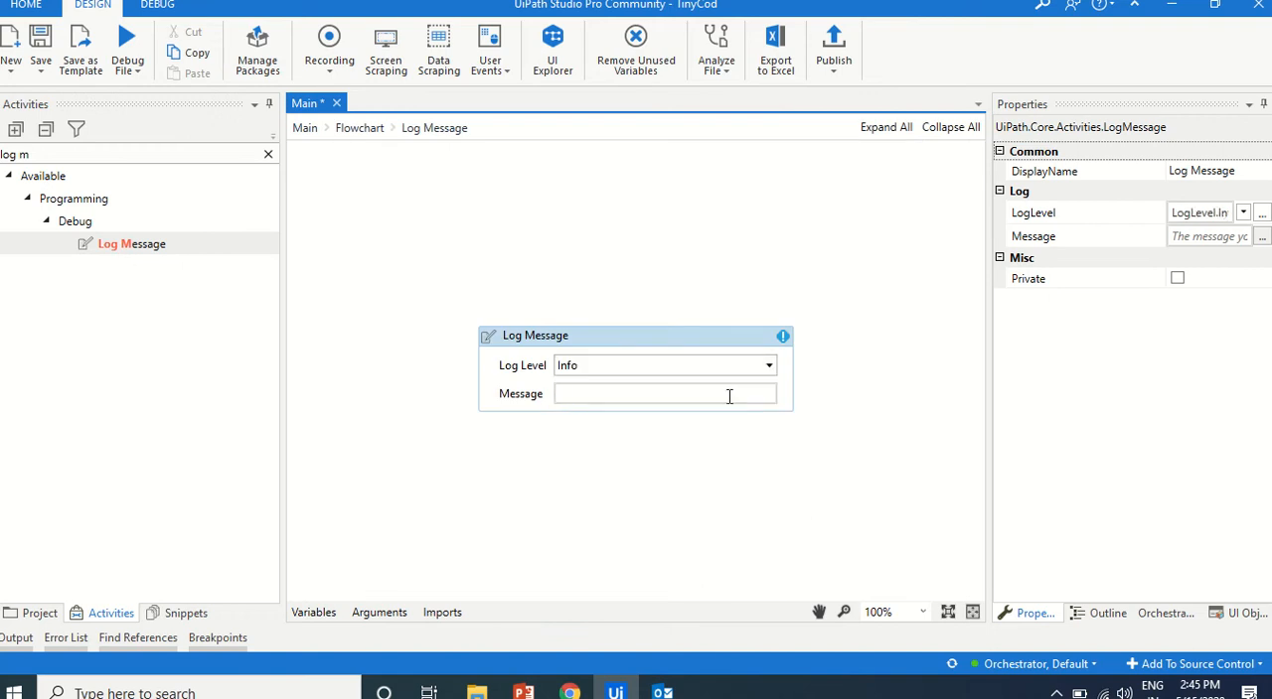
{"action": "type", "text": "\"no more\""}
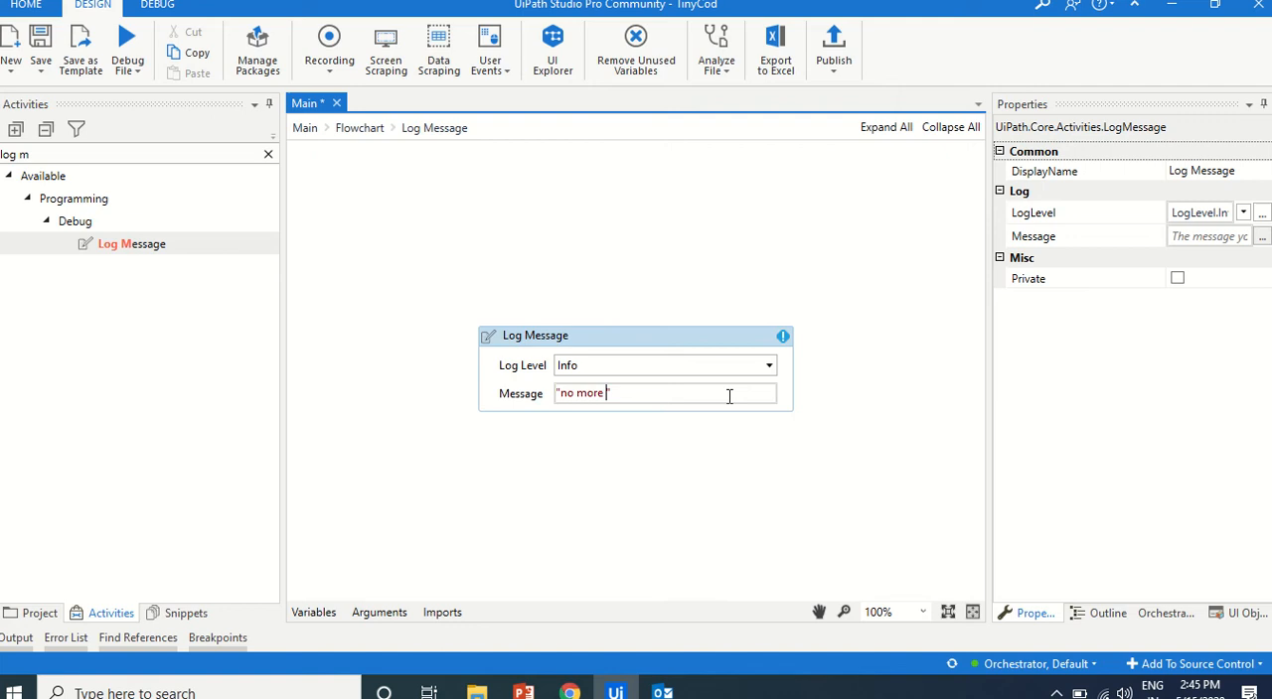
{"action": "type", "text": "unread mals"}
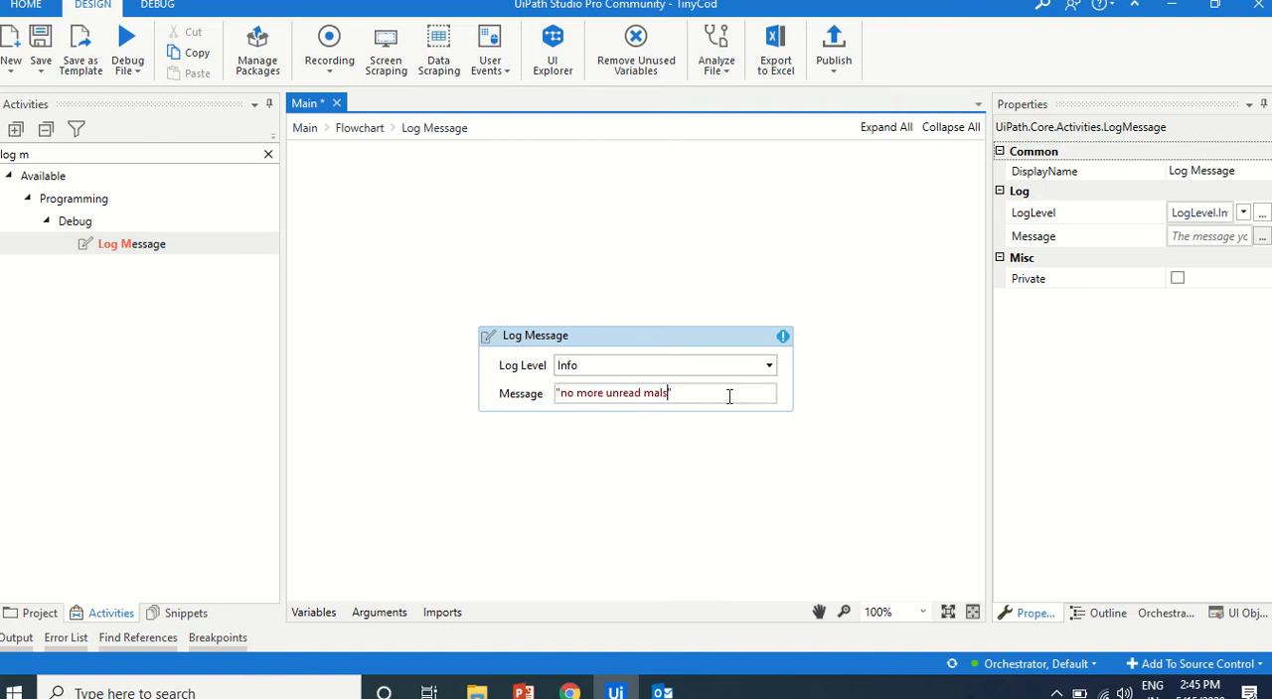
{"action": "type", "text": "s"}
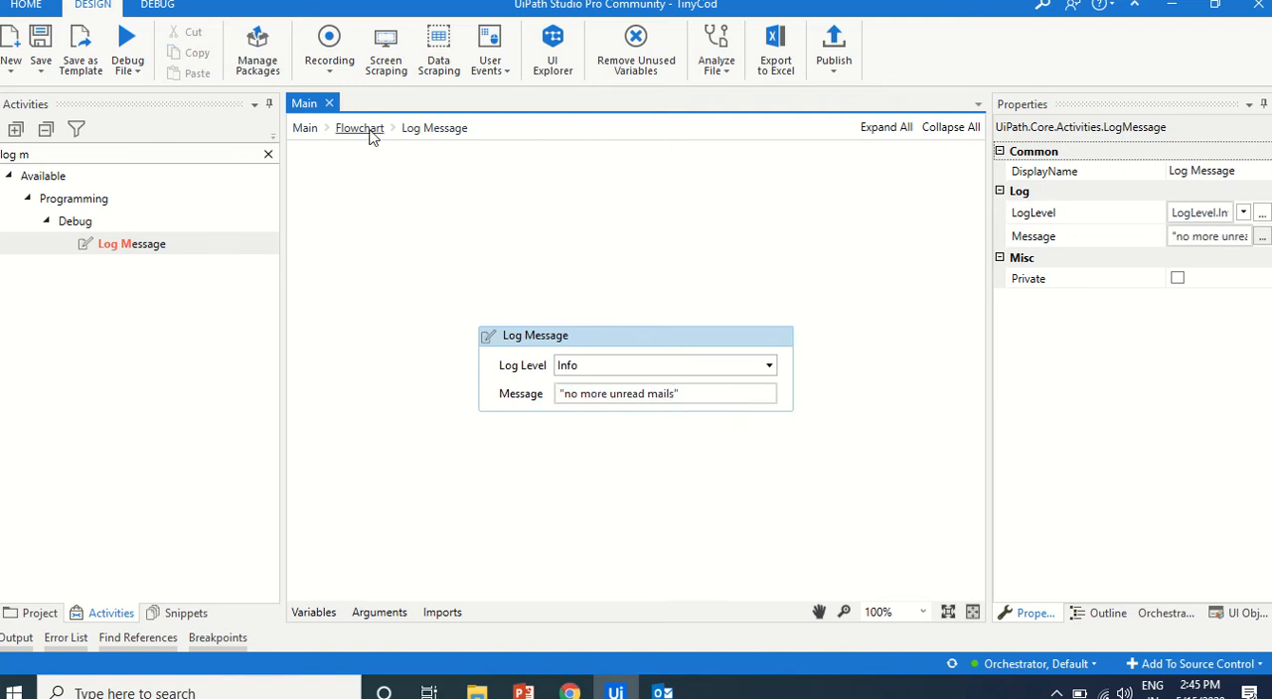
{"action": "left_click", "coordinate": [359, 128]}
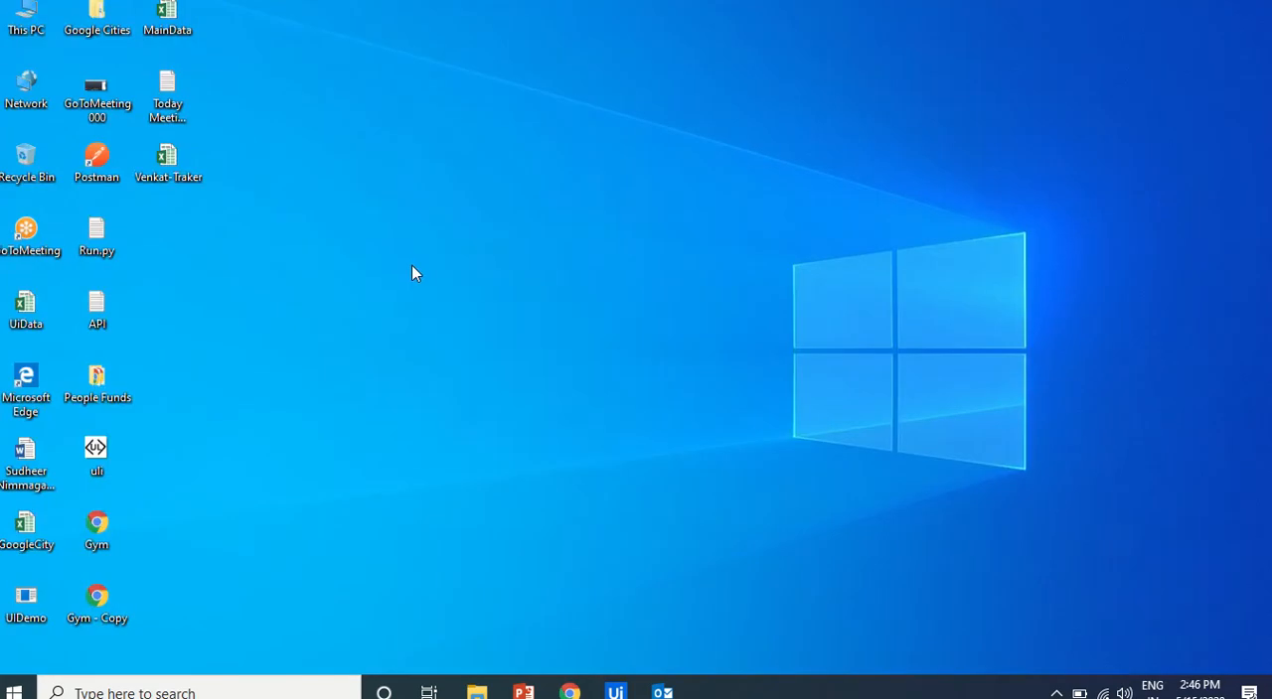
Create a MailBot folder on the Desktop, select its full path, and close the window
{"action": "right_click", "coordinate": [415, 273]}
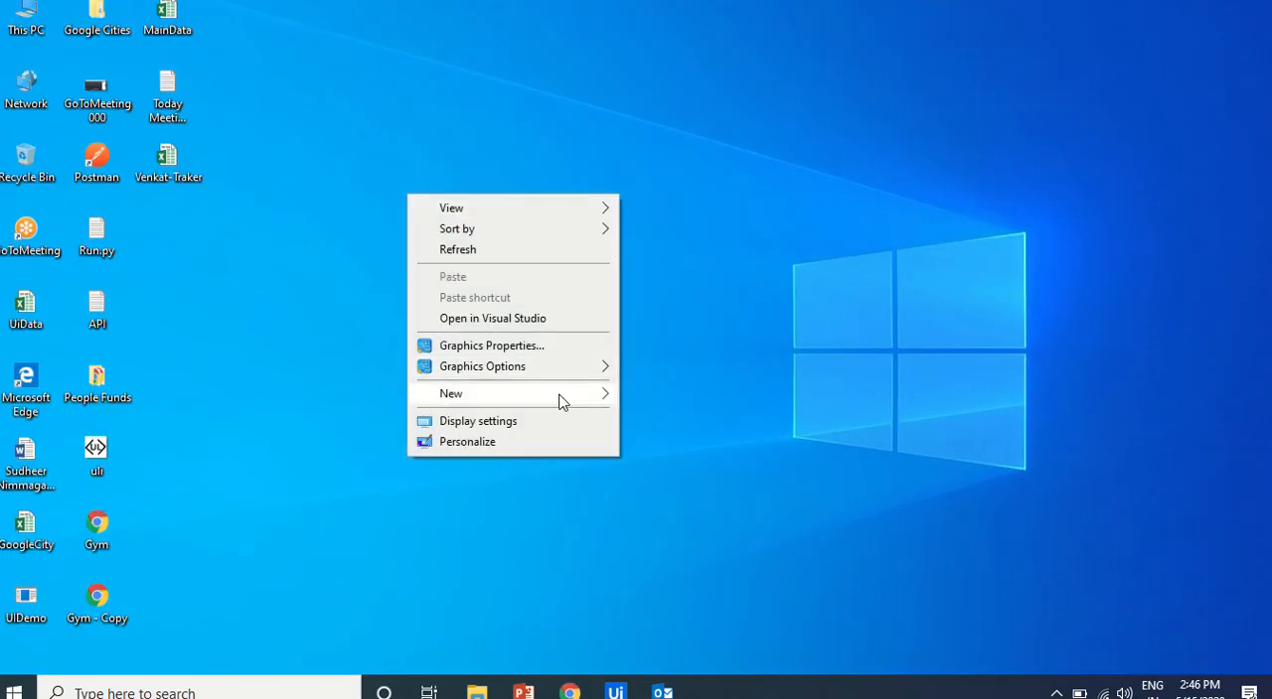
{"action": "left_click", "coordinate": [451, 393]}
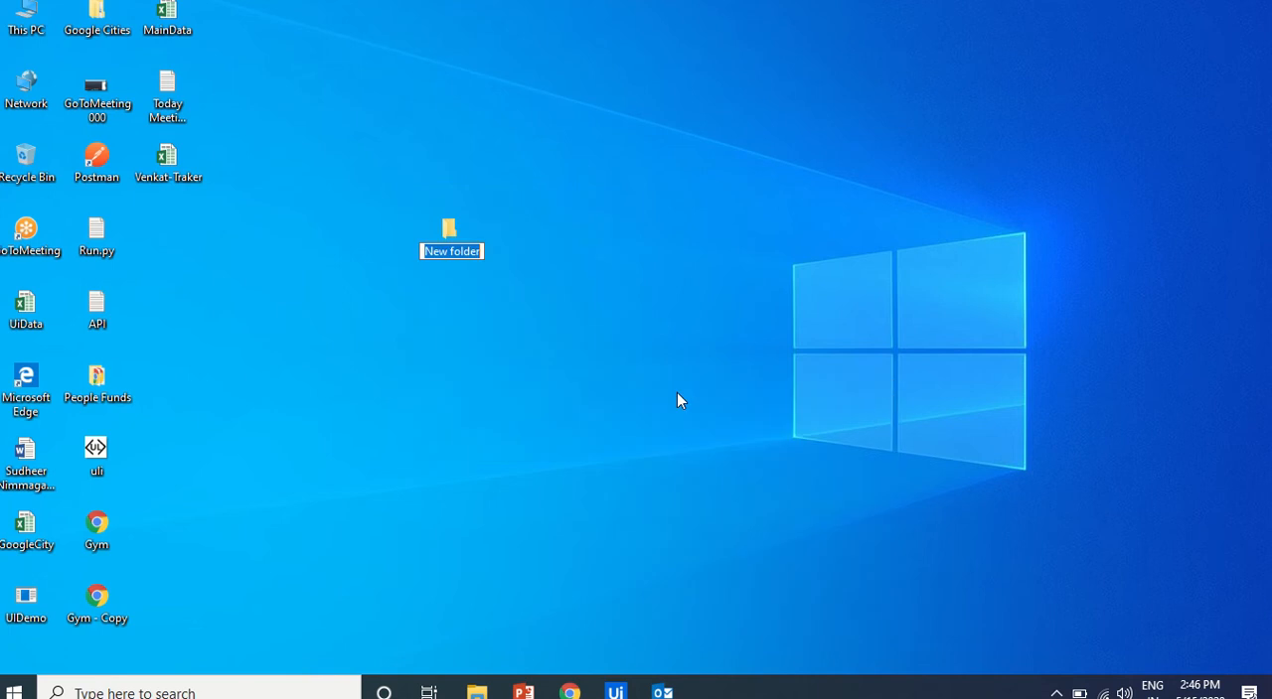
{"action": "type", "text": "MailBot"}
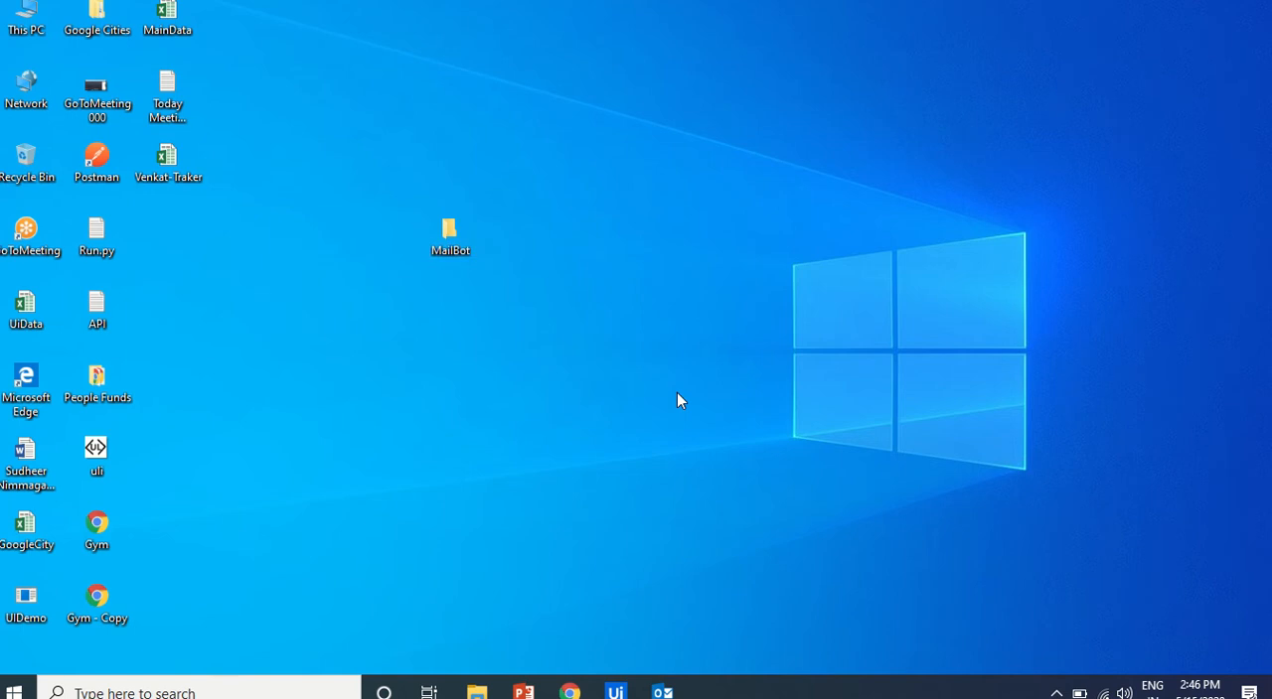
{"action": "double_click", "coordinate": [450, 227]}
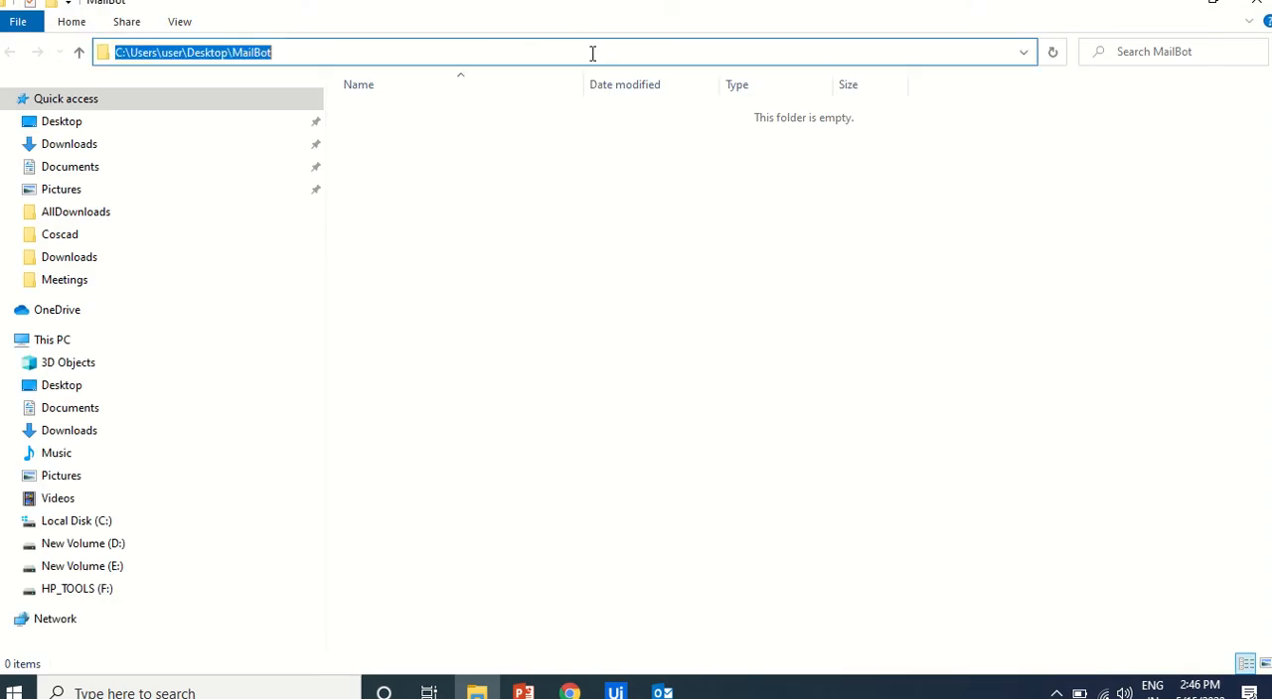
{"action": "mouse_move", "coordinate": [1260, 8]}
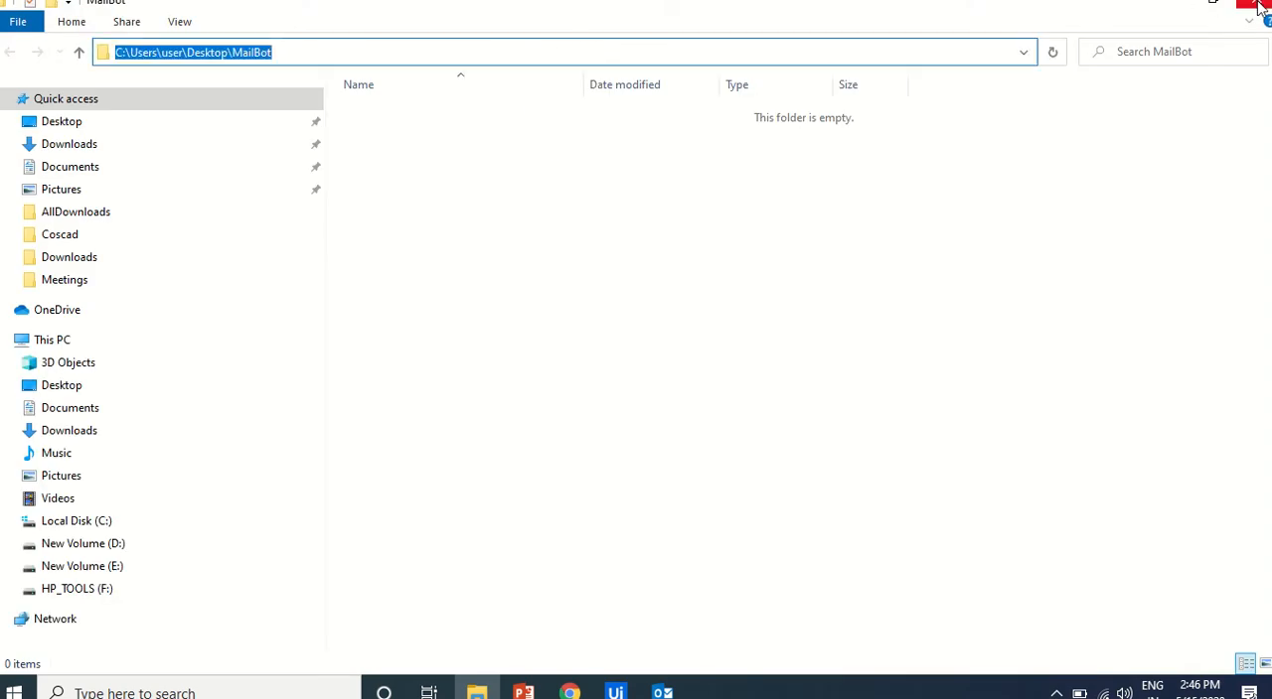
{"action": "left_click", "coordinate": [615, 693]}
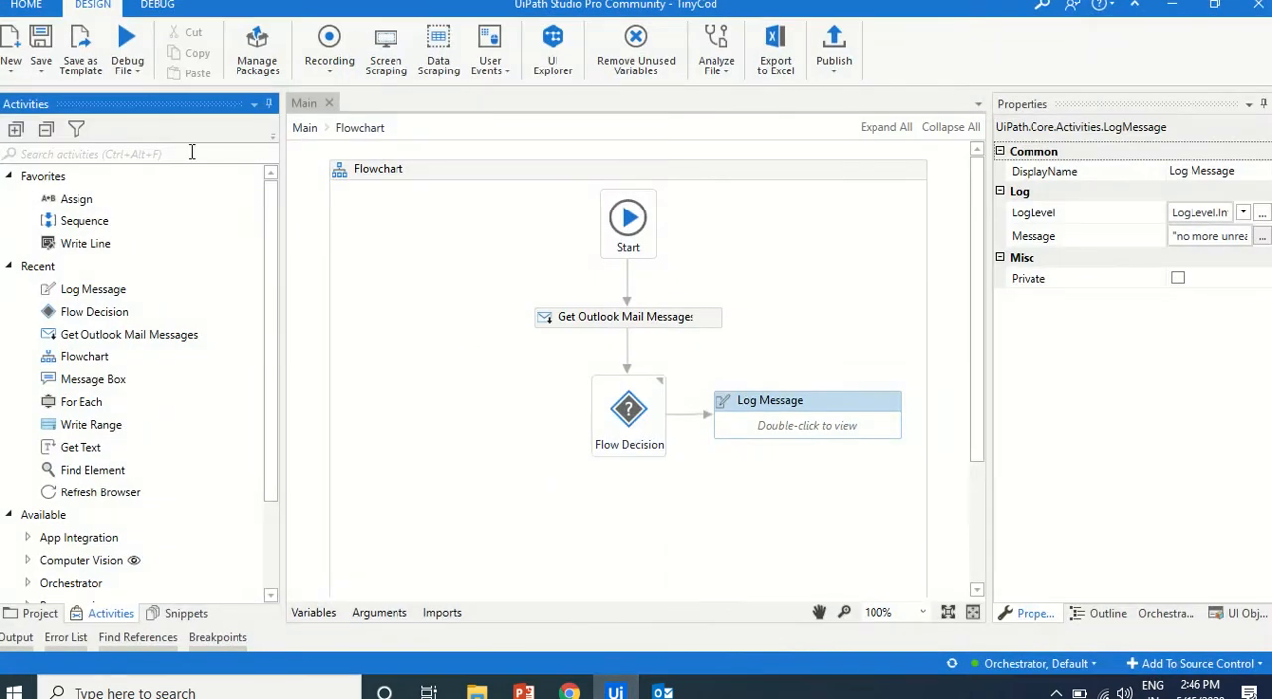
Add Create Folder with path "C:\Users\User\Desktop\MailBot\"+allMs(0).Subject.ToString
{"action": "type", "text": "folder"}
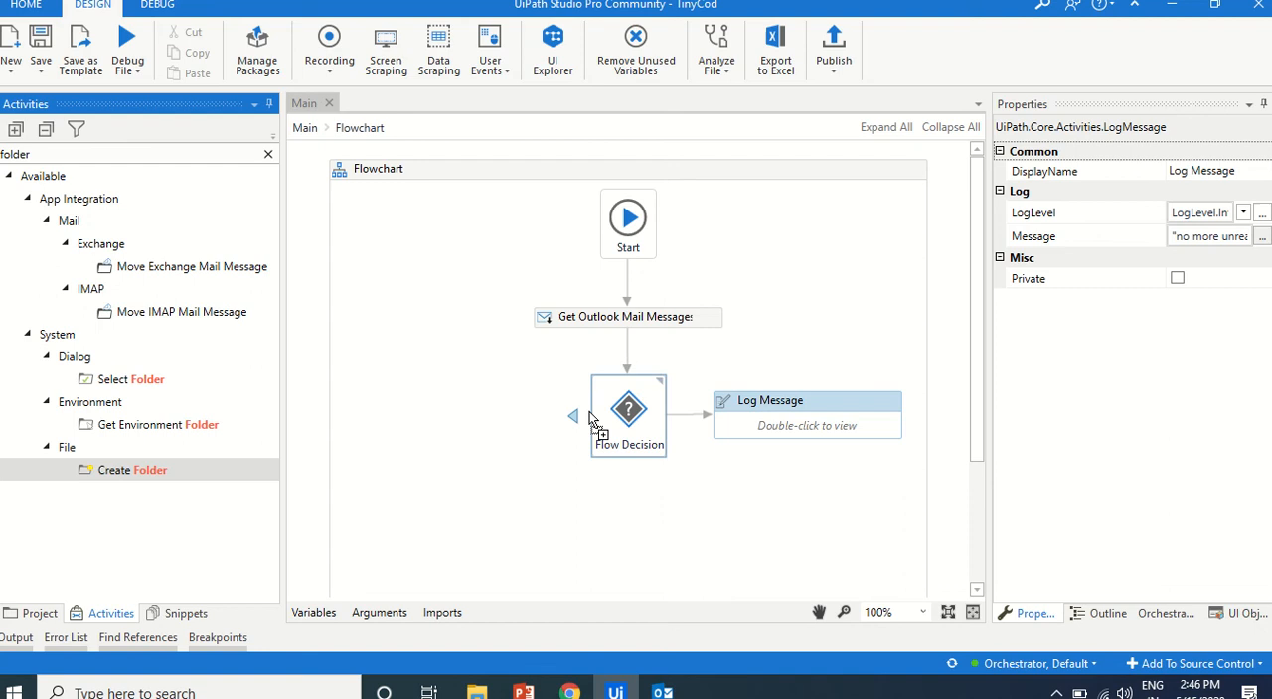
{"action": "double_click", "coordinate": [132, 469]}
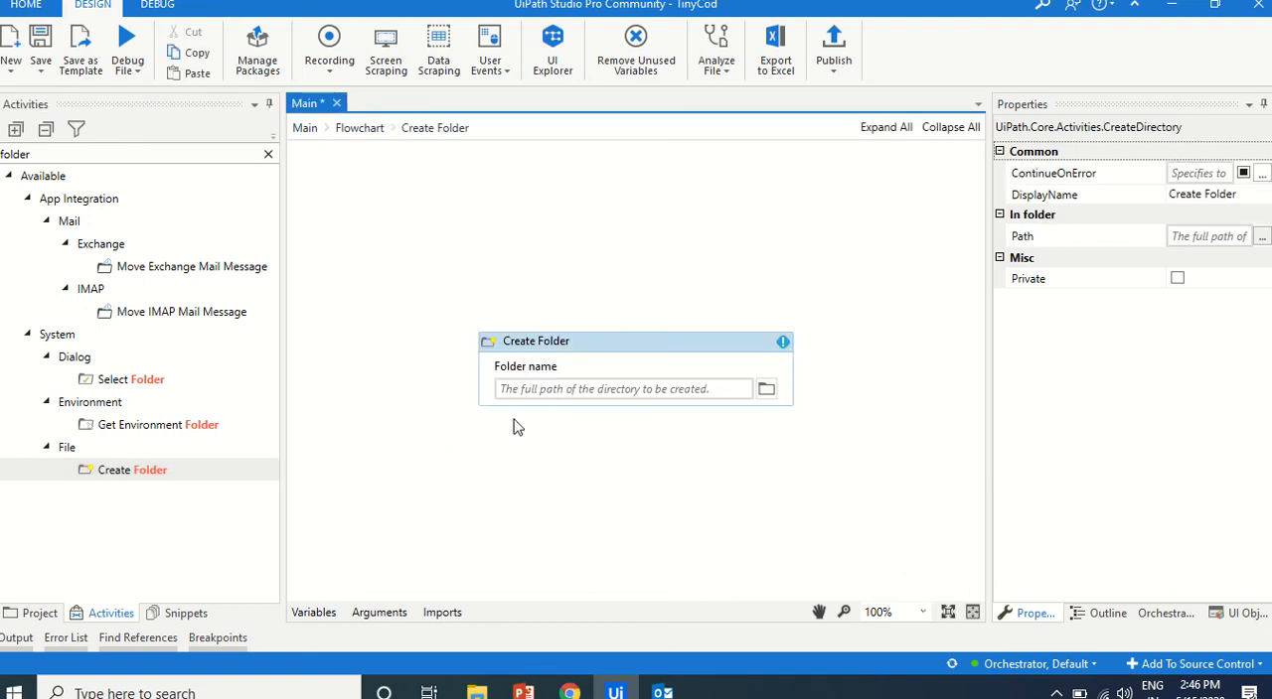
{"action": "type", "text": "\"C:\\Users\\User\\Desktop\\MailBot\""}
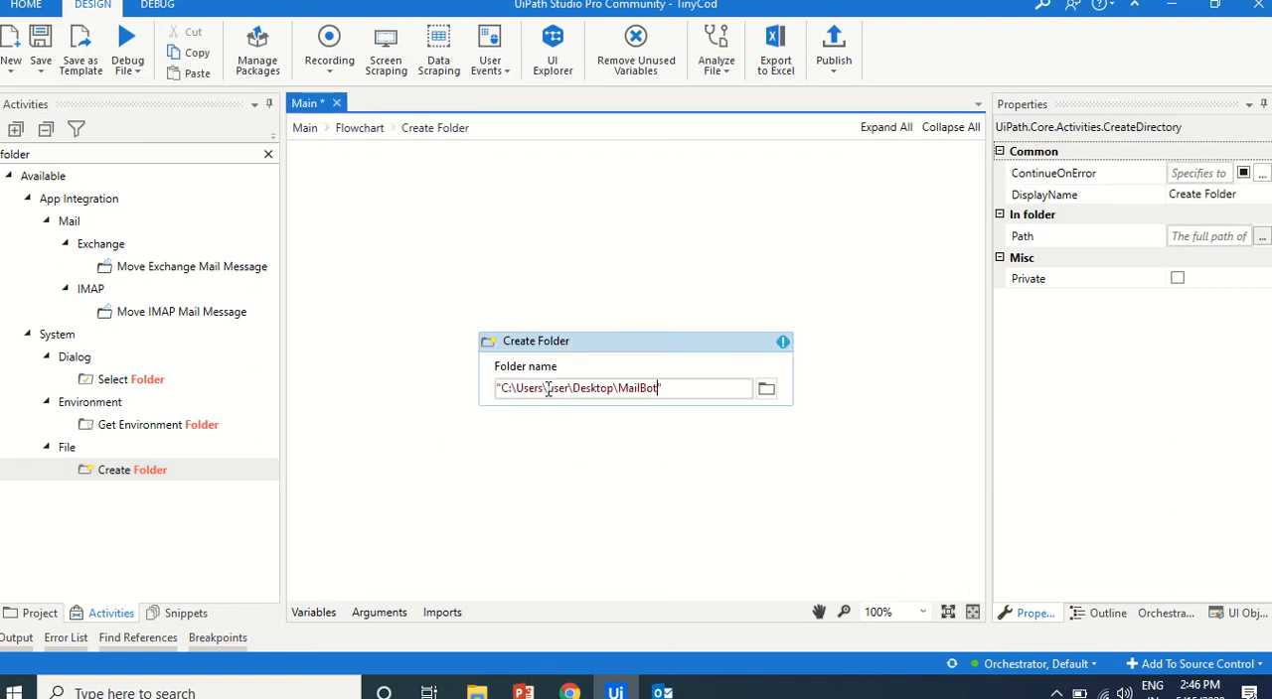
{"action": "type", "text": "\\"}
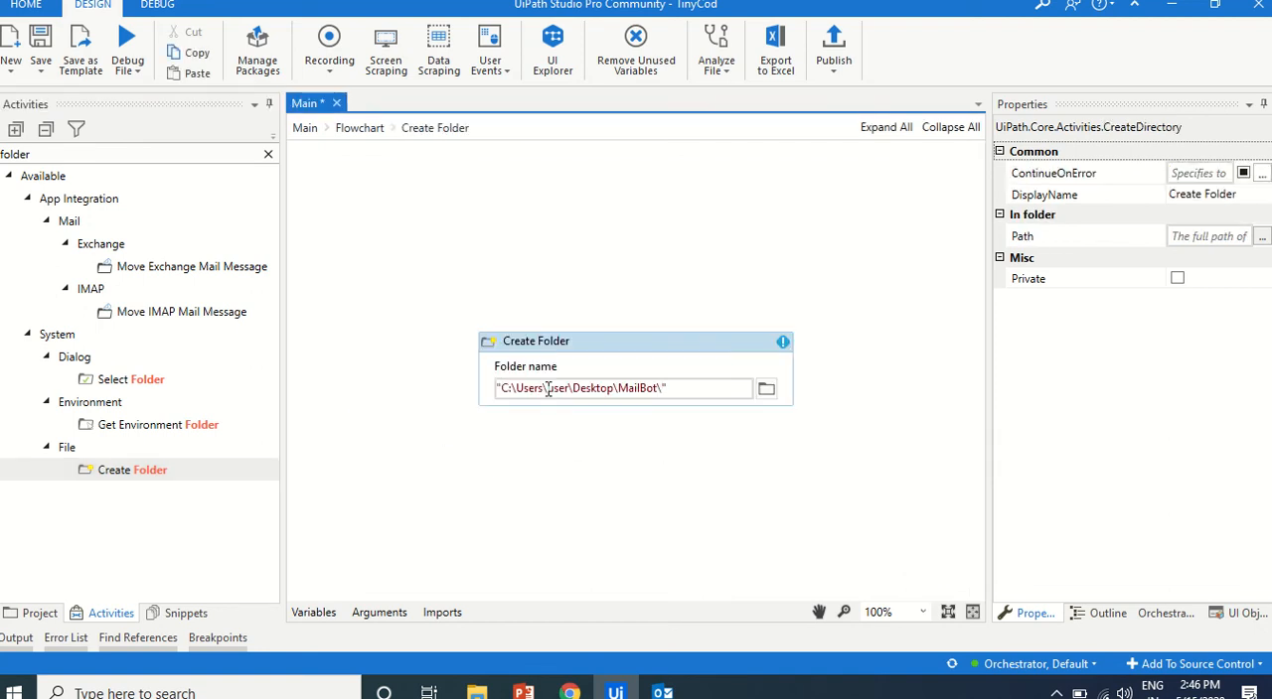
{"action": "type", "text": "+"}
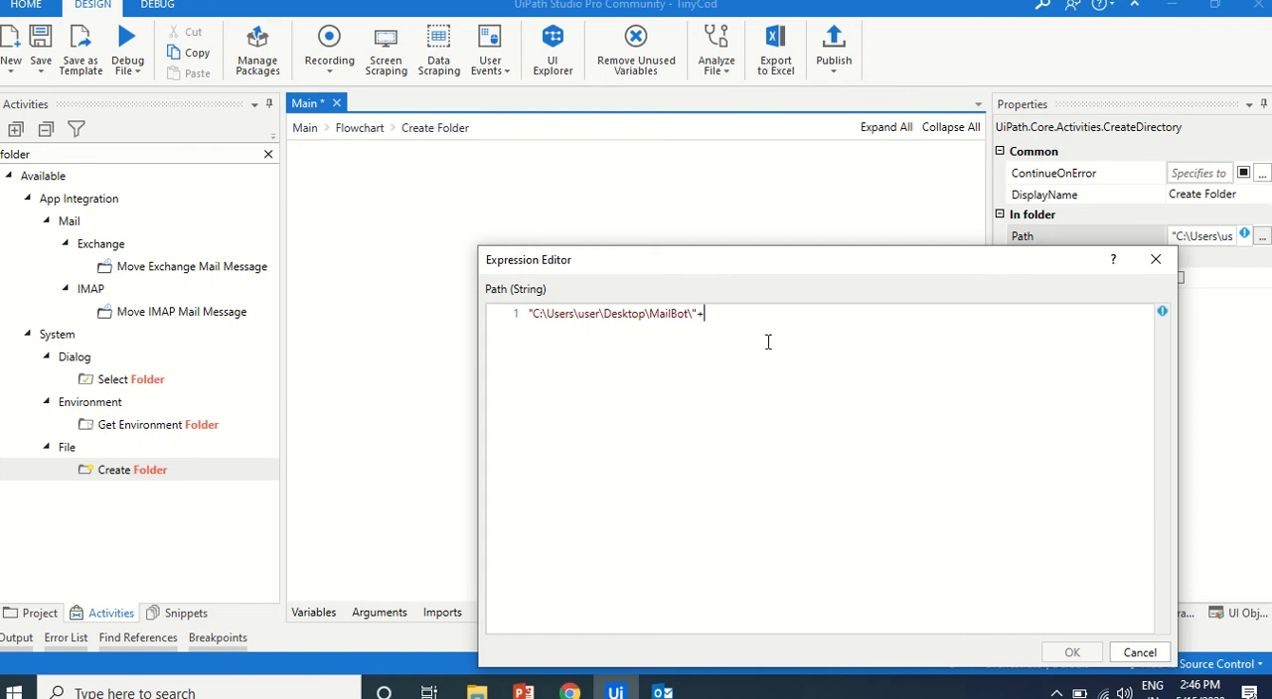
{"action": "type", "text": "allMs(0"}
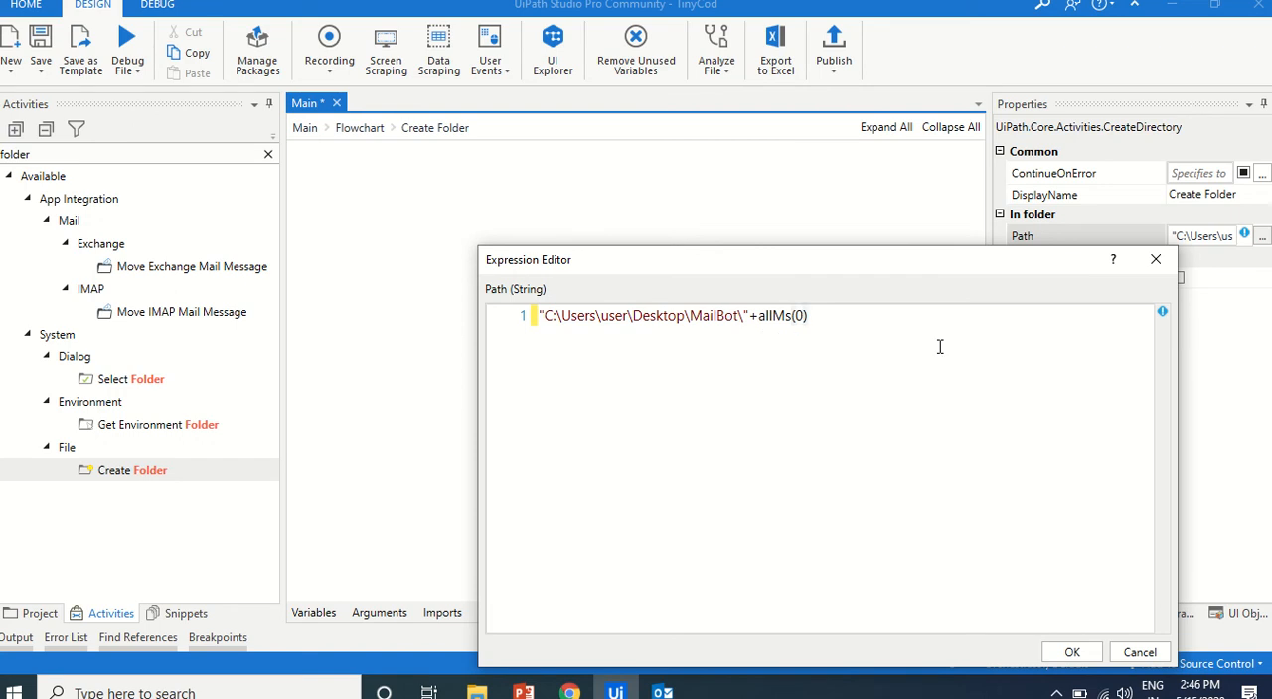
{"action": "type", "text": ".tos"}
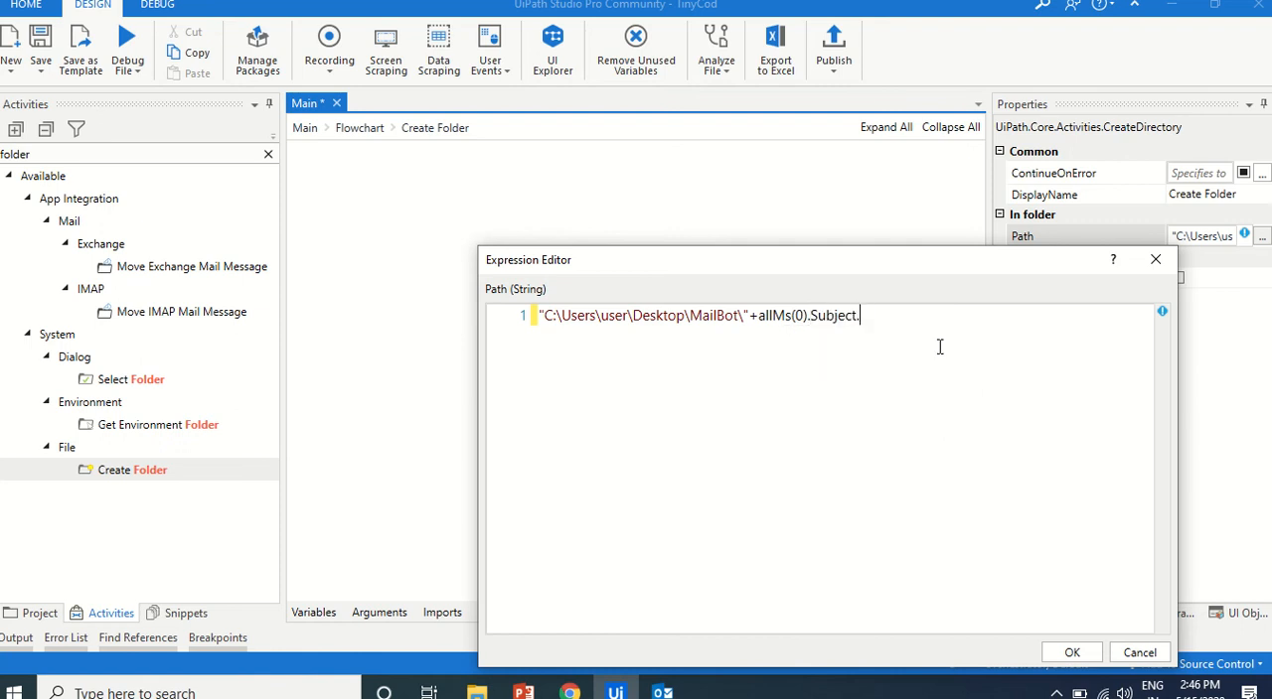
{"action": "type", "text": "tos"}
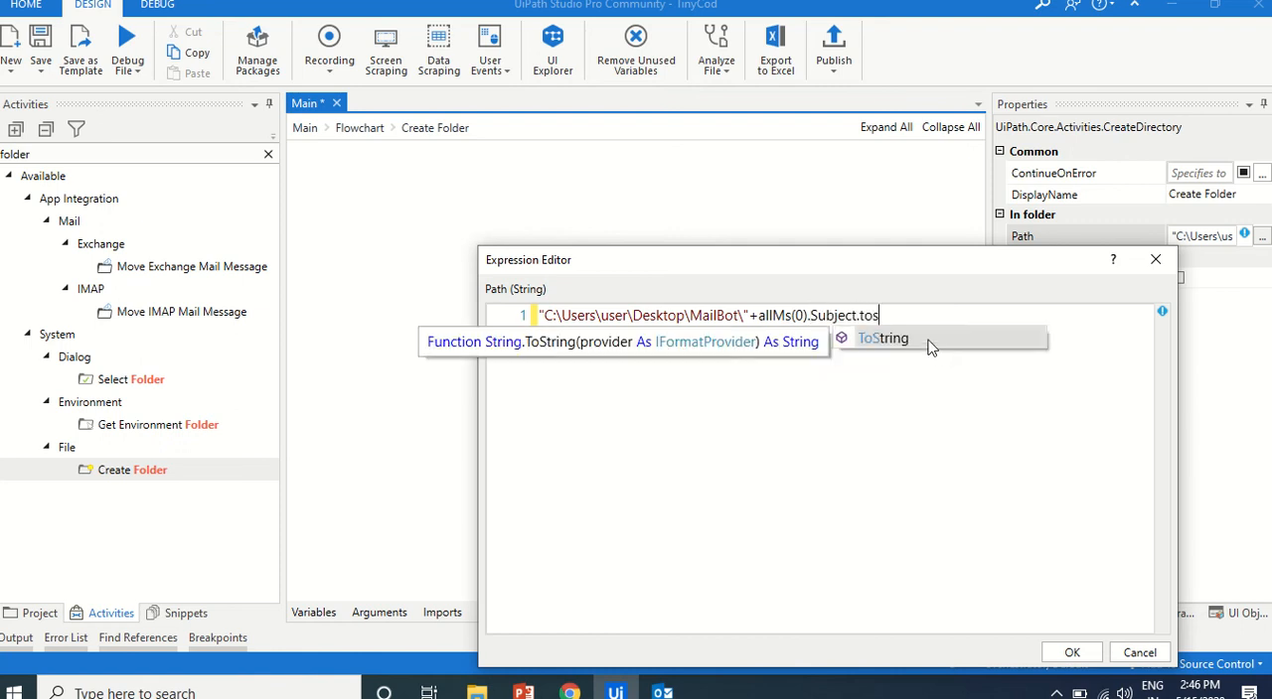
{"action": "left_click", "coordinate": [1072, 653]}
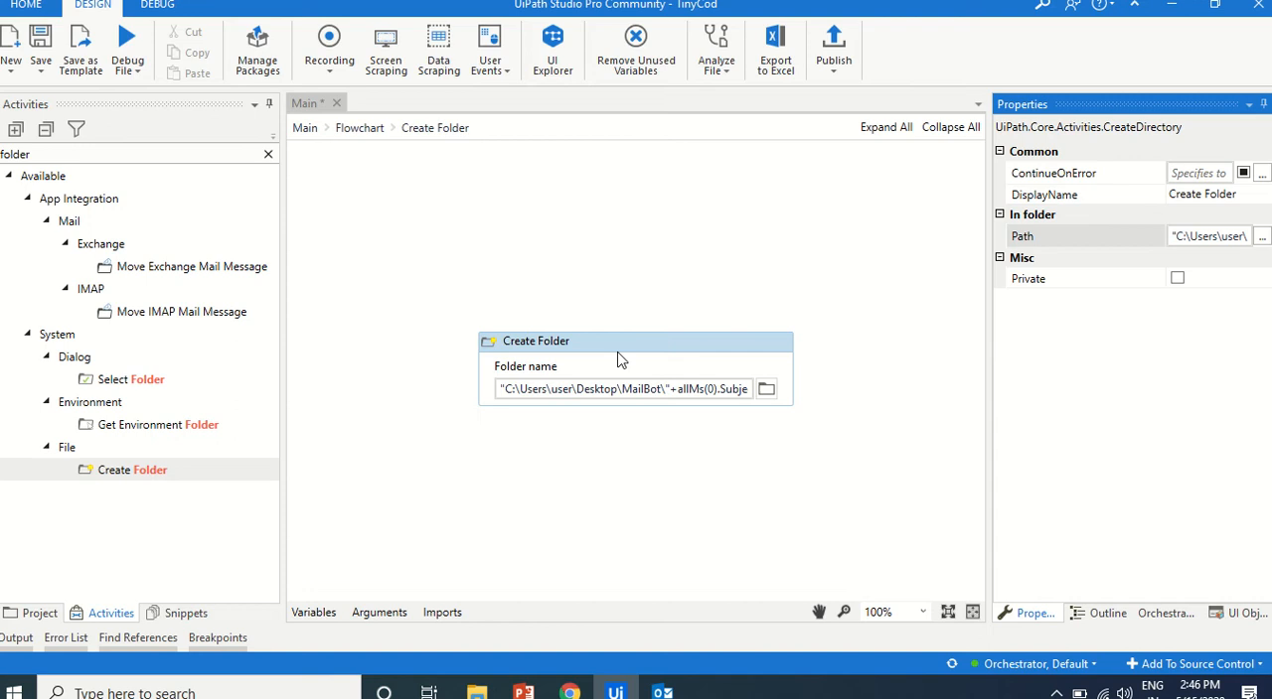
{"action": "left_click", "coordinate": [359, 127]}
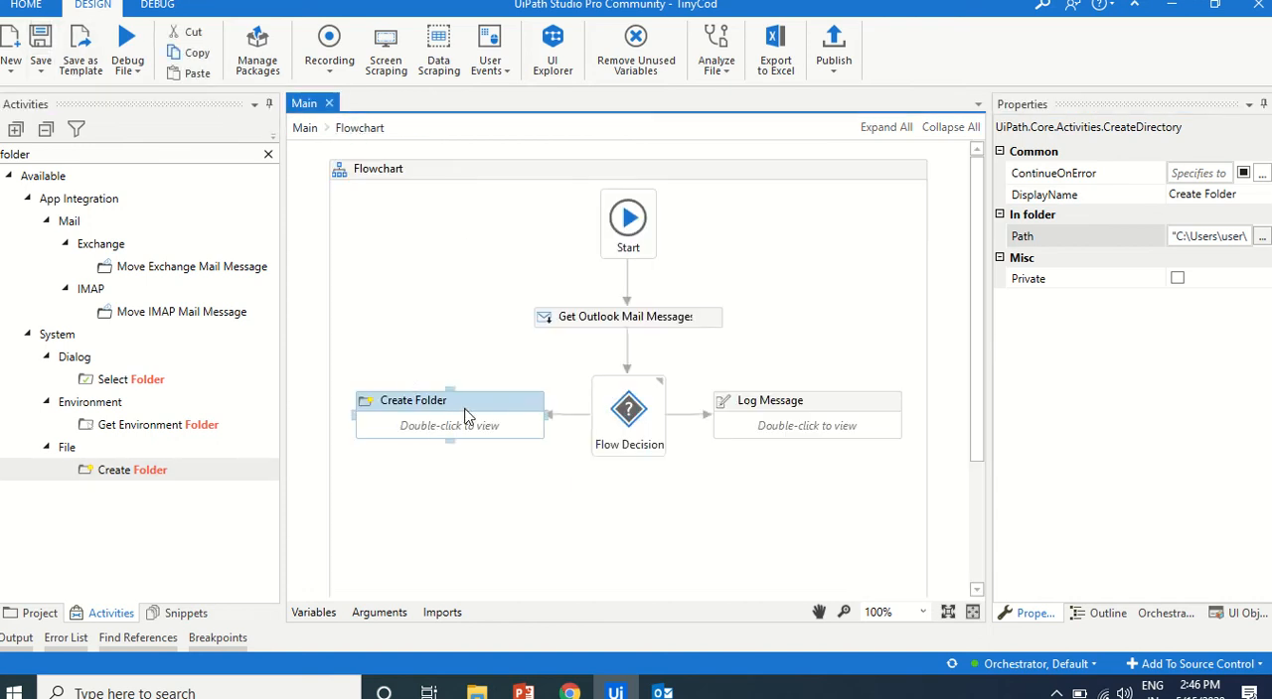
Link the True branch to Create Folder, then add a 3-second Delay looping back to mail retrieval
{"action": "left_click_drag", "start_coordinate": [449, 400], "coordinate": [515, 509]}
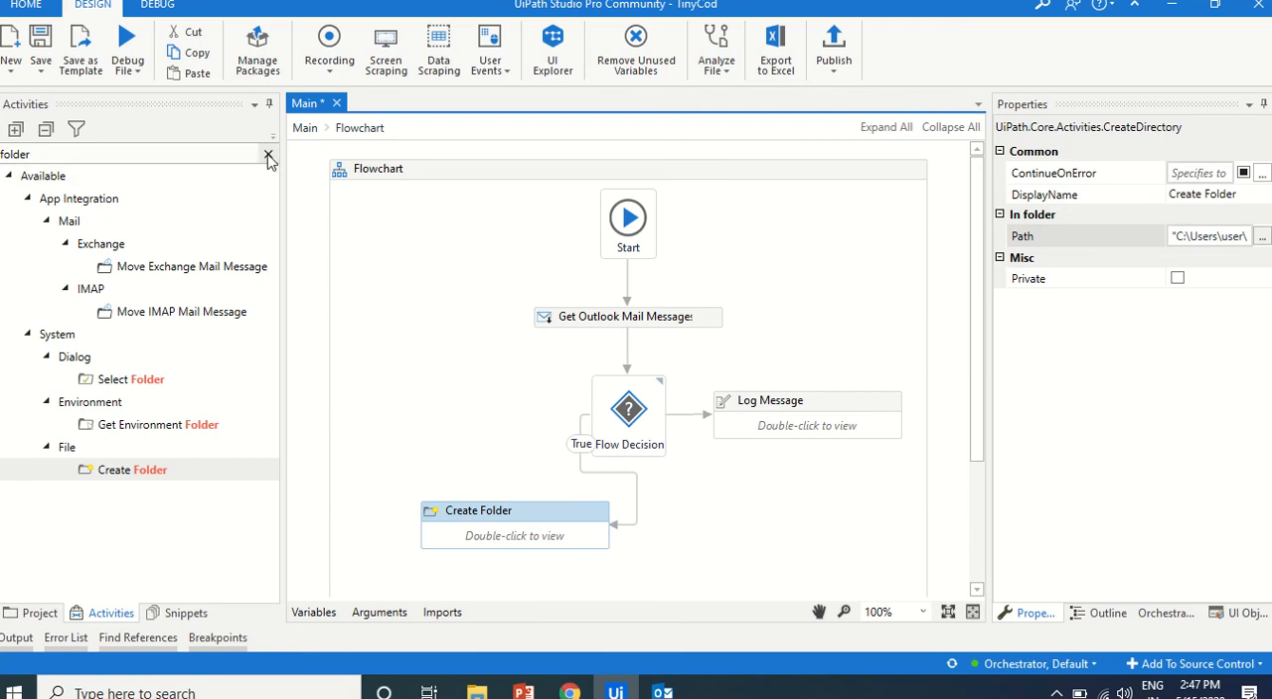
{"action": "left_click", "coordinate": [269, 156]}
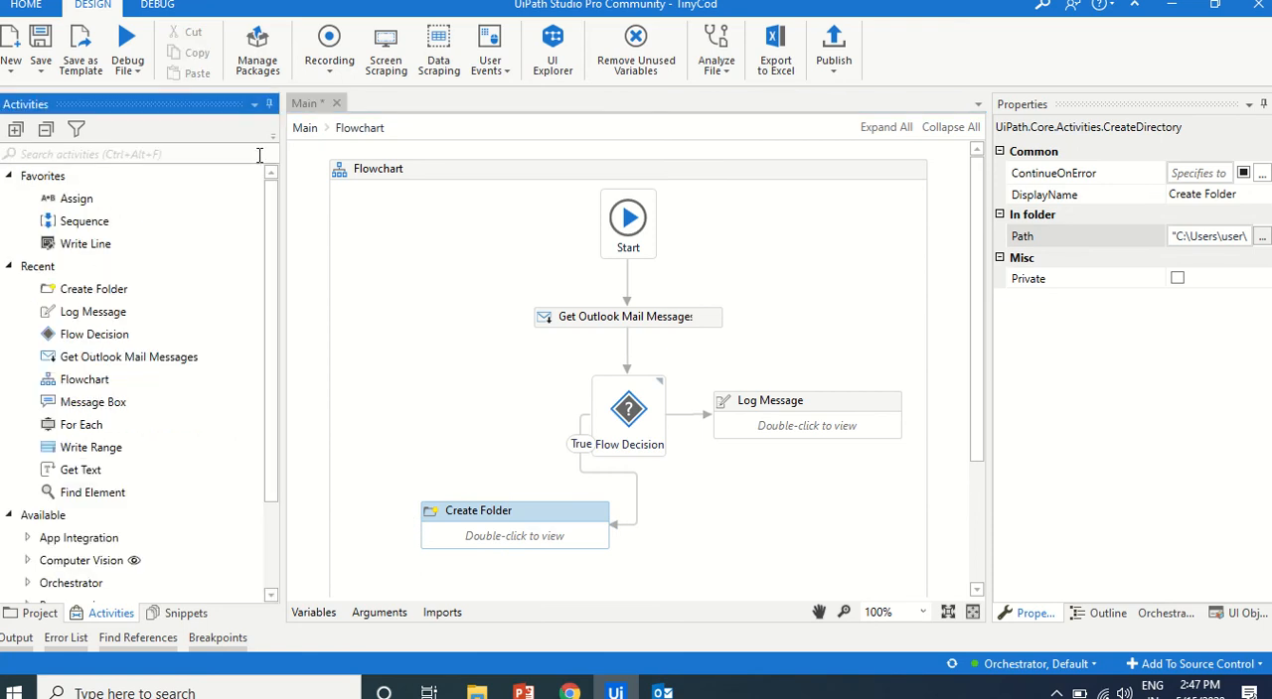
{"action": "type", "text": "delay"}
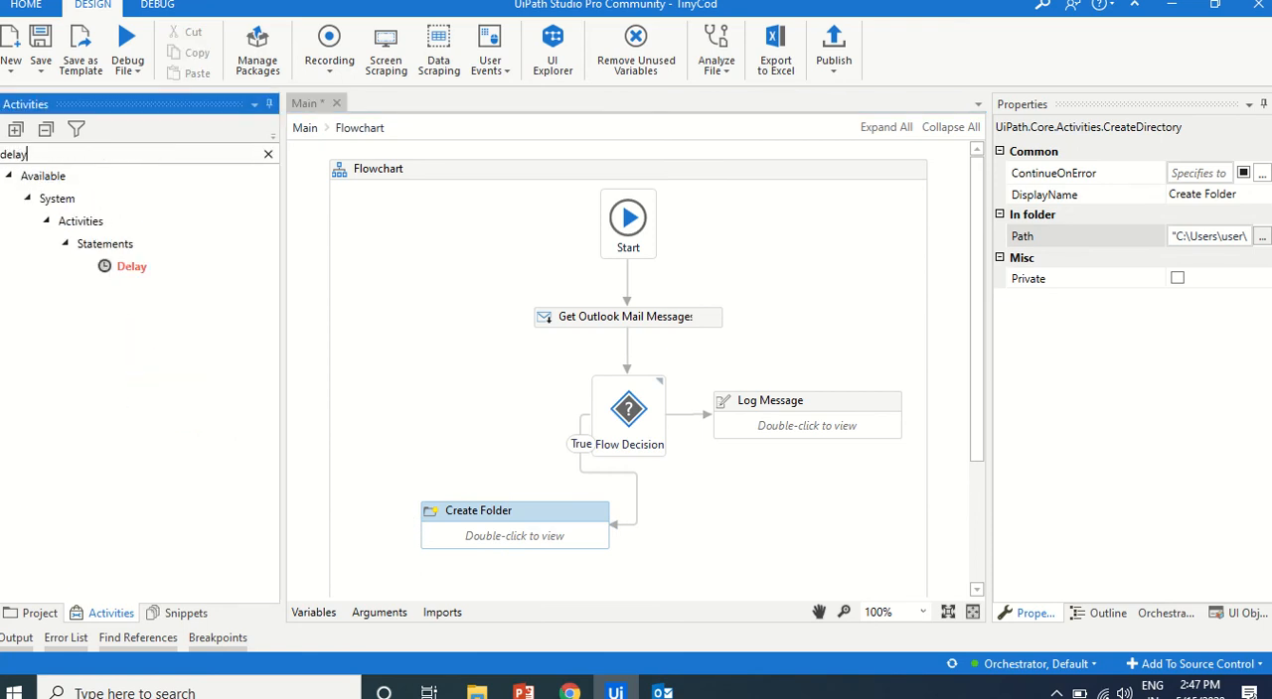
{"action": "mouse_move", "coordinate": [177, 605]}
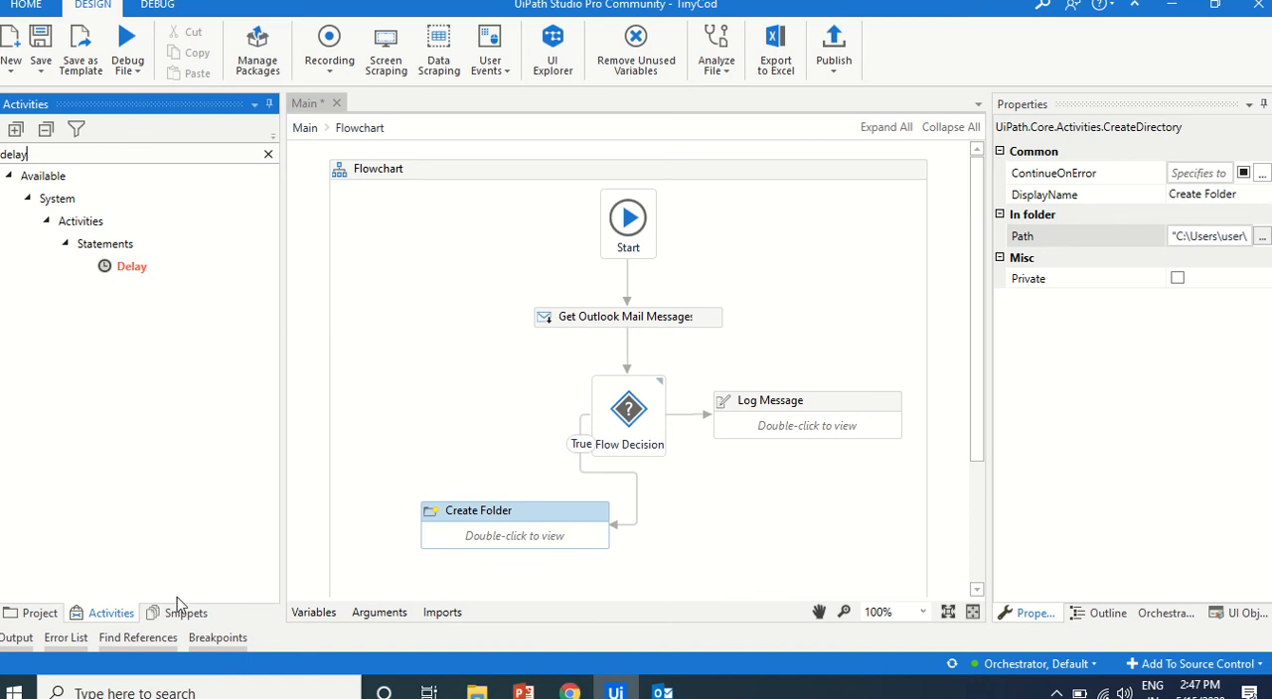
{"action": "left_click", "coordinate": [186, 612]}
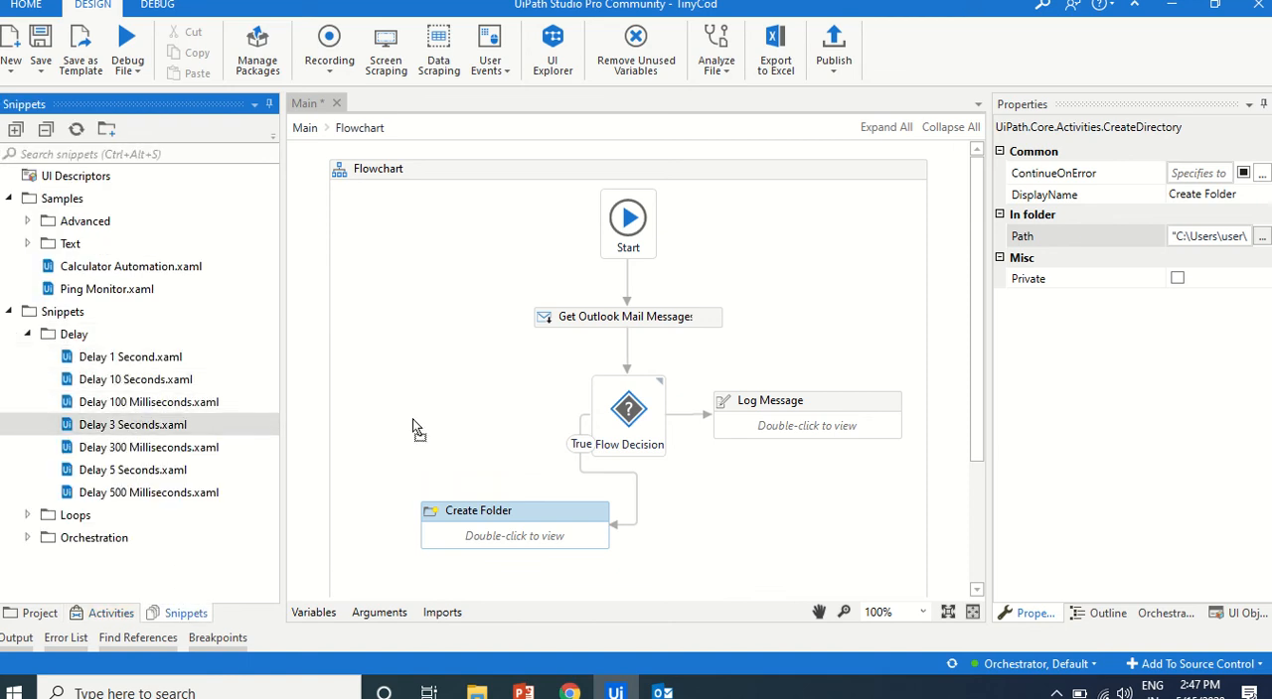
{"action": "left_click_drag", "start_coordinate": [132, 424], "coordinate": [437, 411]}
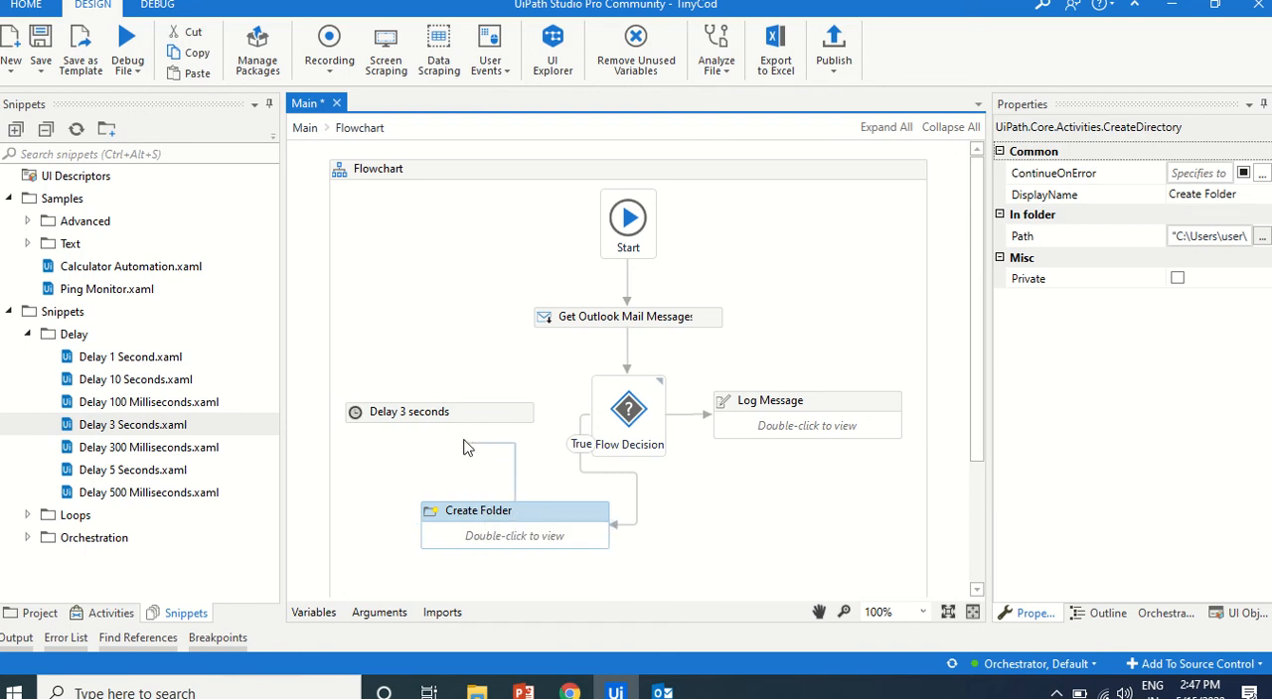
{"action": "left_click", "coordinate": [439, 411]}
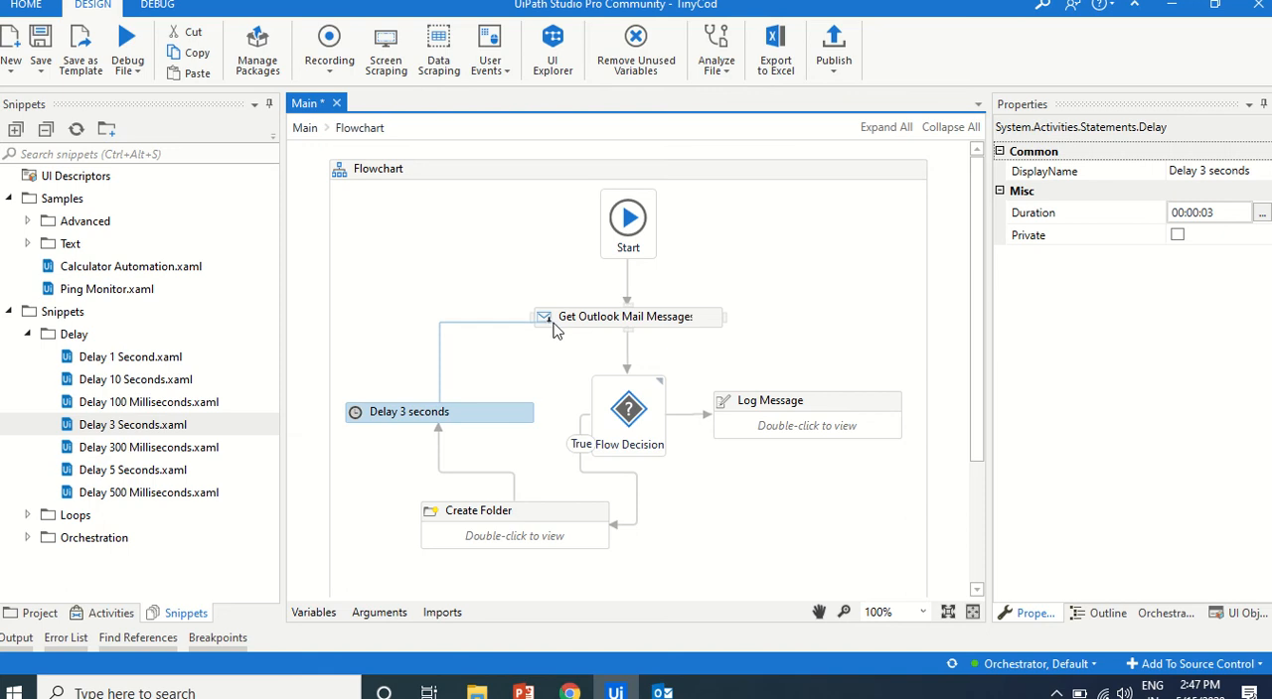
{"action": "mouse_move", "coordinate": [629, 409]}
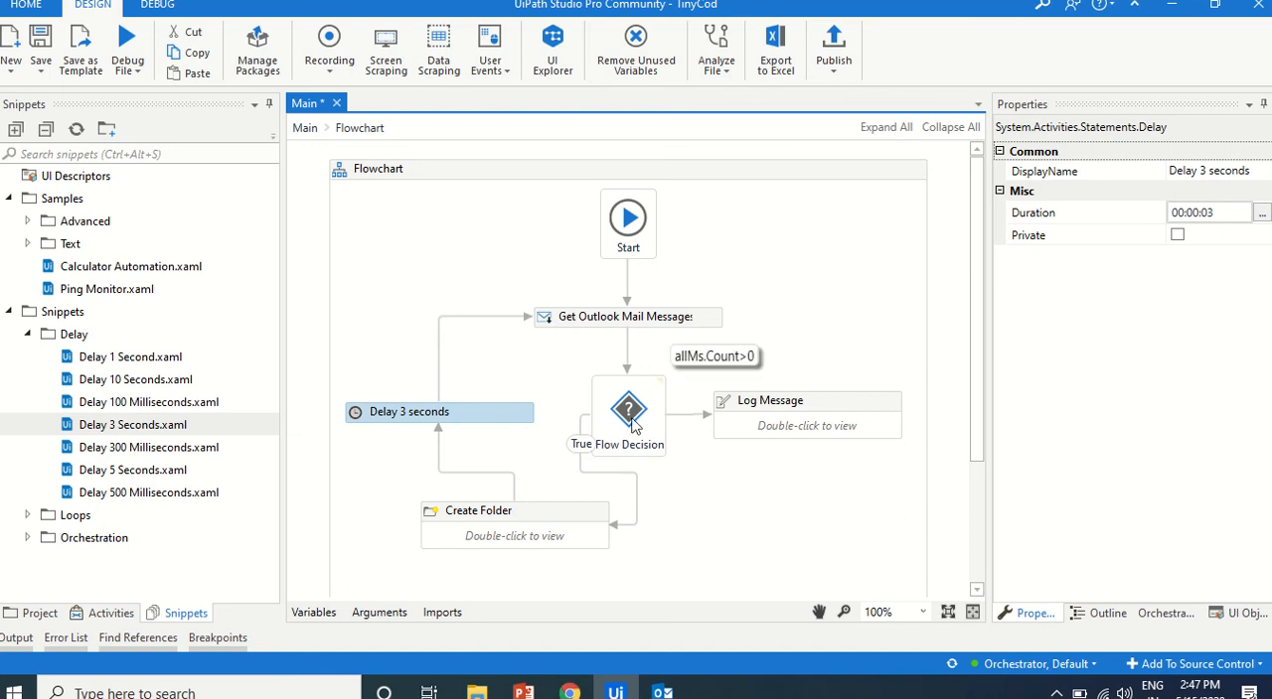
Review the mail step, decision condition, delay and Create Folder settings
{"action": "left_click", "coordinate": [625, 316]}
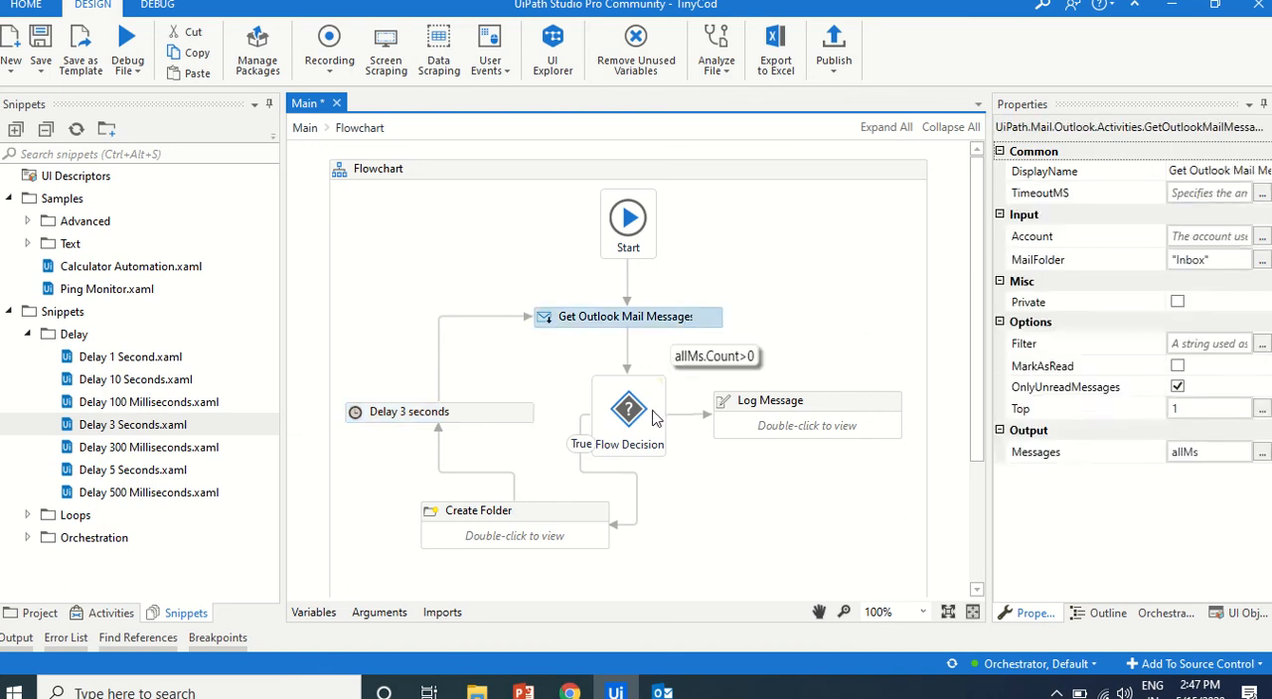
{"action": "left_click", "coordinate": [628, 409]}
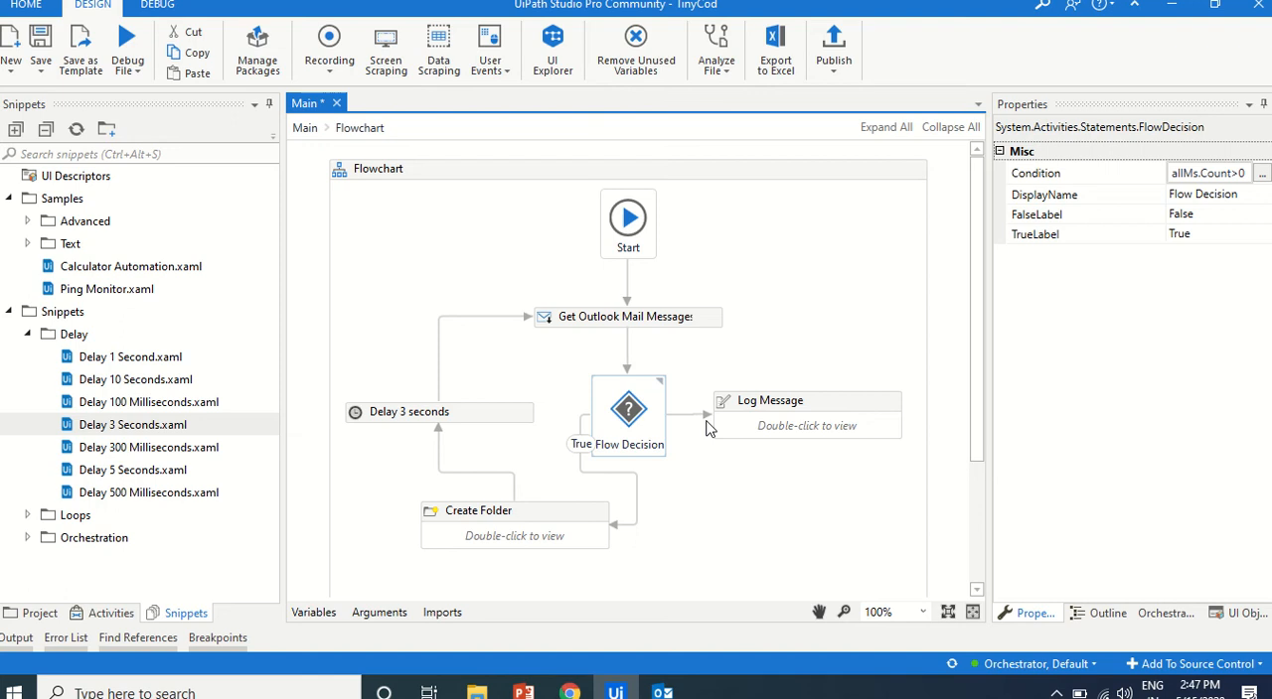
{"action": "left_click", "coordinate": [438, 412]}
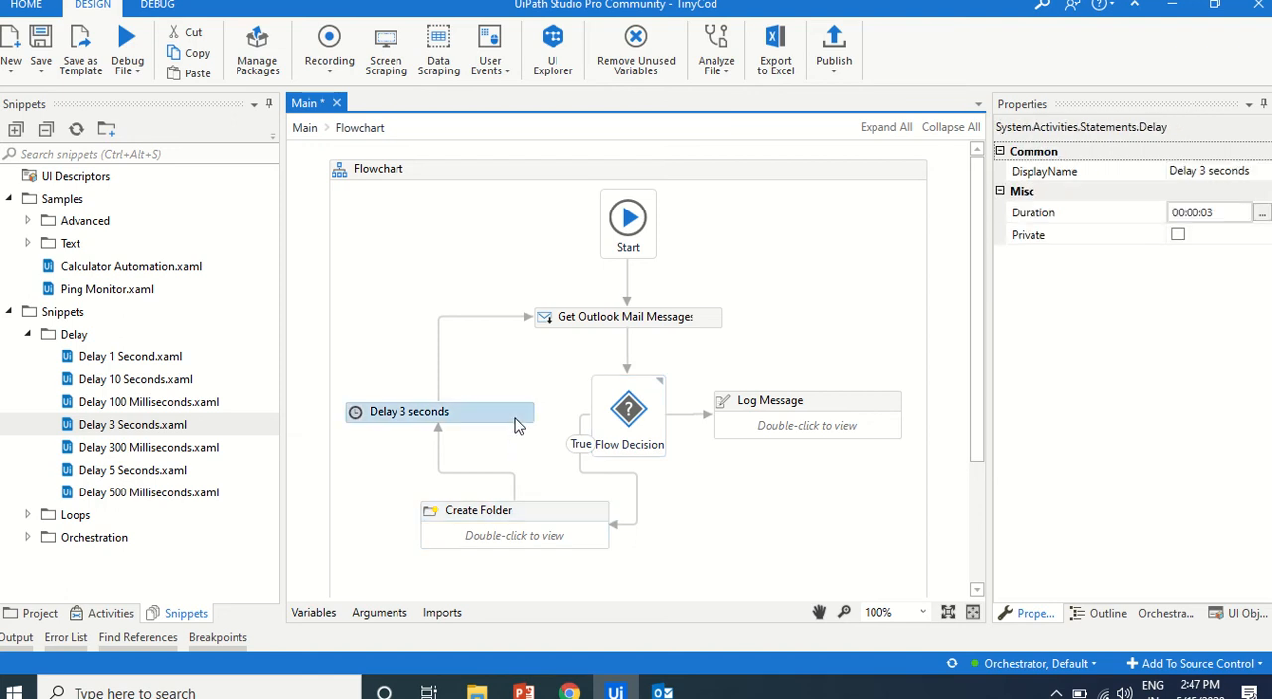
{"action": "left_click", "coordinate": [626, 316]}
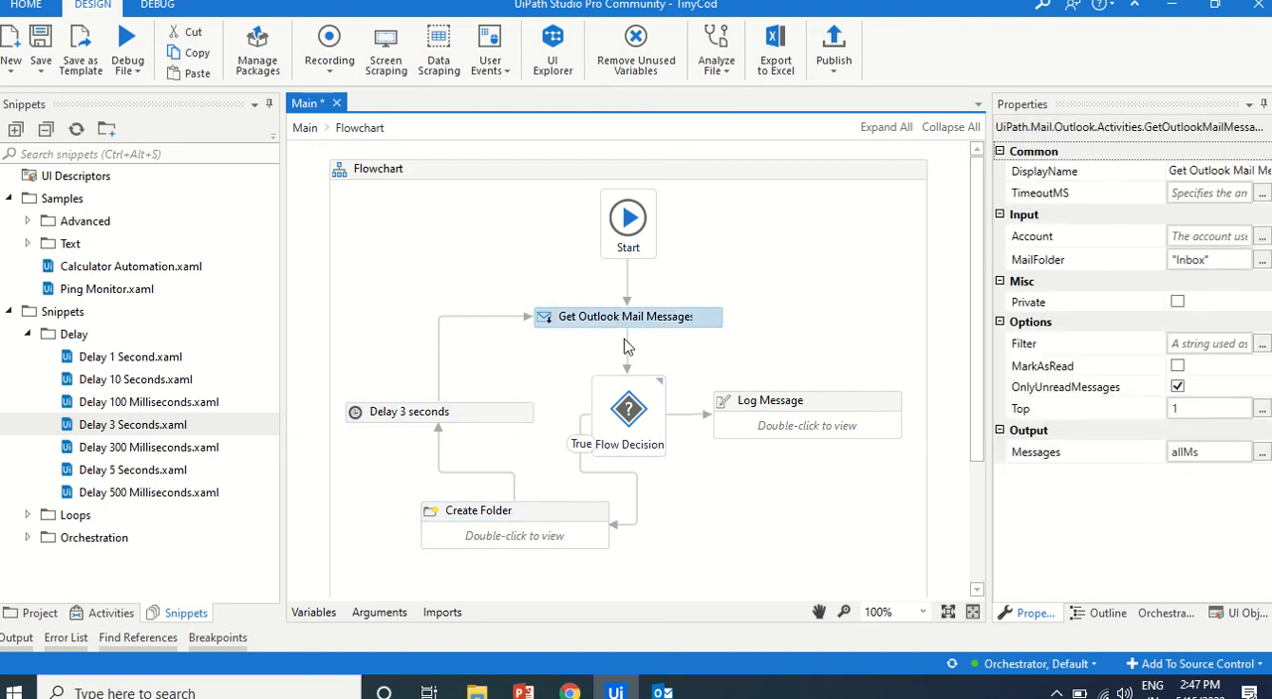
{"action": "left_click", "coordinate": [515, 511]}
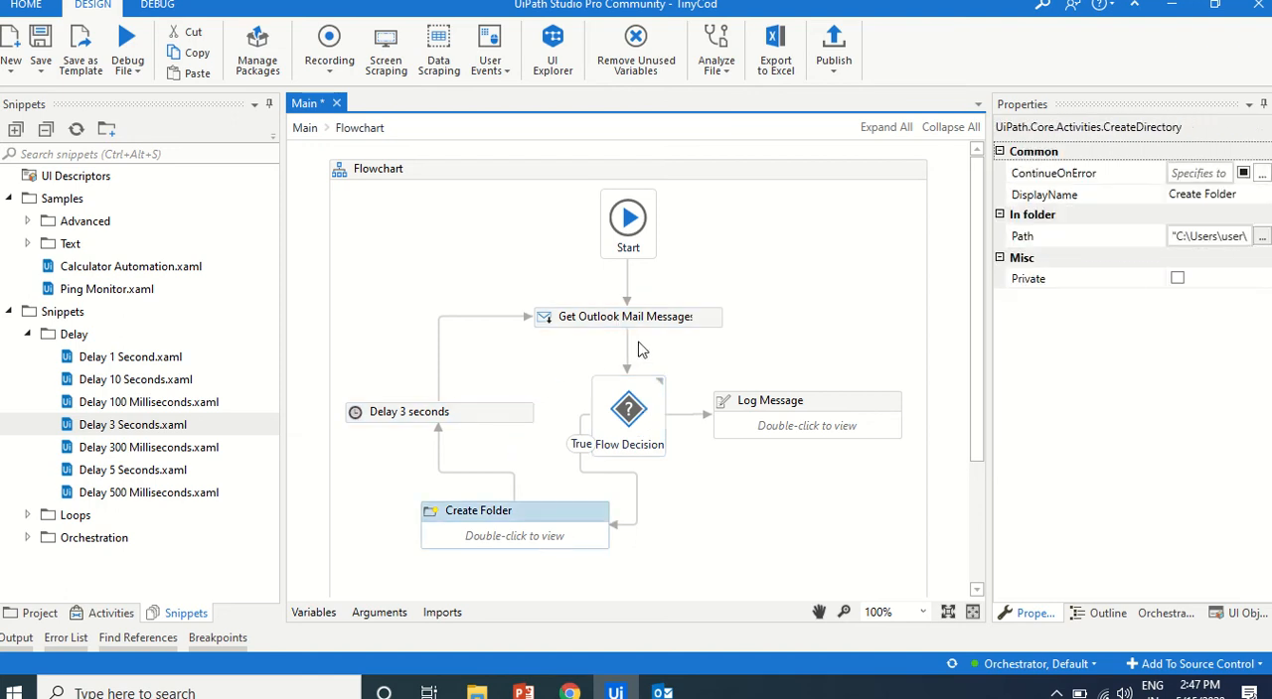
Enable MarkAsRead on Get Outlook Mail Messages and run the workflow file
{"action": "left_click", "coordinate": [626, 316]}
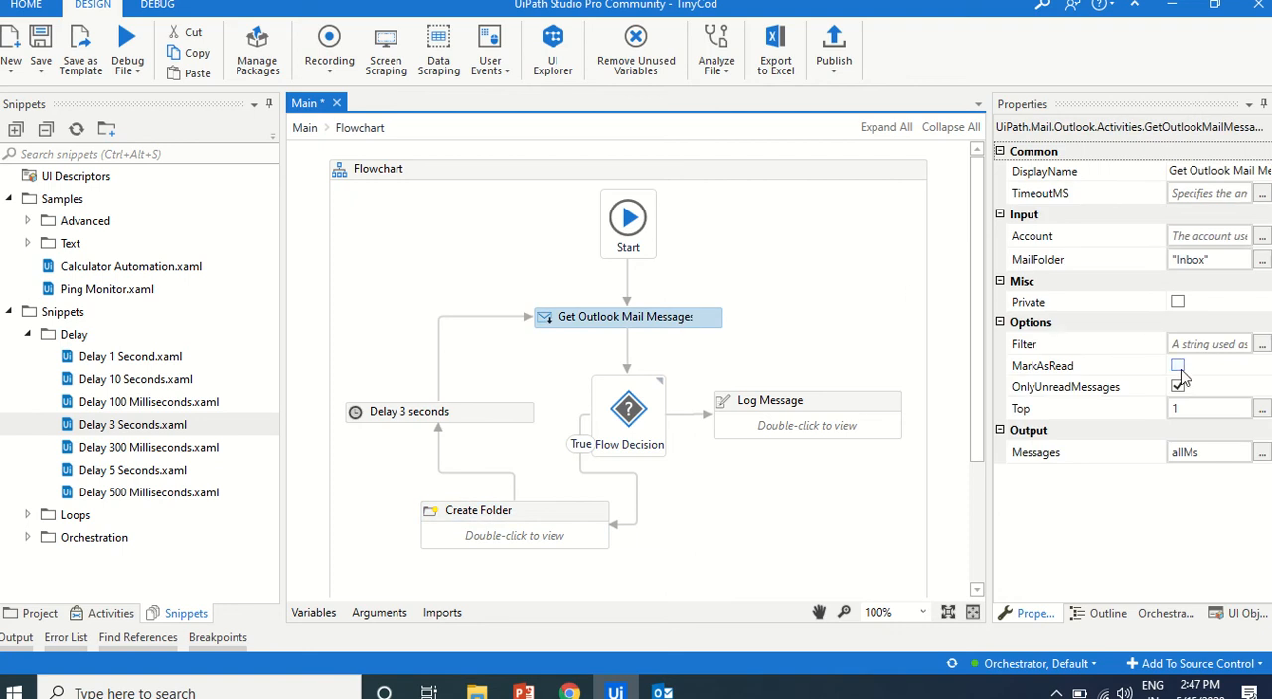
{"action": "left_click", "coordinate": [1177, 365]}
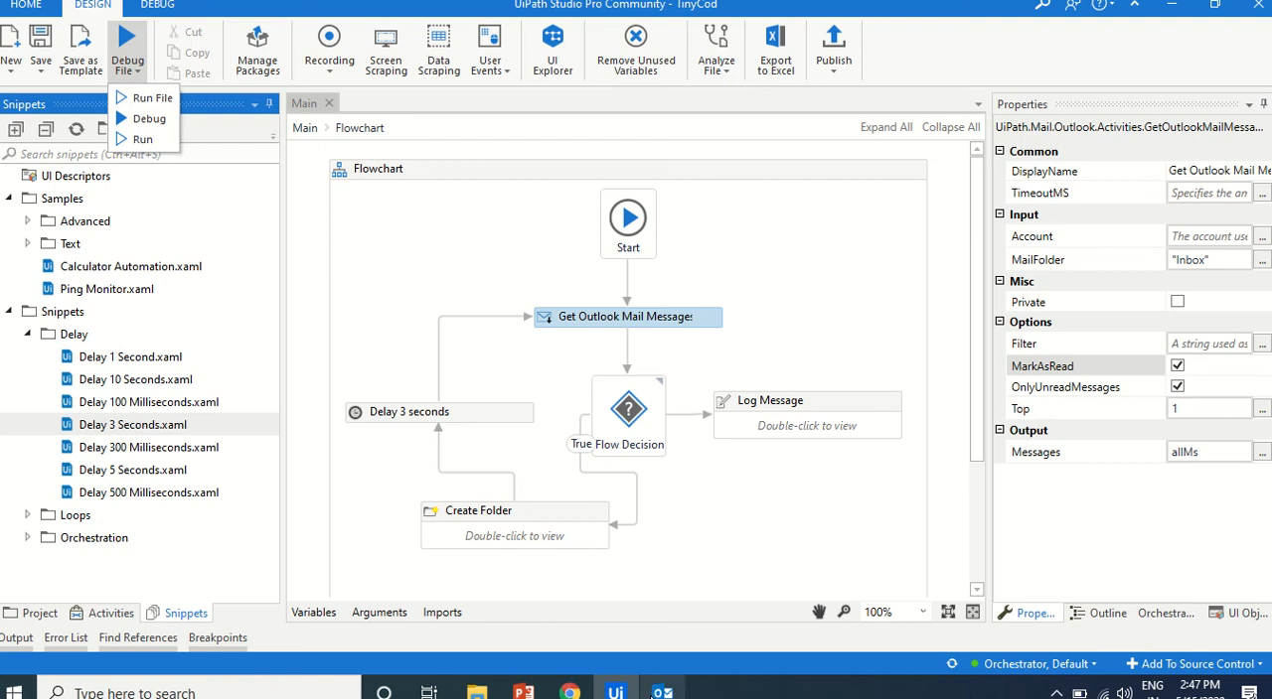
{"action": "left_click", "coordinate": [660, 693]}
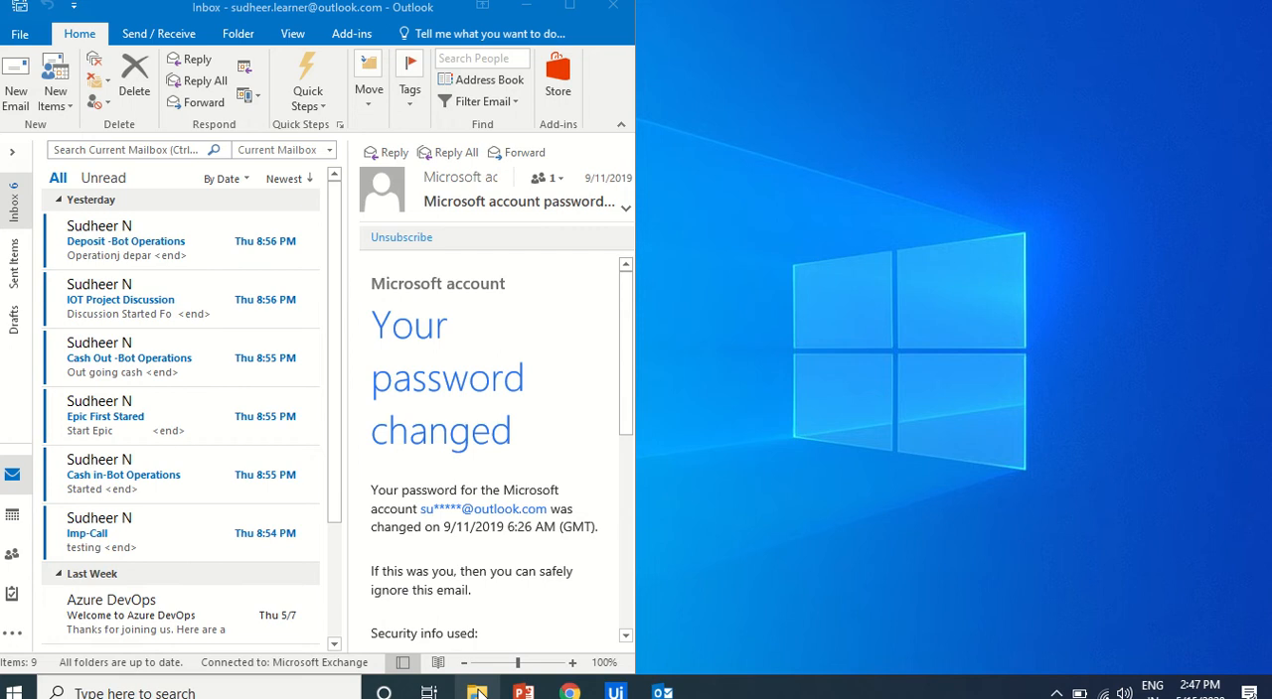
Browse to the Desktop in File Explorer and open the MailBot folder
{"action": "left_click", "coordinate": [477, 692]}
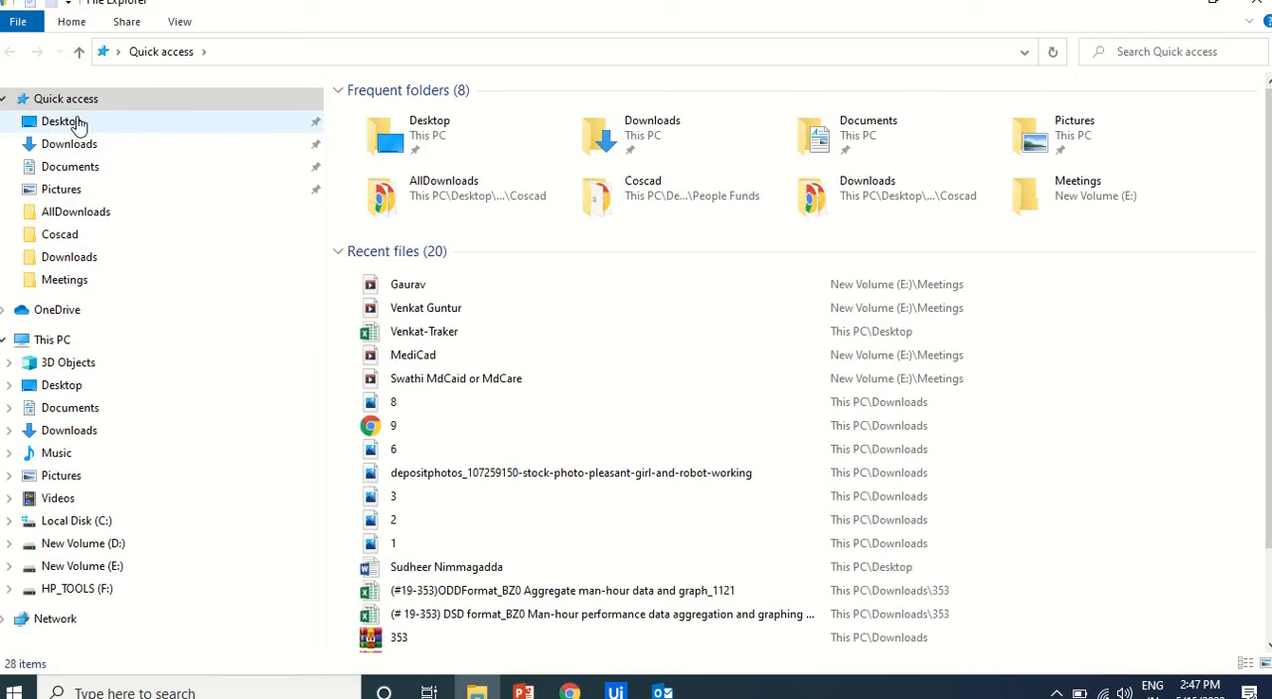
{"action": "left_click", "coordinate": [62, 120]}
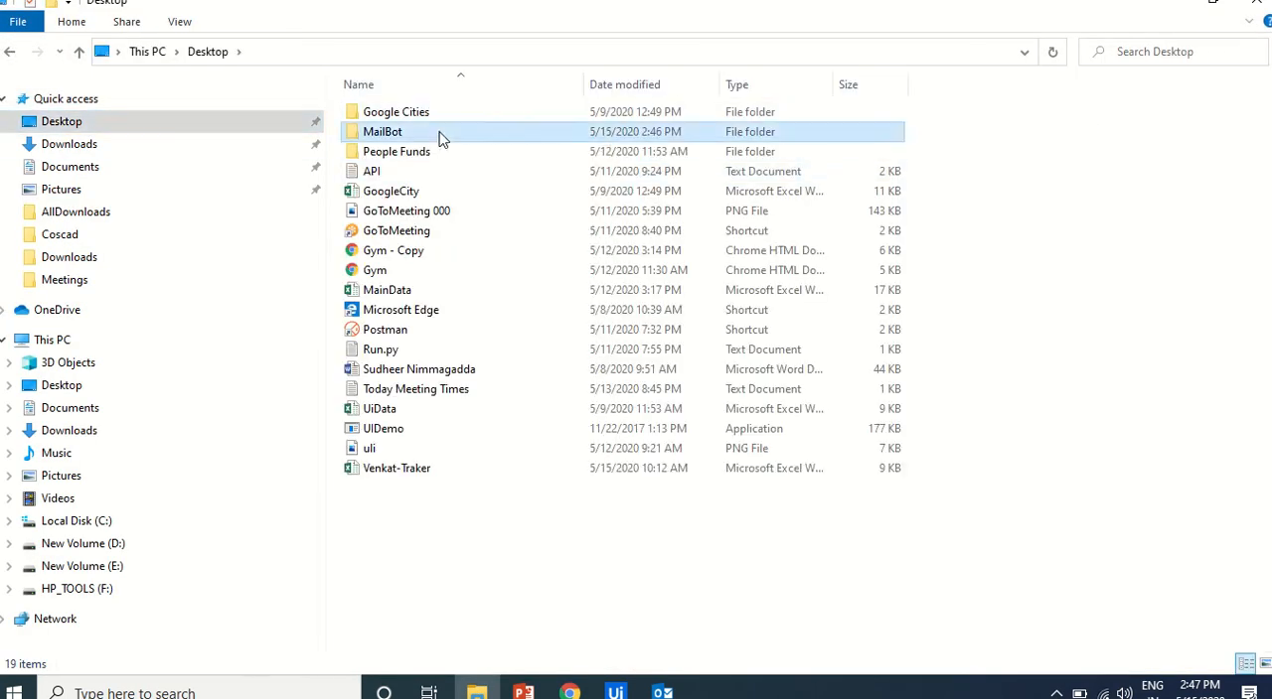
{"action": "double_click", "coordinate": [381, 131]}
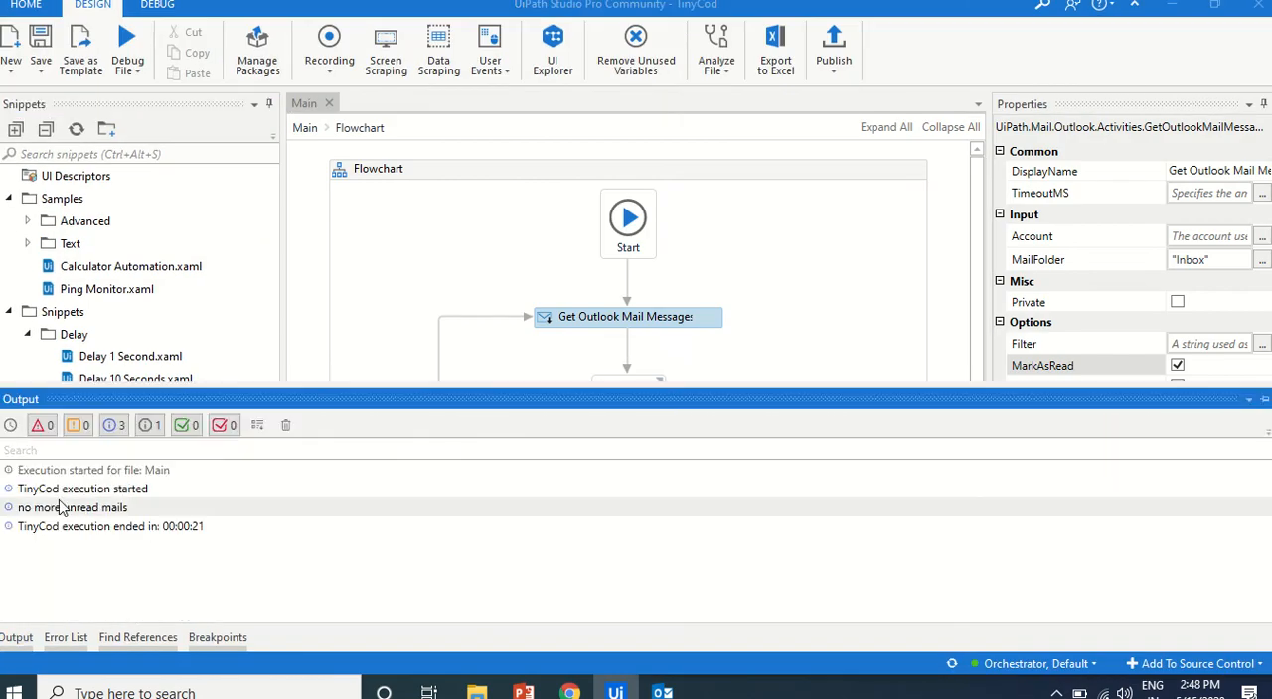
{"action": "mouse_move", "coordinate": [116, 529]}
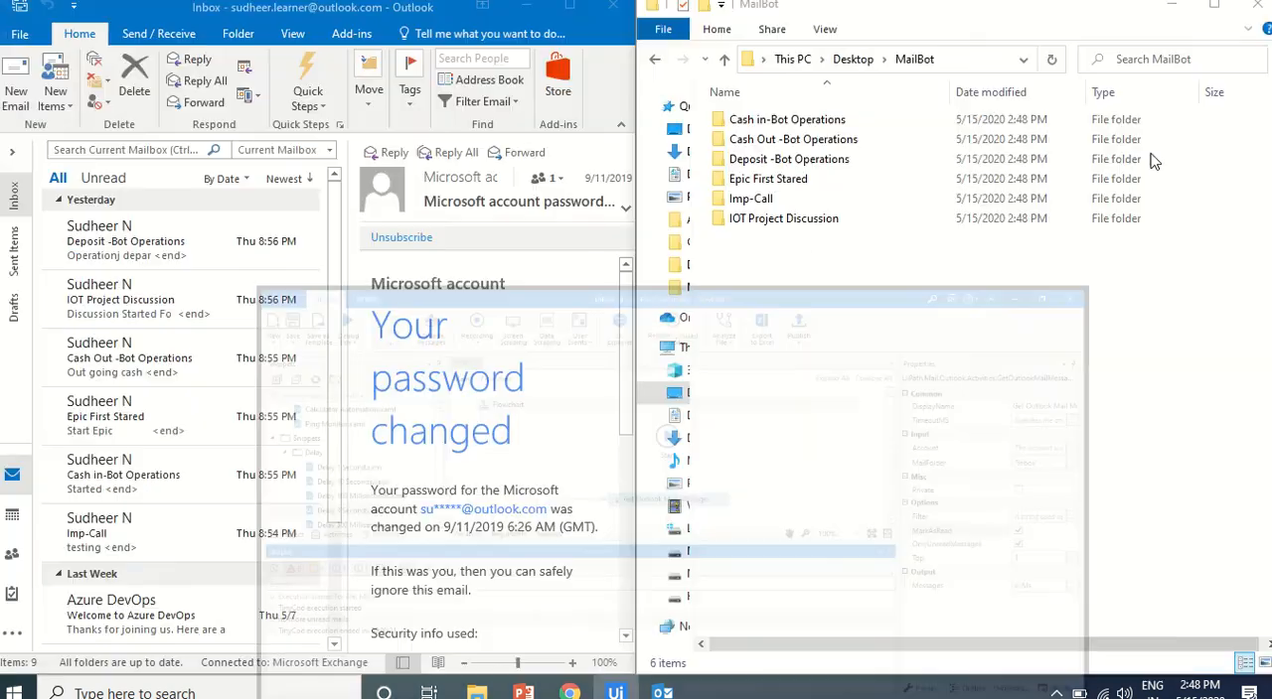
Inspect the Cash in, Cash Out and Deposit -Bot Operations folders in MailBot
{"action": "right_click", "coordinate": [792, 139]}
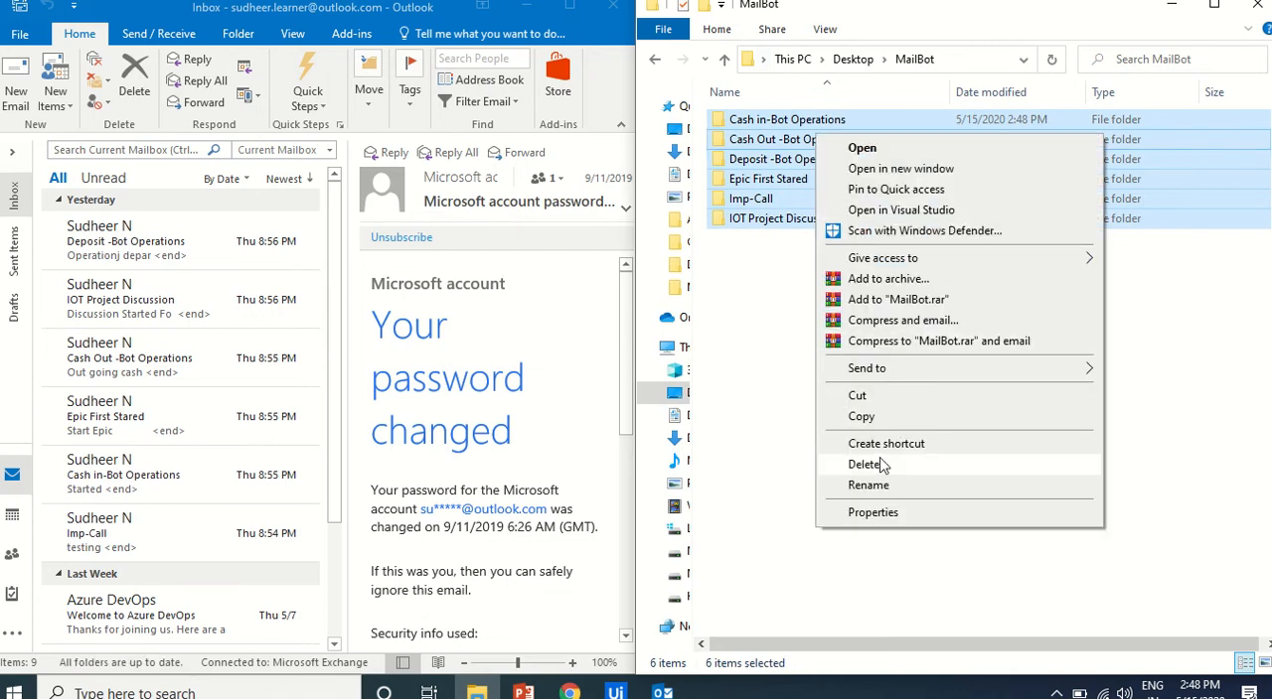
{"action": "left_click", "coordinate": [779, 301]}
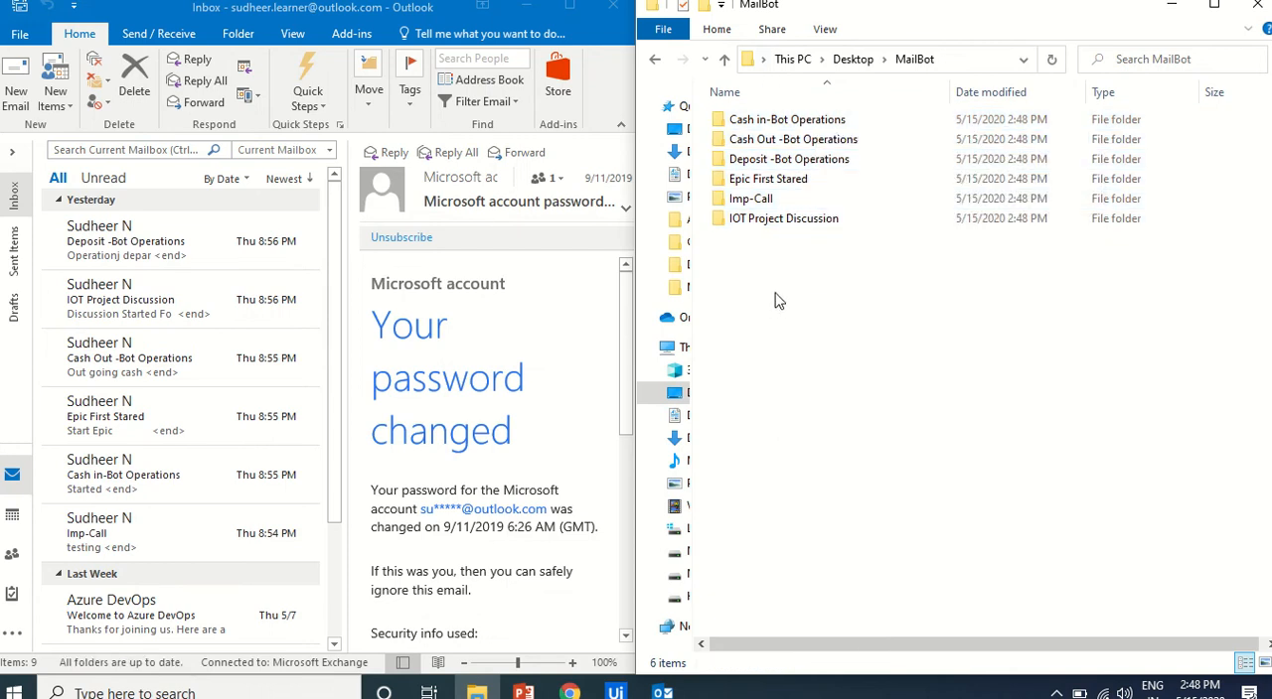
{"action": "left_click", "coordinate": [786, 119]}
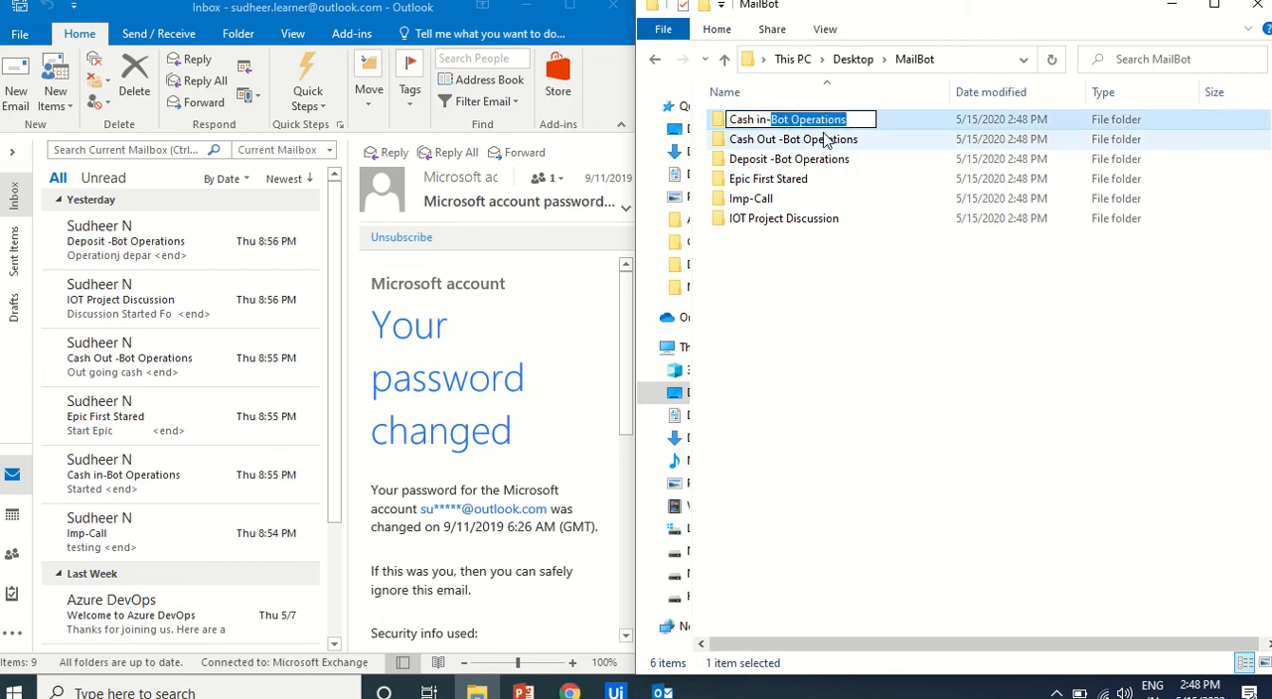
{"action": "left_click", "coordinate": [792, 139]}
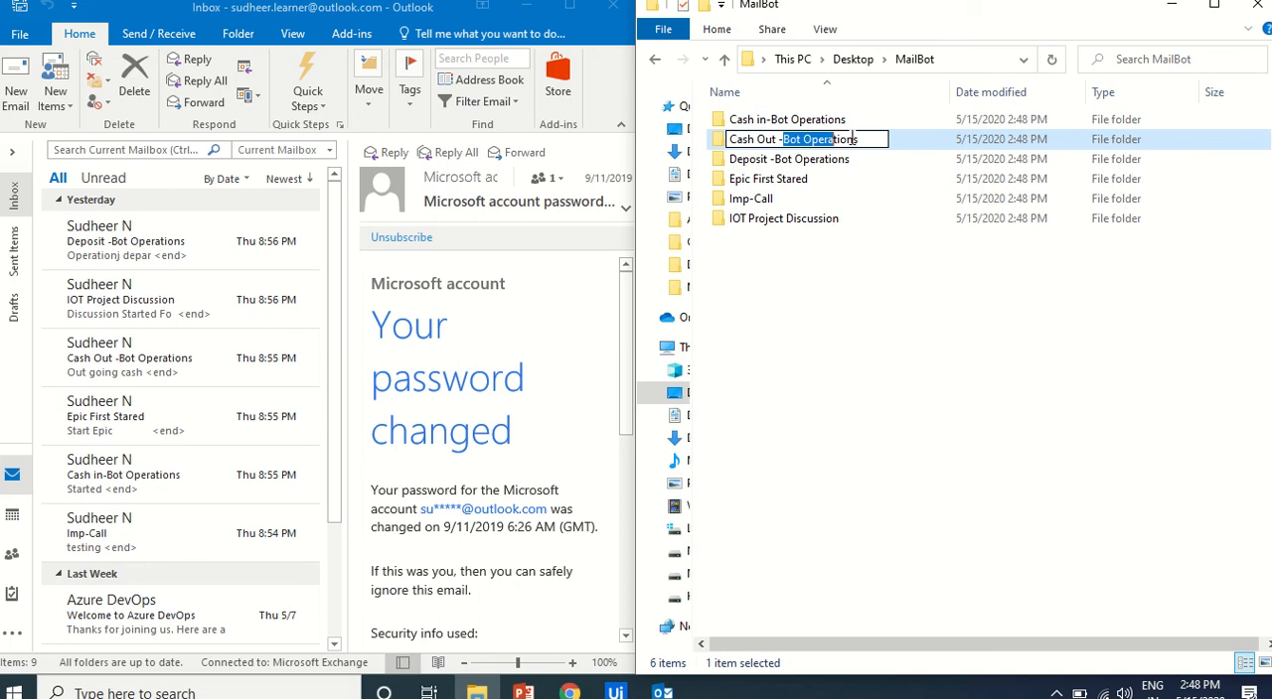
{"action": "left_click", "coordinate": [788, 158]}
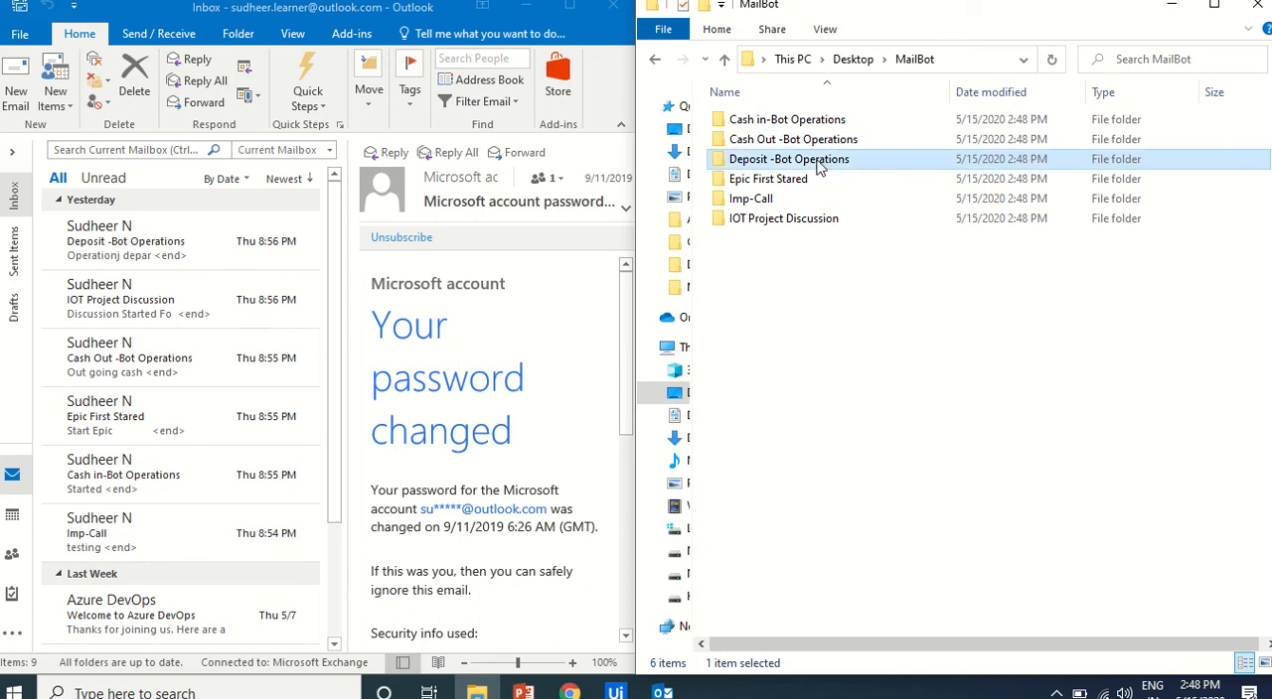
{"action": "double_click", "coordinate": [788, 159]}
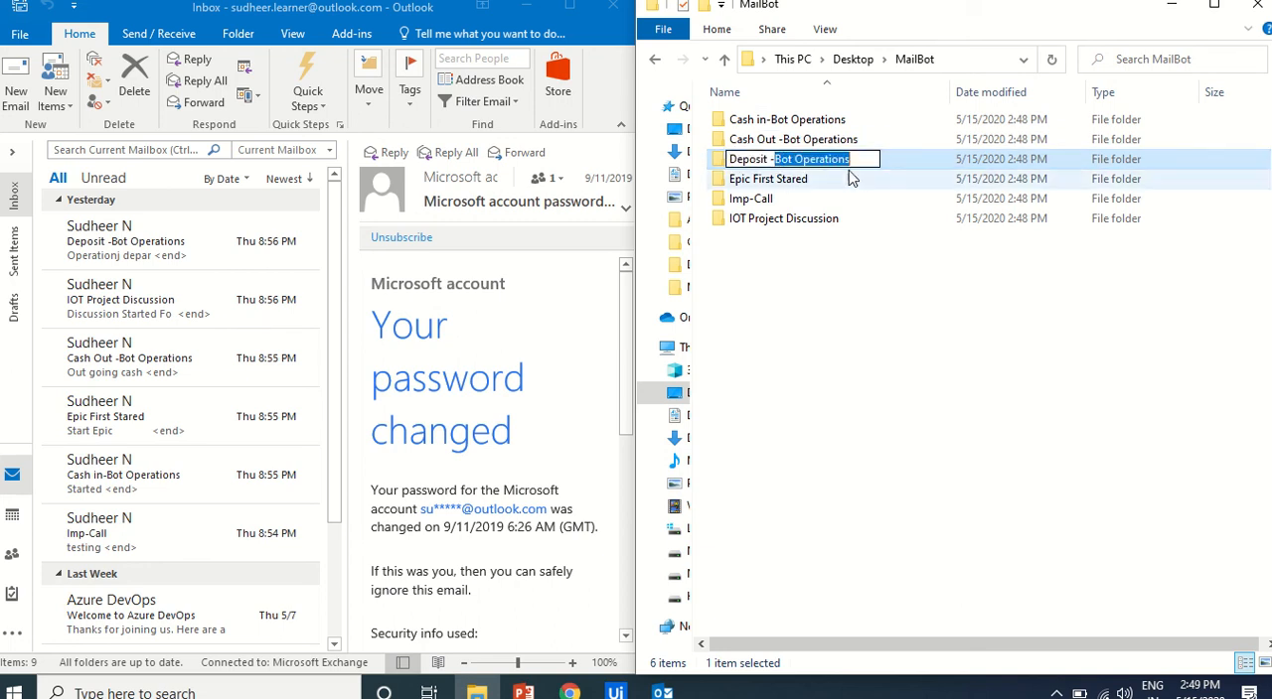
Select and delete all six folders, then mark the Cash Out mail unread
{"action": "key", "text": "ctrl+a"}
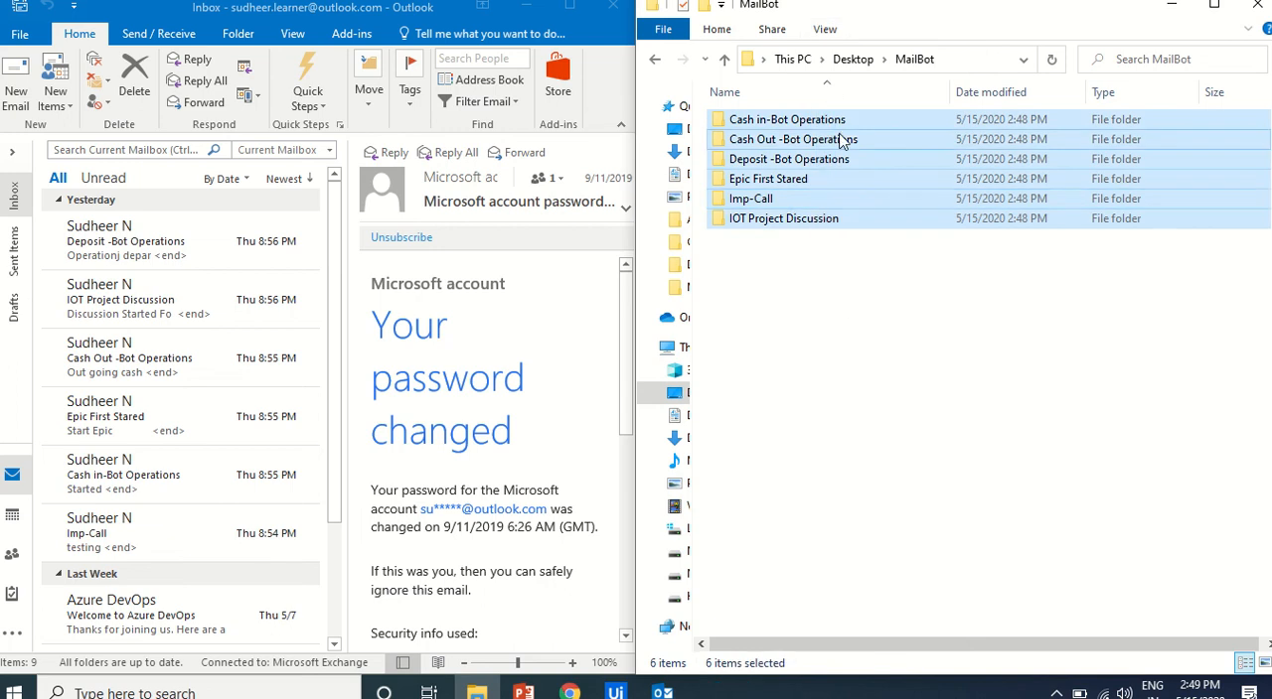
{"action": "left_click", "coordinate": [951, 475]}
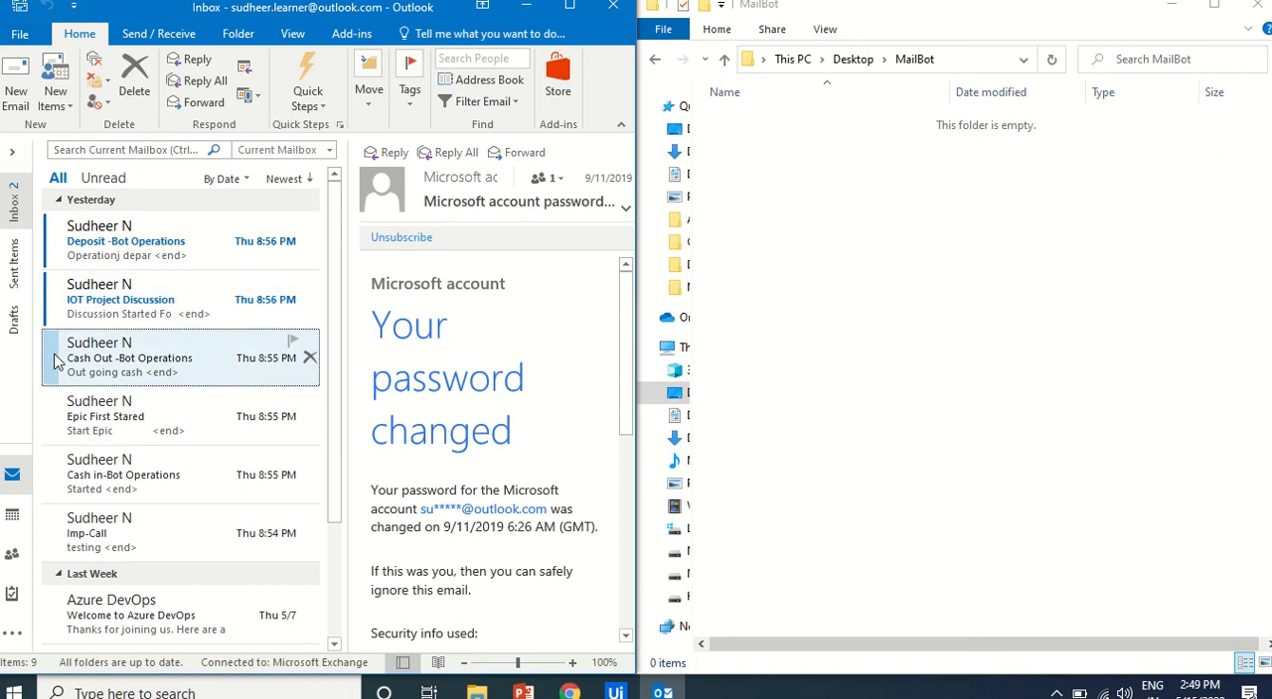
{"action": "left_click", "coordinate": [149, 534]}
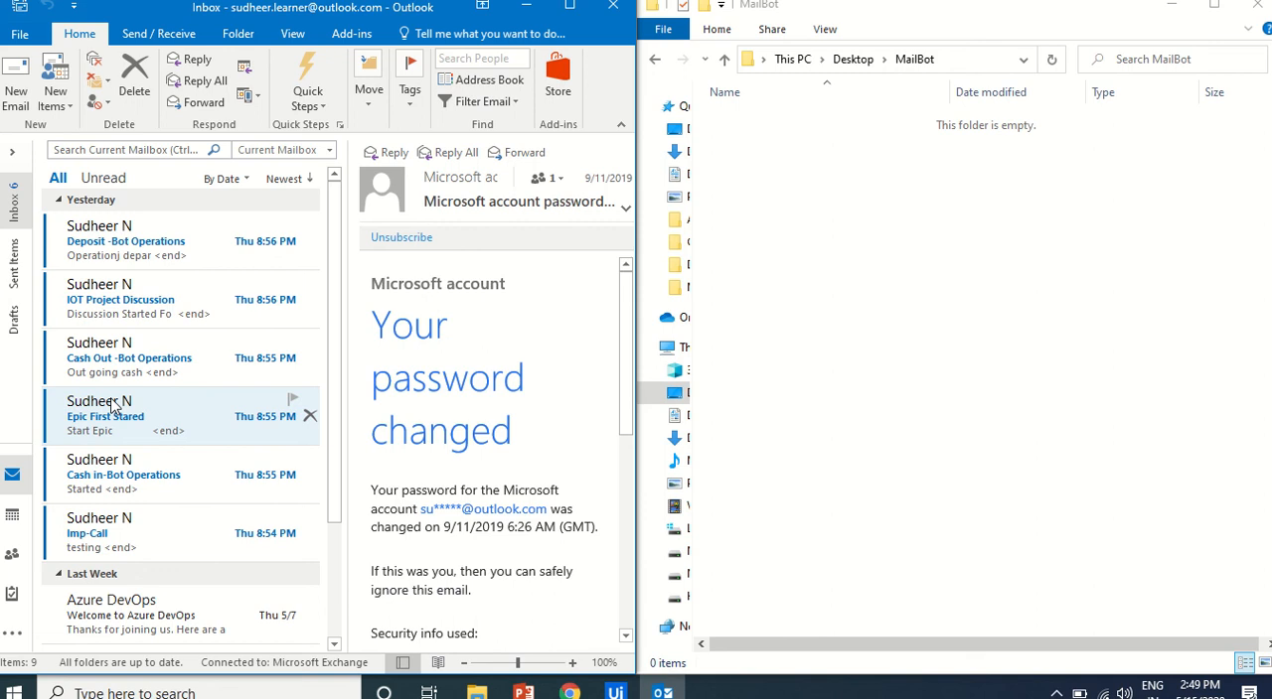
{"action": "mouse_move", "coordinate": [431, 477]}
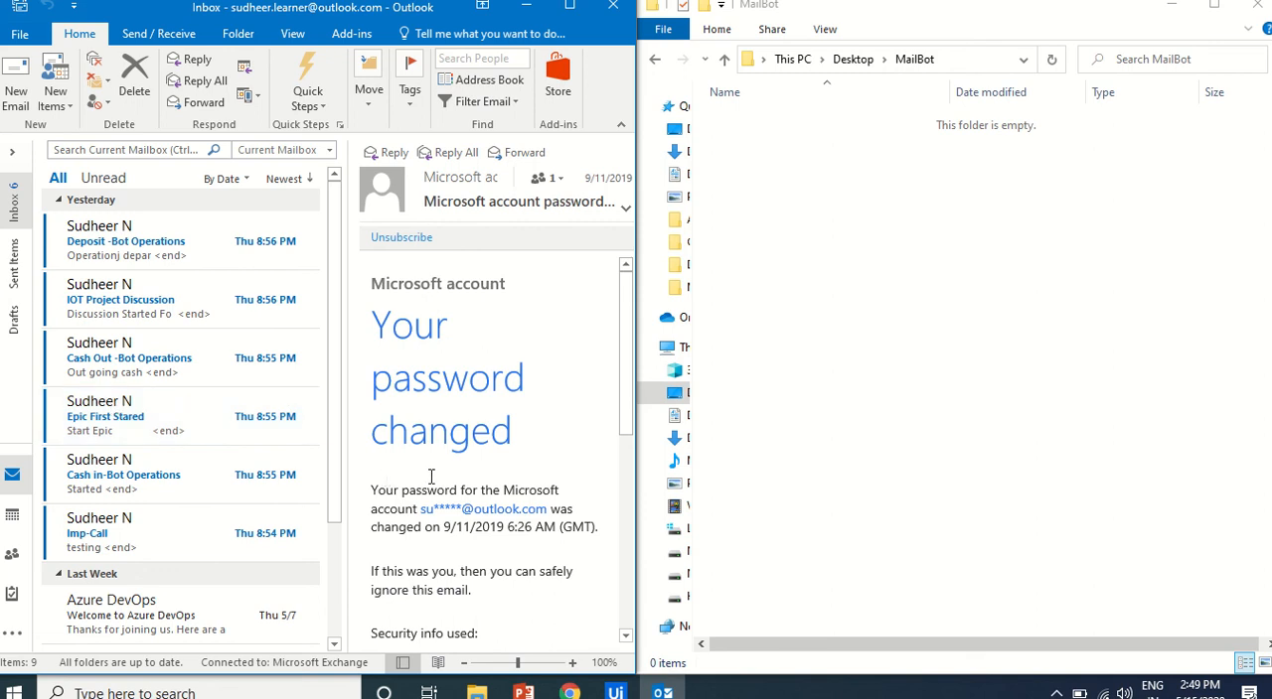
{"action": "mouse_move", "coordinate": [437, 420]}
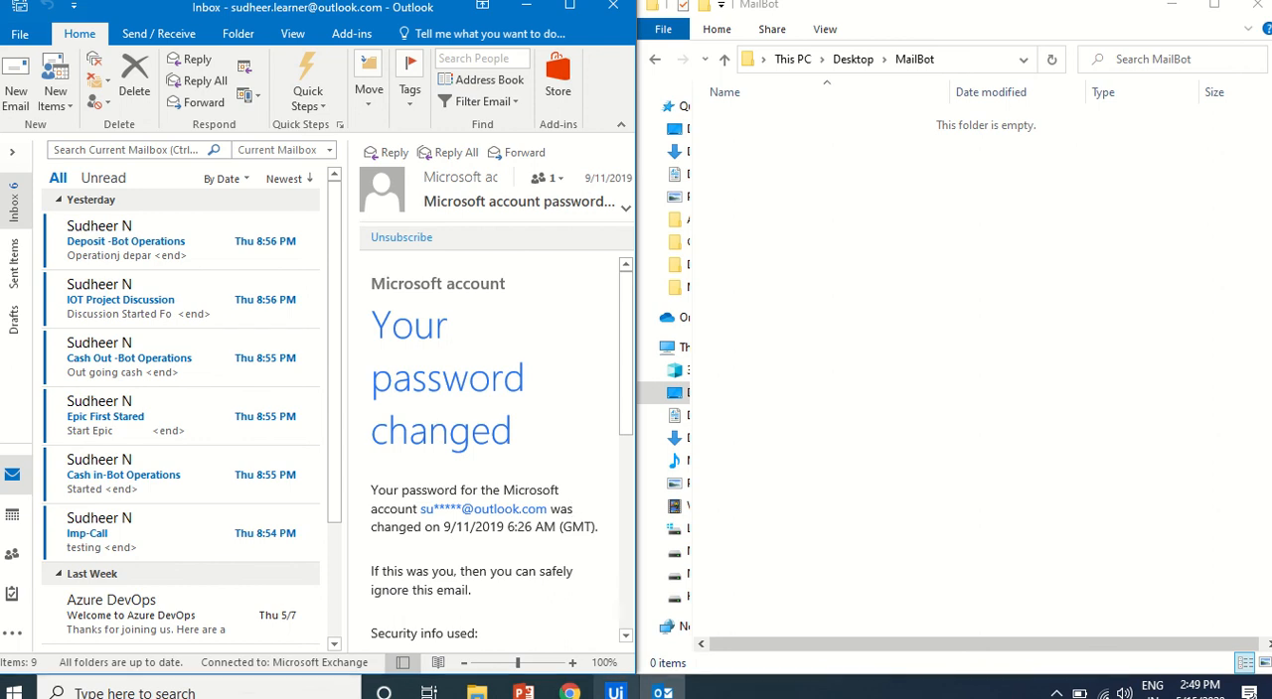
Switch from Outlook back to the UiPath Studio workflow
{"action": "left_click", "coordinate": [615, 693]}
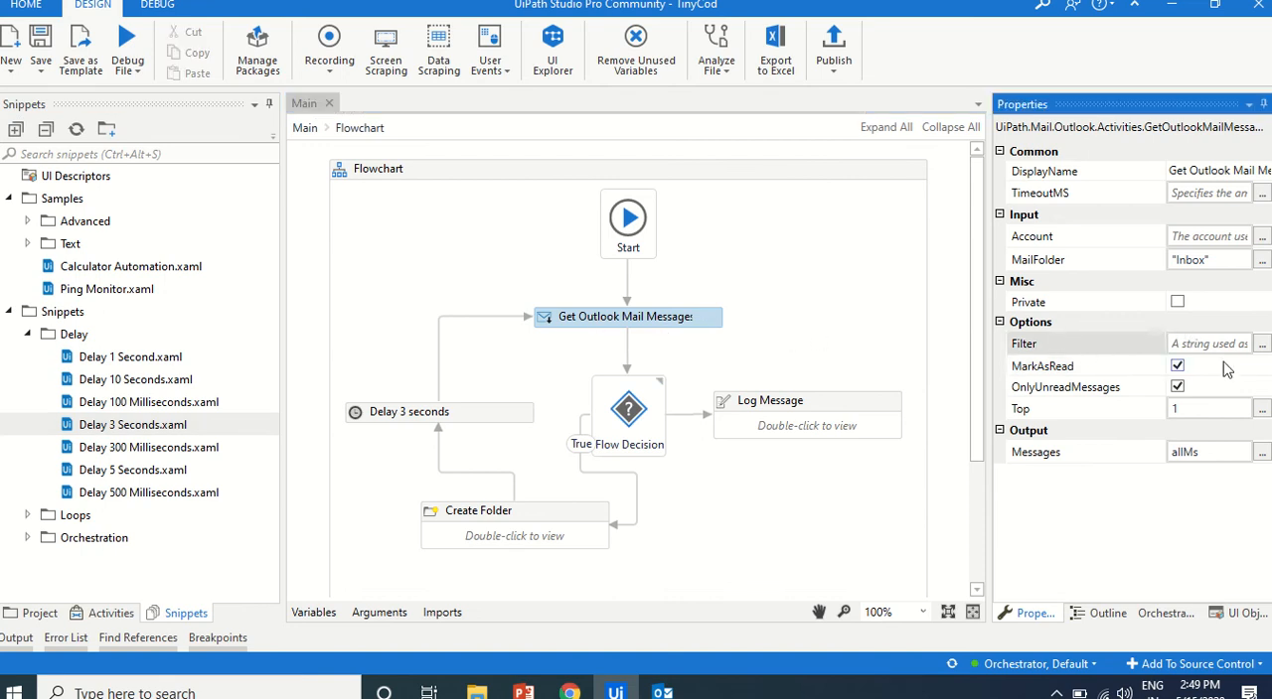
Open the Expression Editor for the Get Outlook Mail Messages Filter property
{"action": "left_click", "coordinate": [1263, 343]}
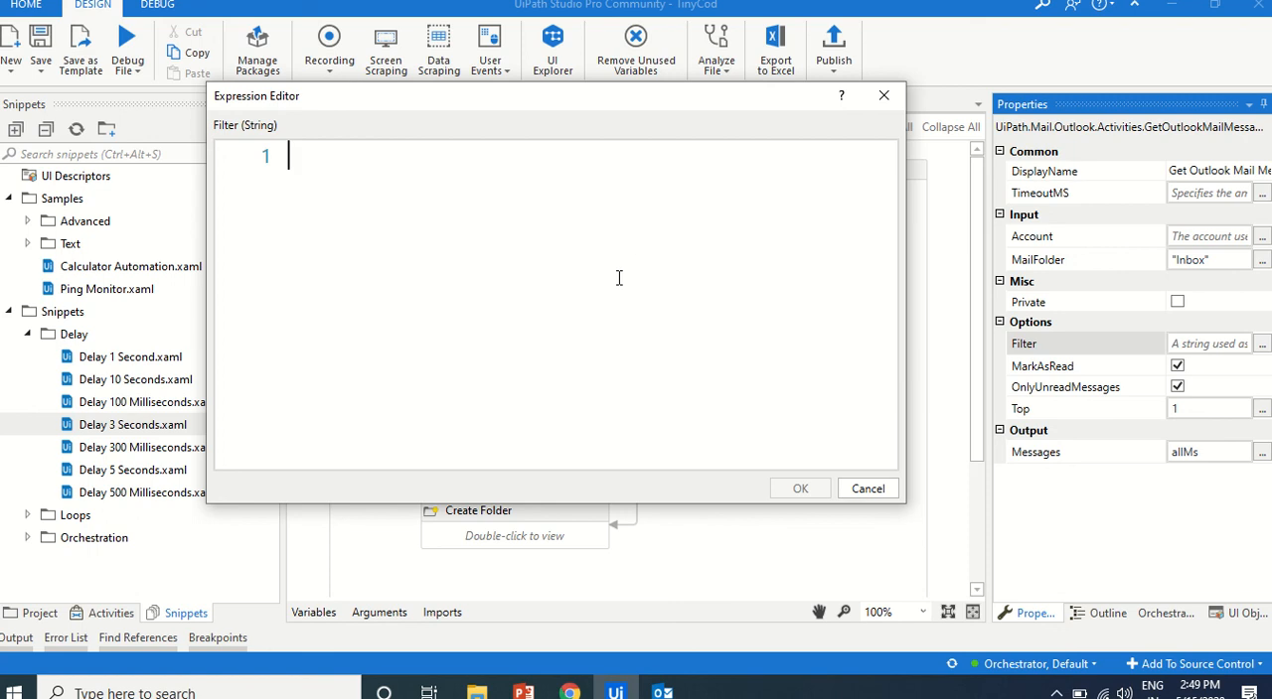
{"action": "type", "text": "\"\""}
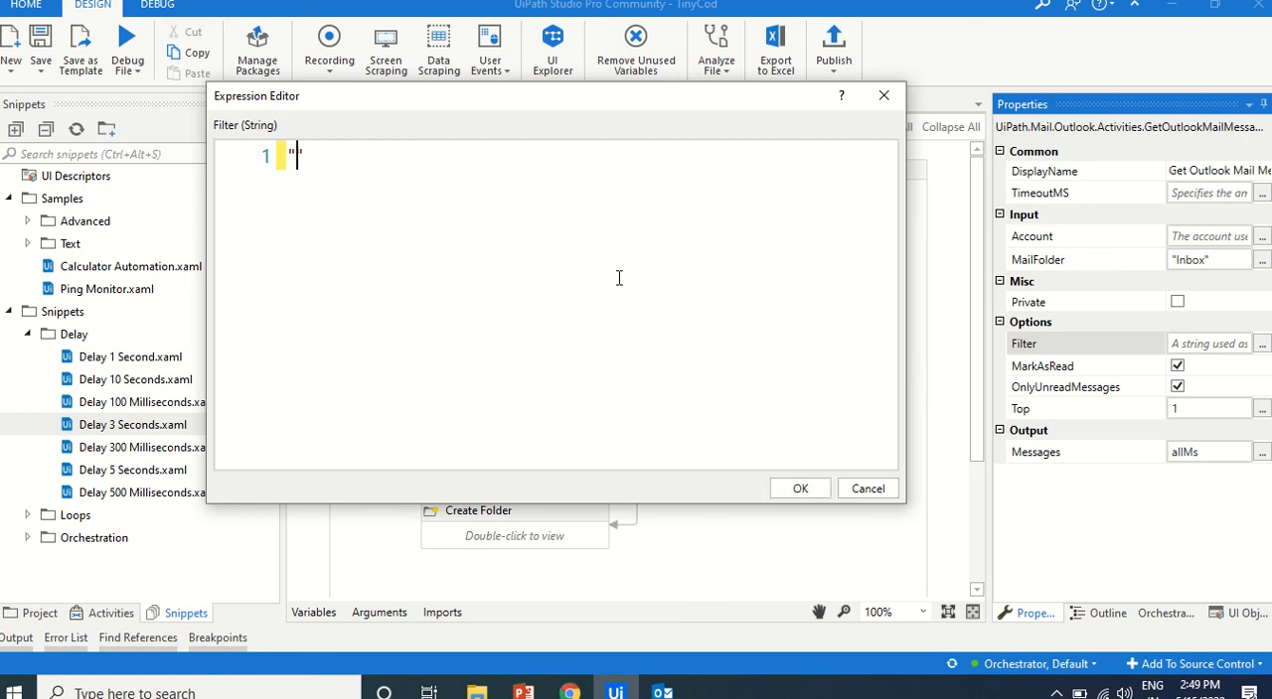
{"action": "type", "text": "@"}
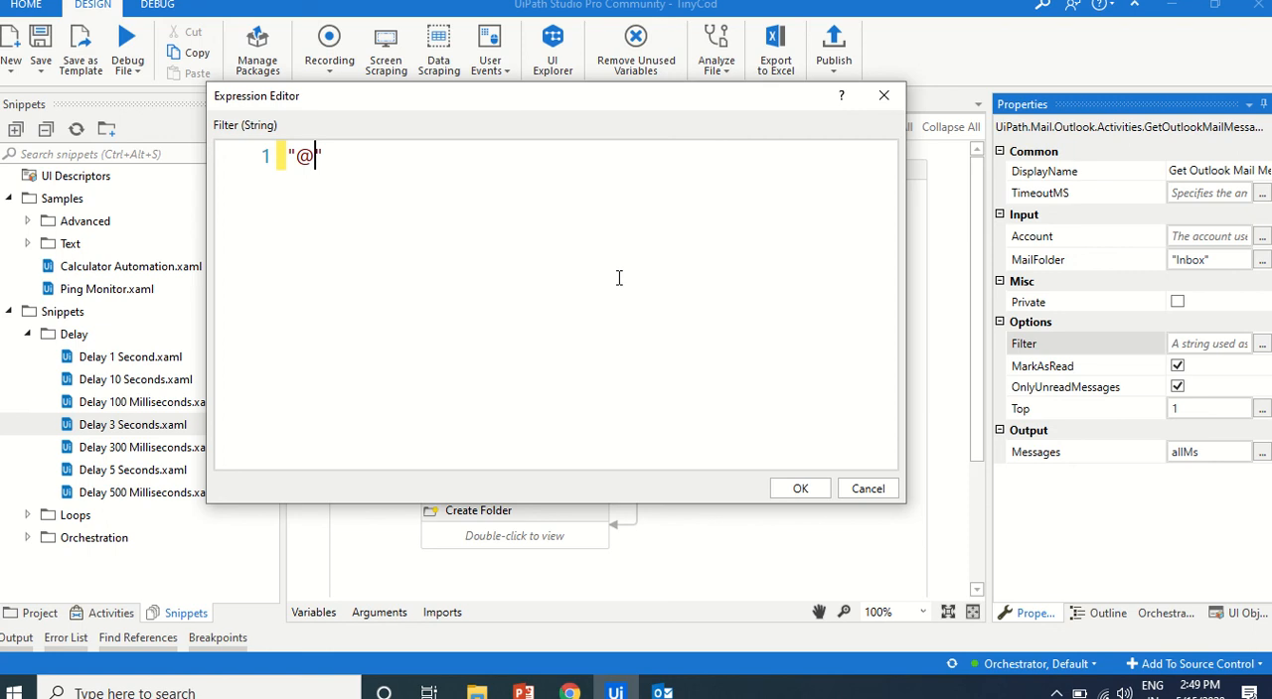
{"action": "type", "text": "SQL="}
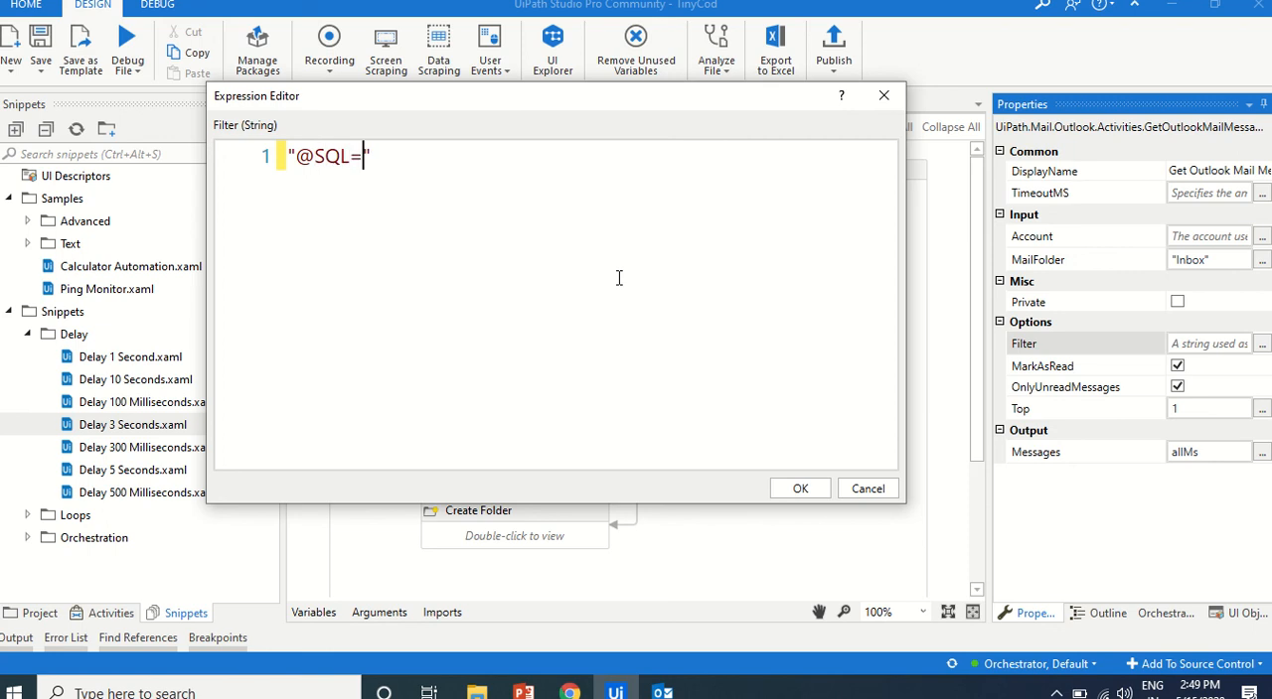
{"action": "type", "text": "ur"}
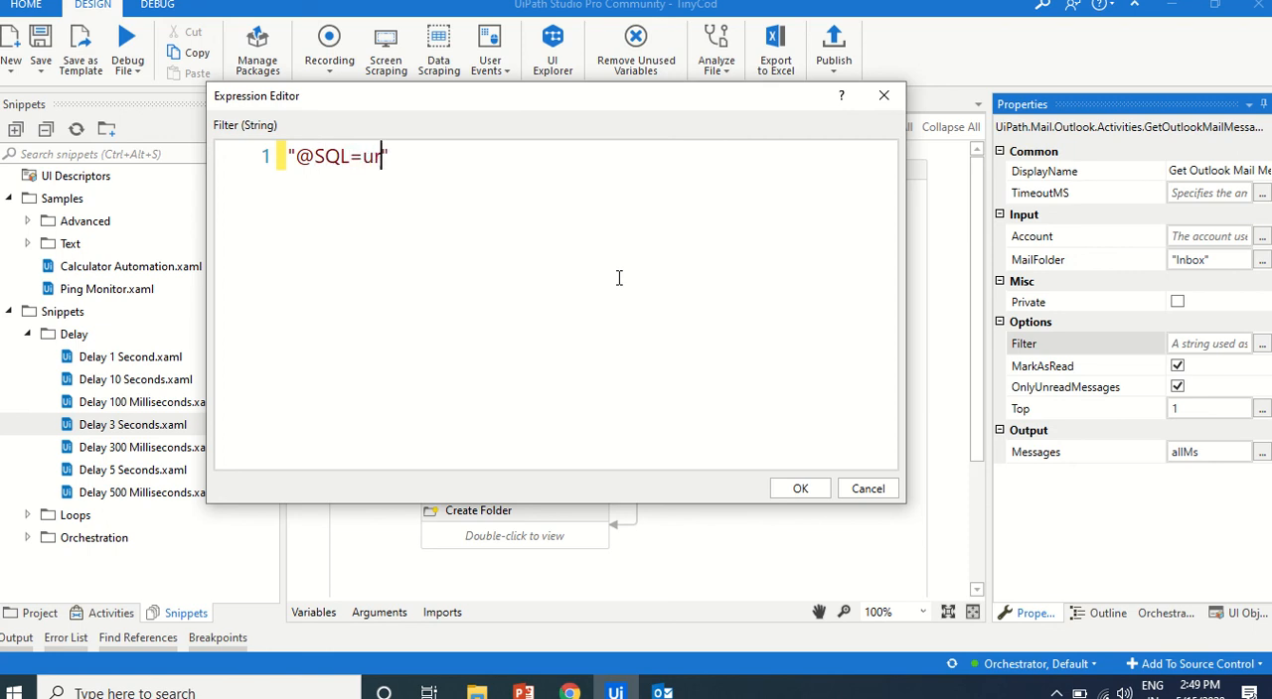
{"action": "type", "text": "n:"}
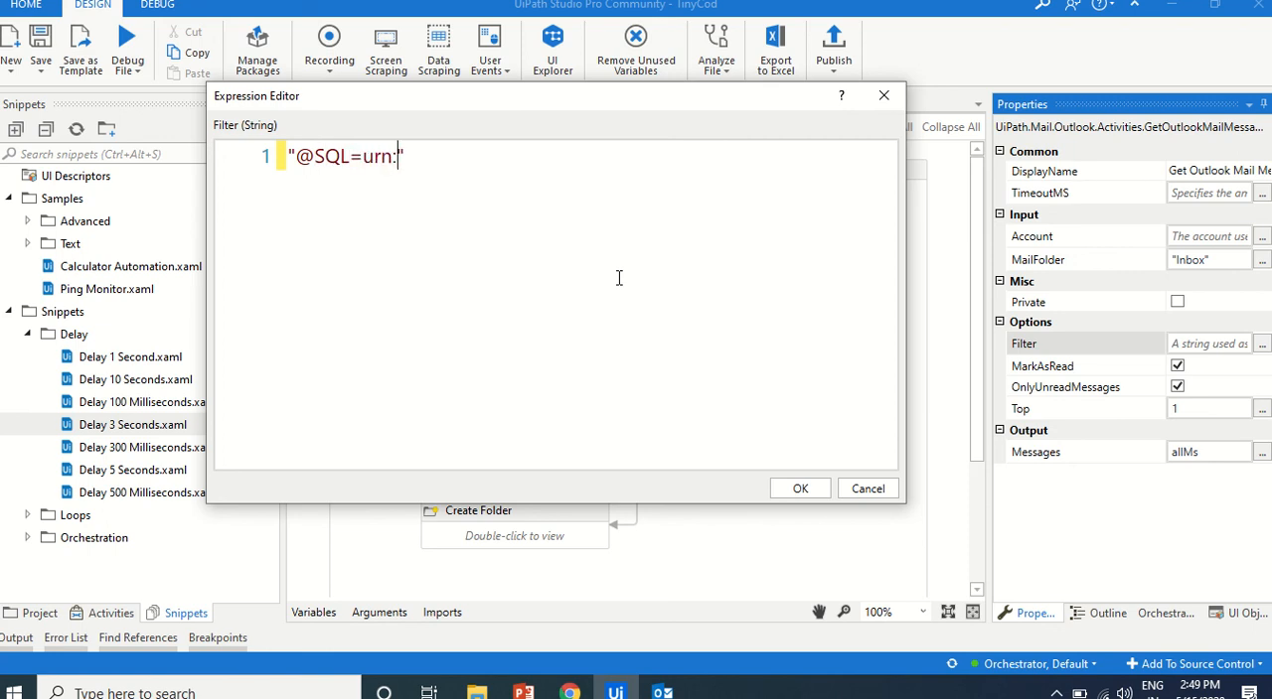
{"action": "type", "text": "sche"}
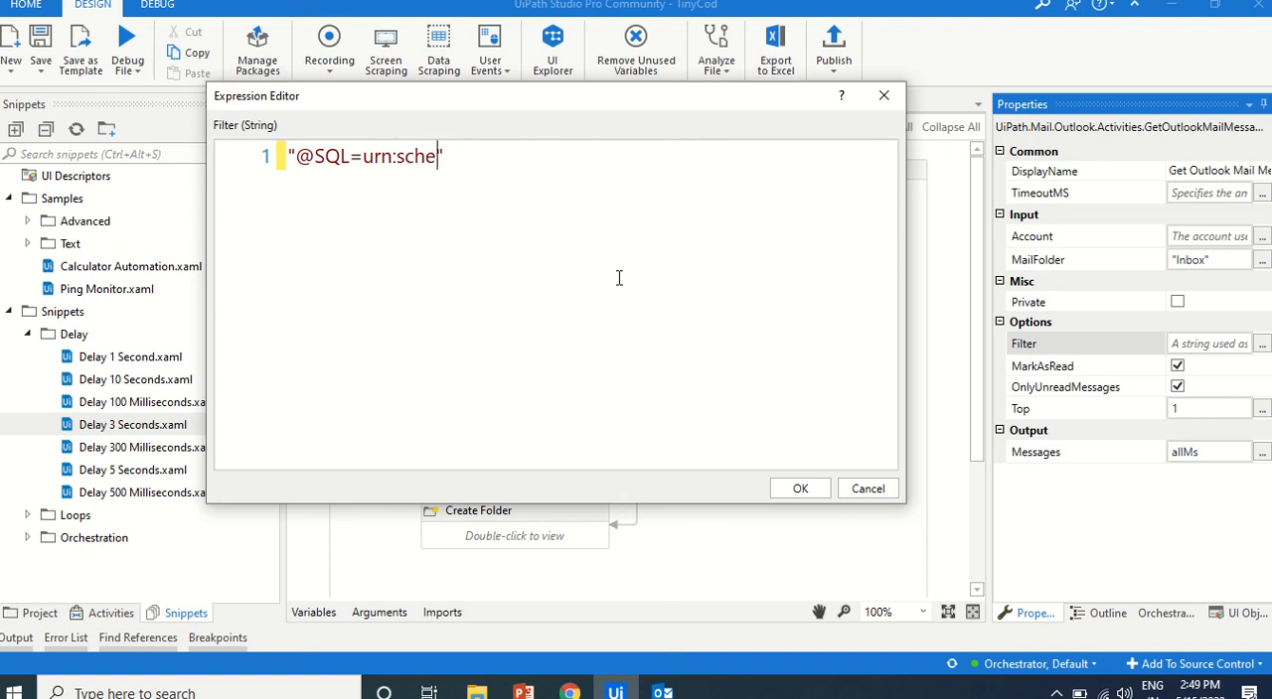
{"action": "type", "text": "mas:http"}
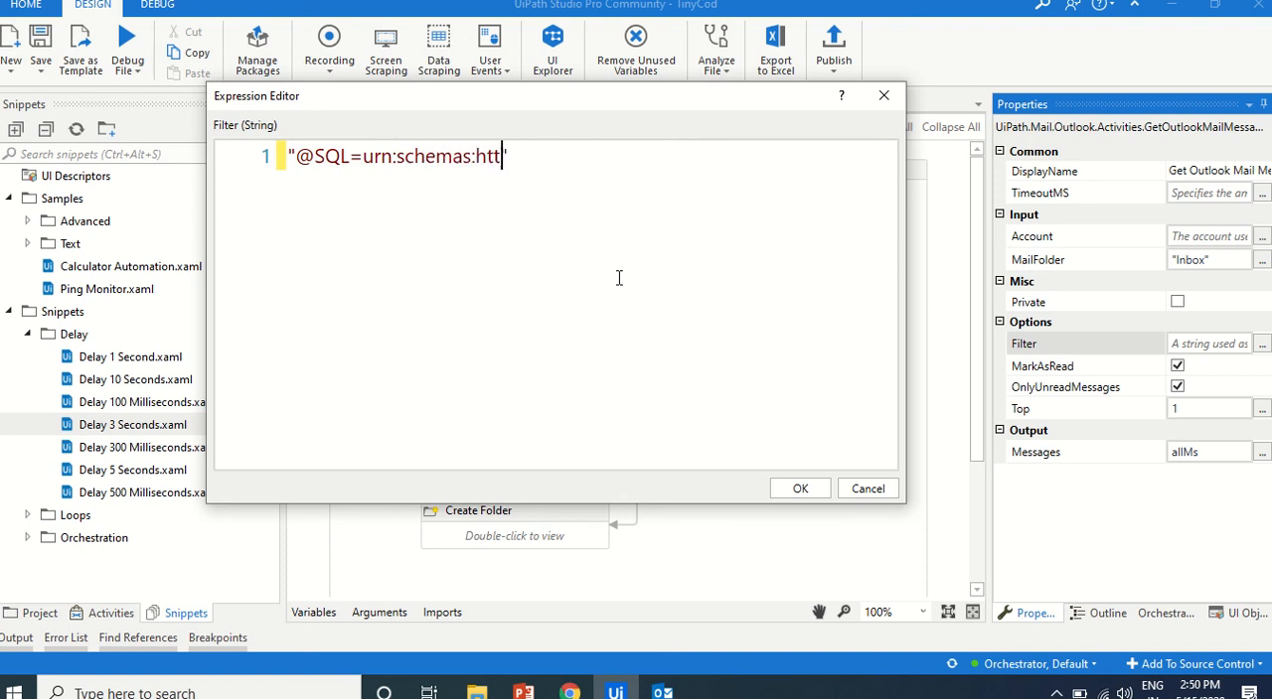
{"action": "type", "text": "pmail"}
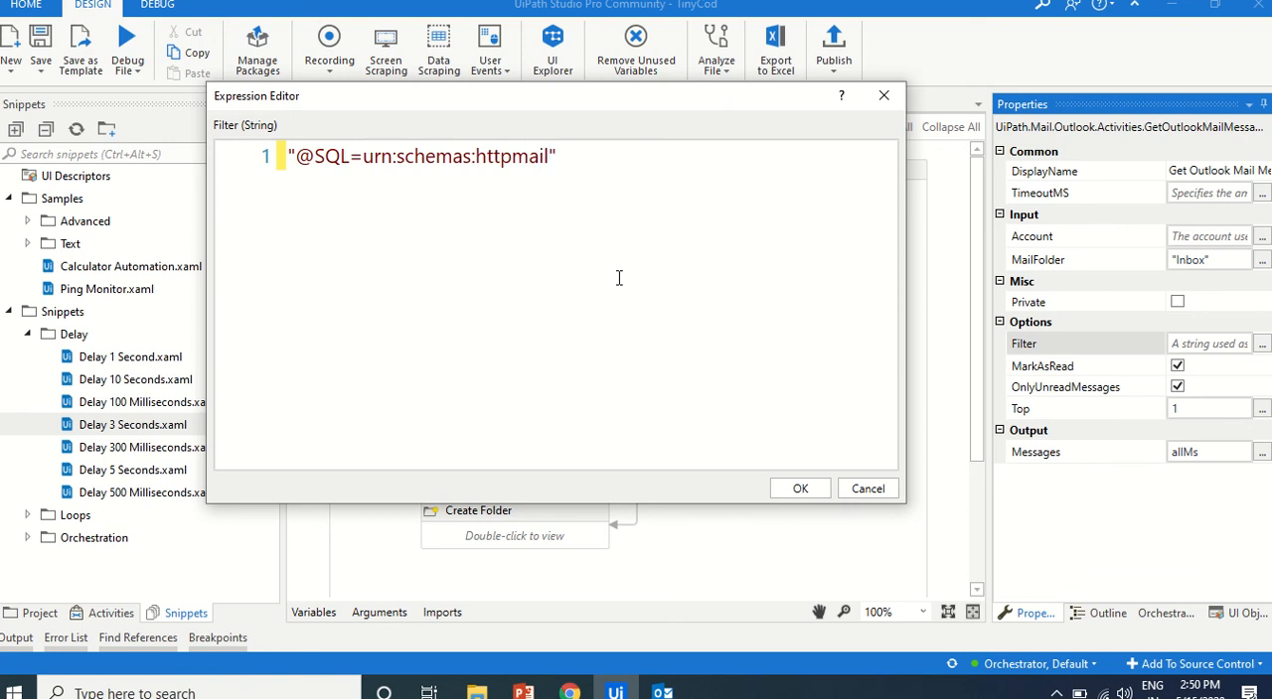
{"action": "type", "text": "subject like '"}
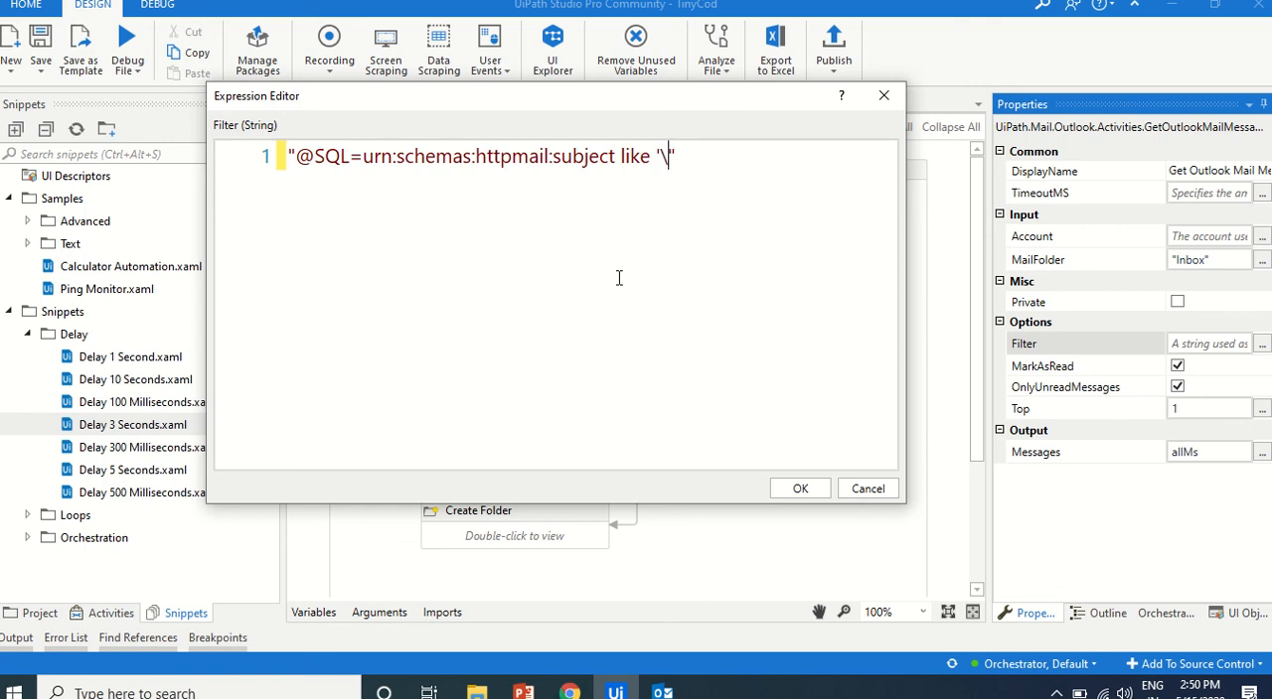
{"action": "key", "text": "Backspace"}
{"action": "type", "text": "%%"}
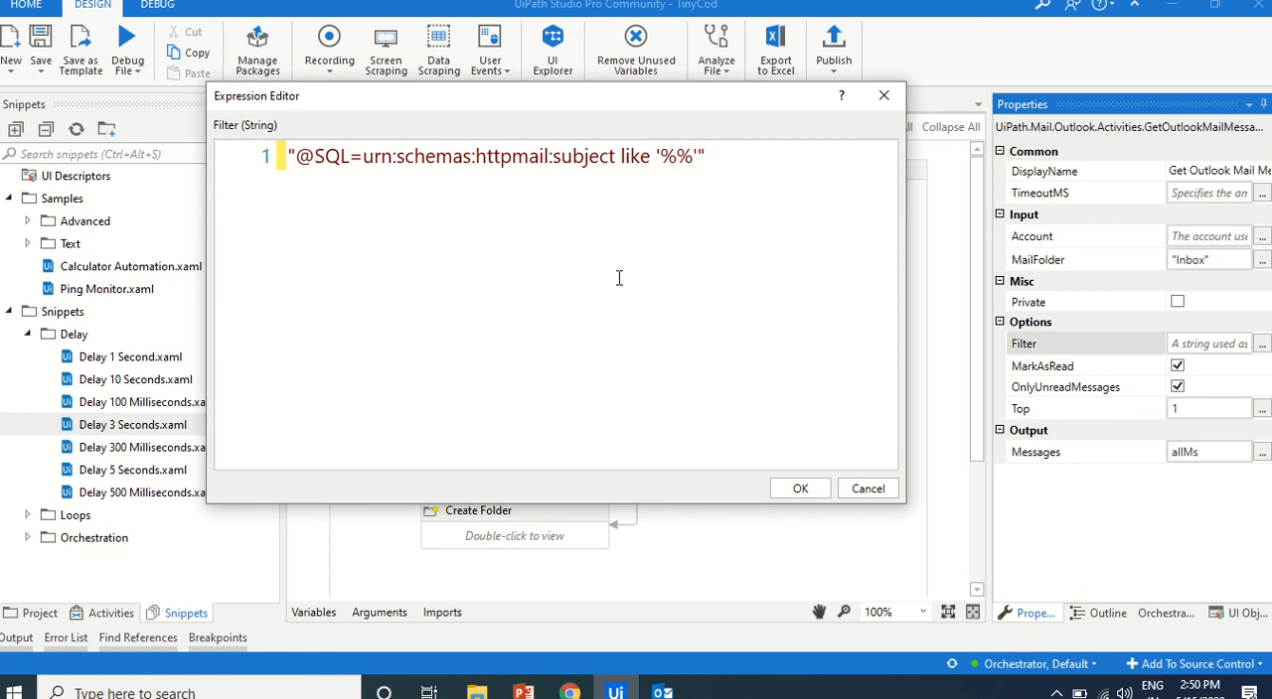
Finish the filter with '%Bot Operations%', checking inbox subjects, and confirm it
{"action": "type", "text": "Bot"}
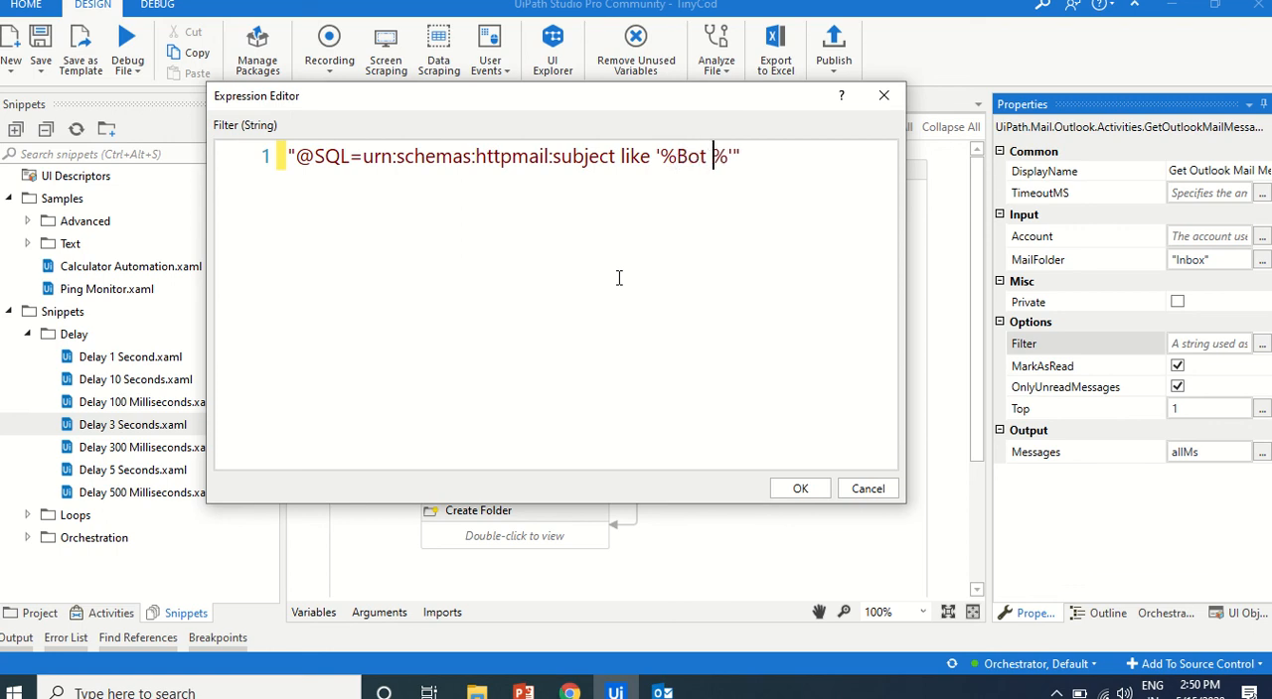
{"action": "type", "text": "Opera"}
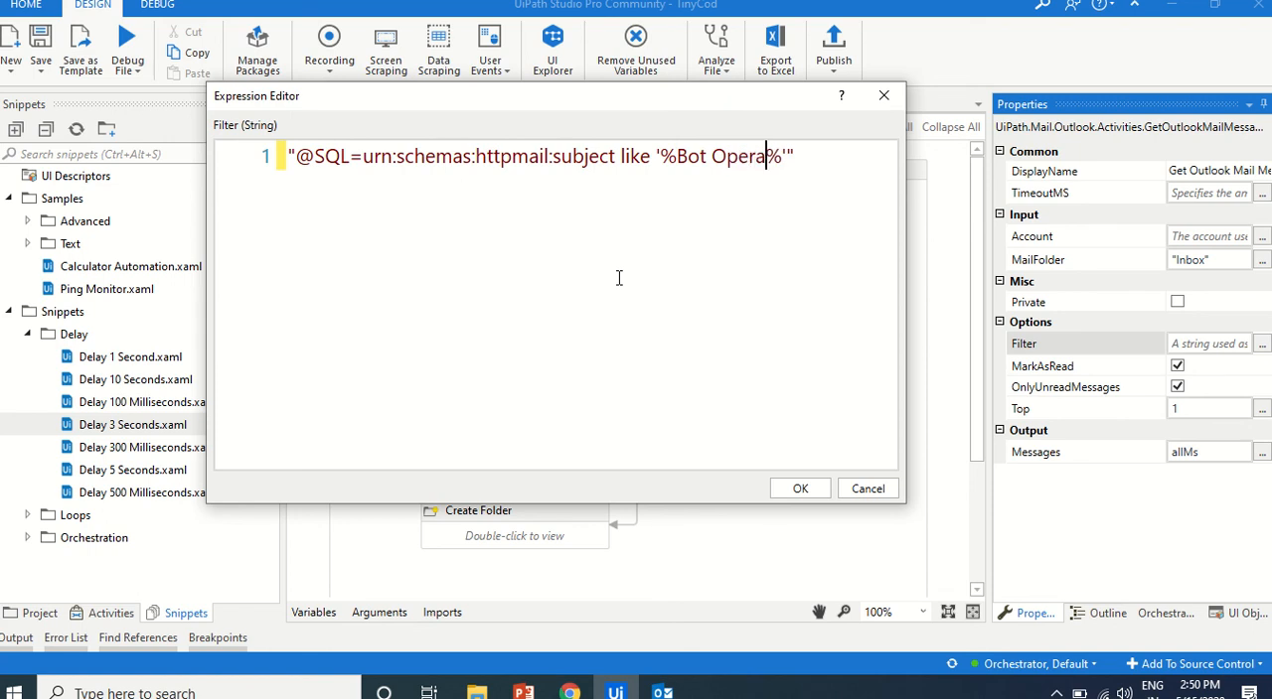
{"action": "type", "text": "tions"}
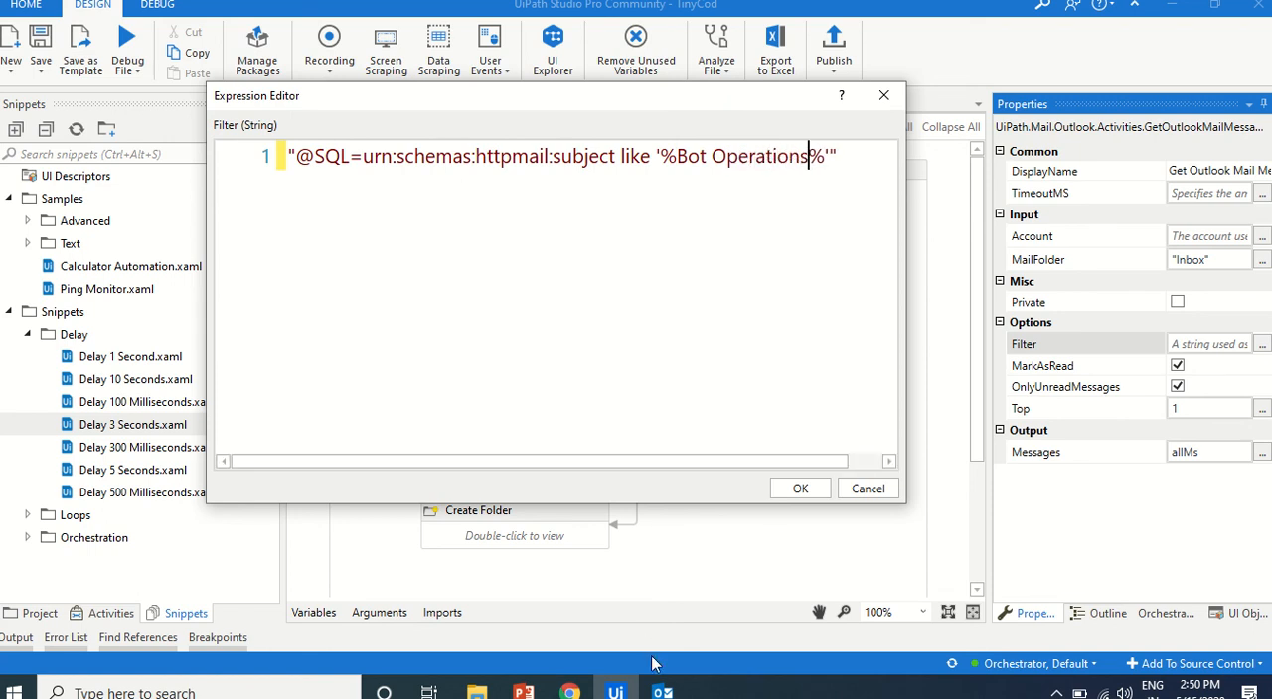
{"action": "left_click", "coordinate": [663, 691]}
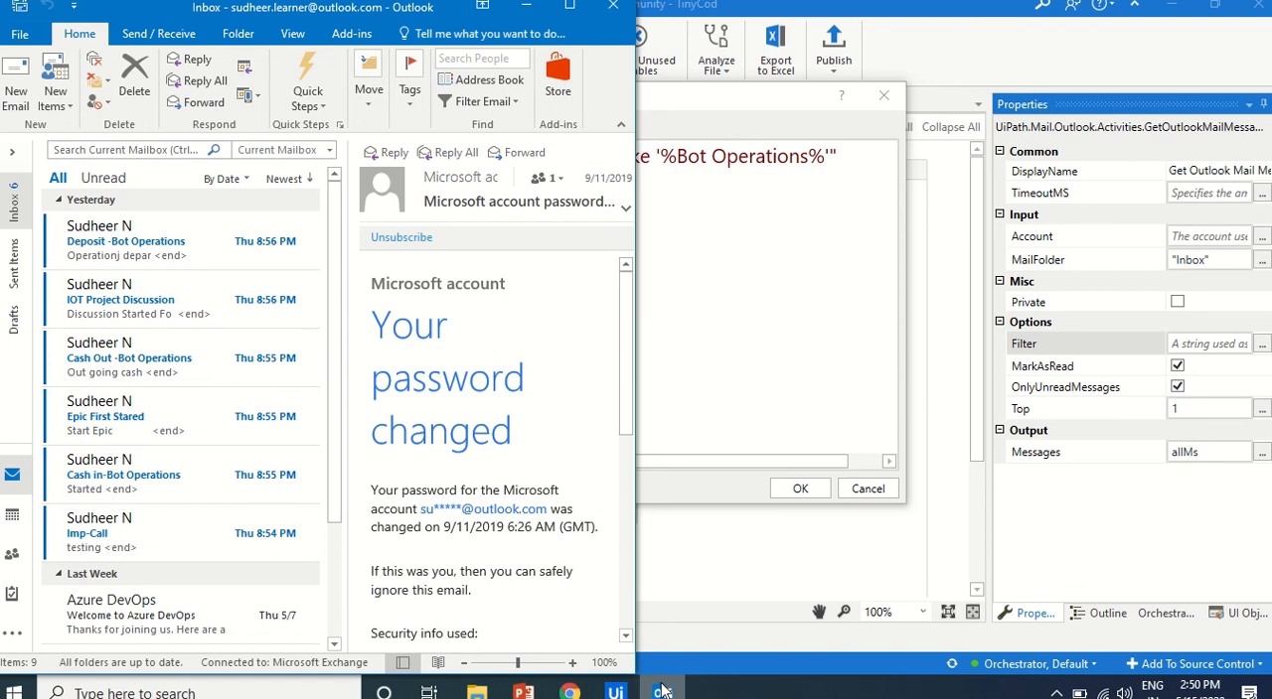
{"action": "left_click", "coordinate": [661, 693]}
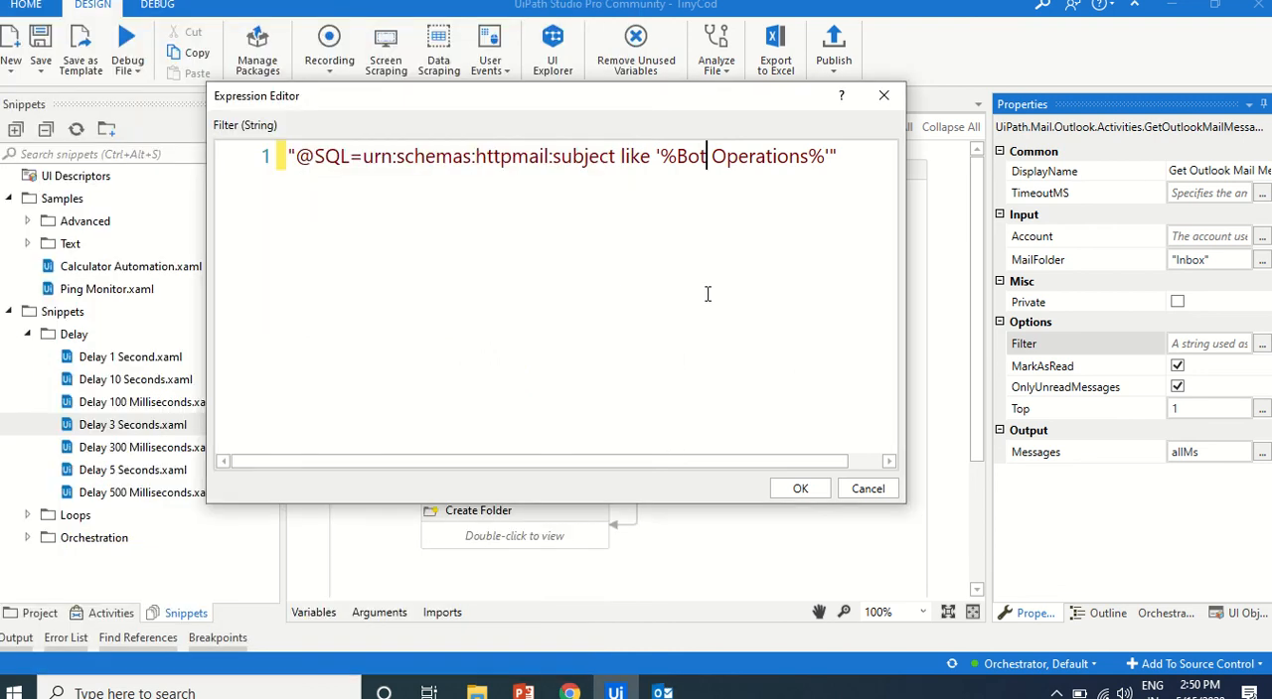
{"action": "mouse_move", "coordinate": [809, 427]}
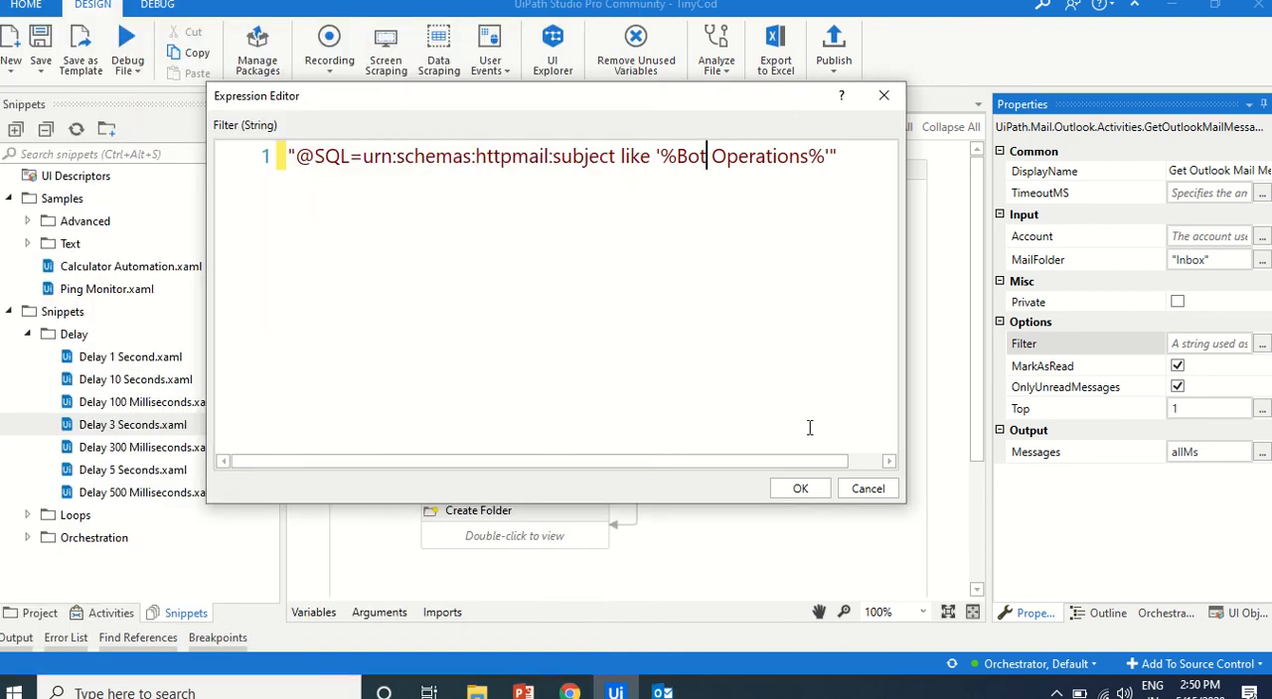
{"action": "left_click", "coordinate": [799, 488]}
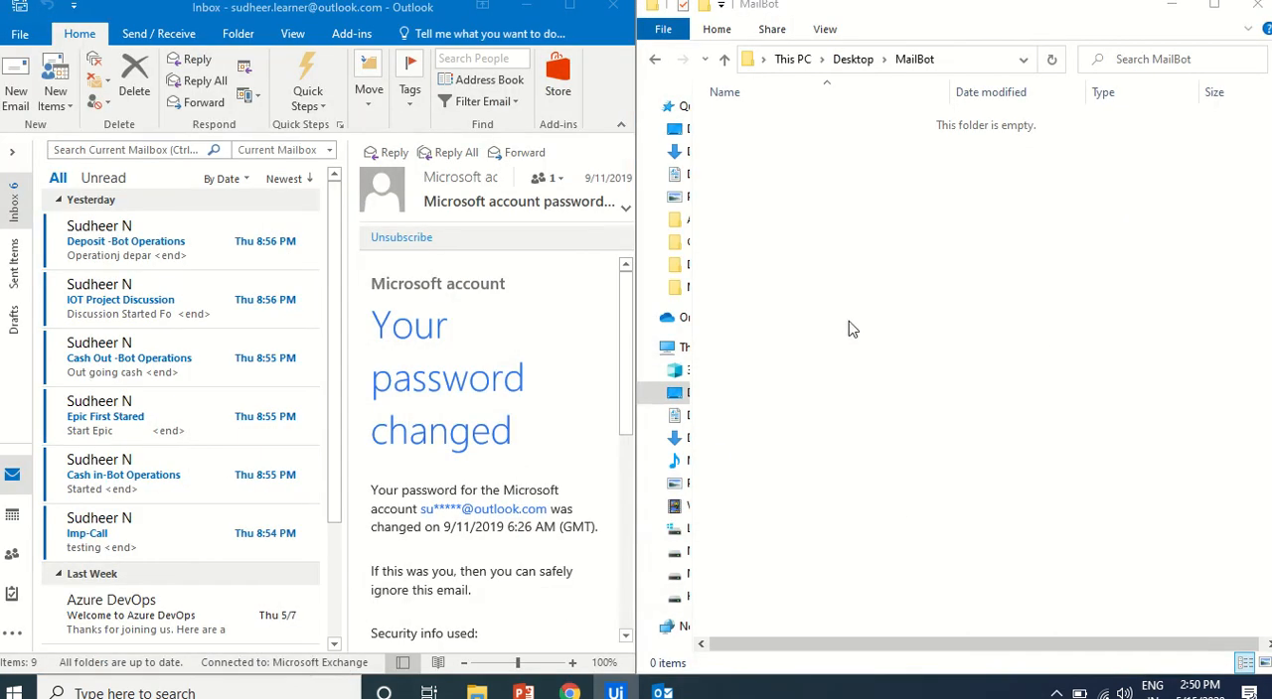
{"action": "mouse_move", "coordinate": [919, 325]}
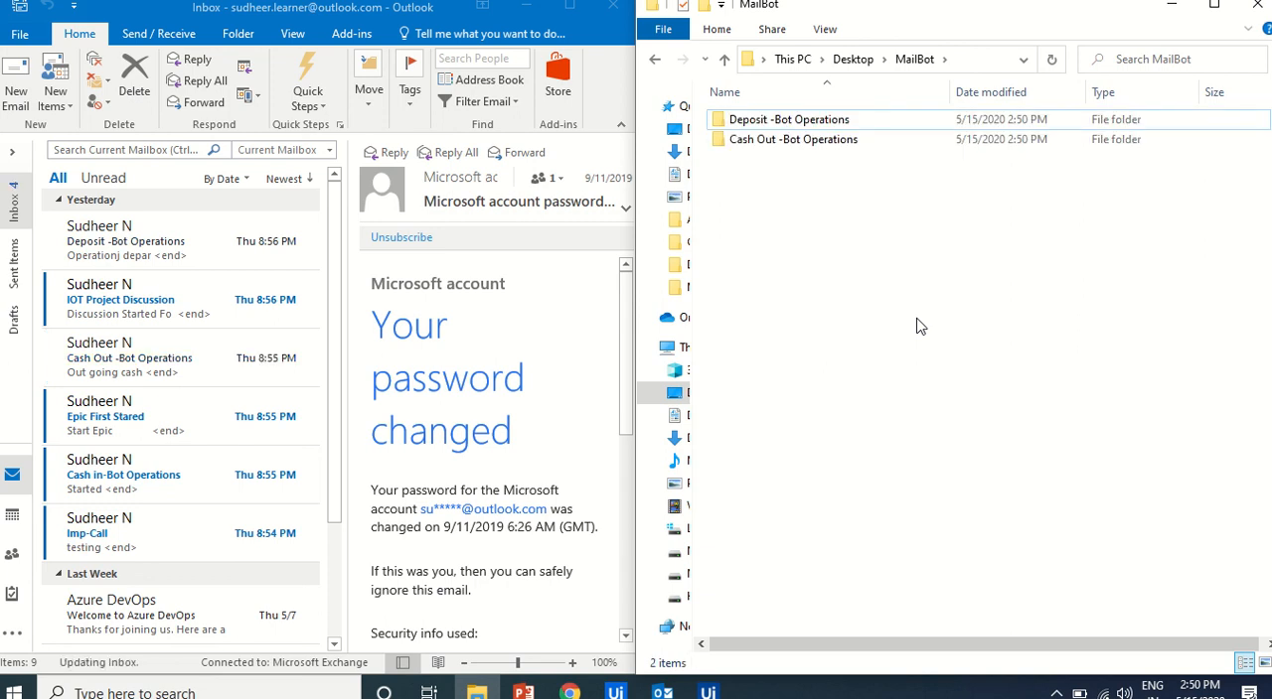
Run the filtered workflow, creating three Bot Operations folders in Desktop\MailBot
{"action": "left_click", "coordinate": [725, 92]}
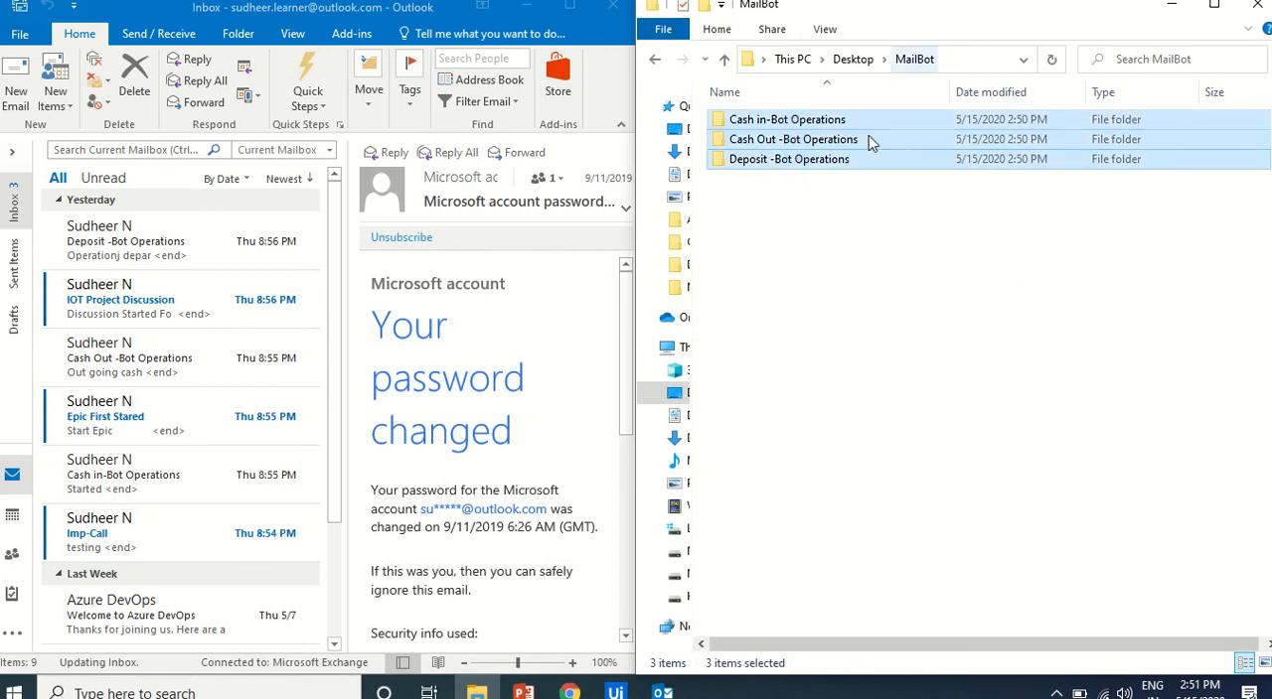
{"action": "mouse_move", "coordinate": [892, 191]}
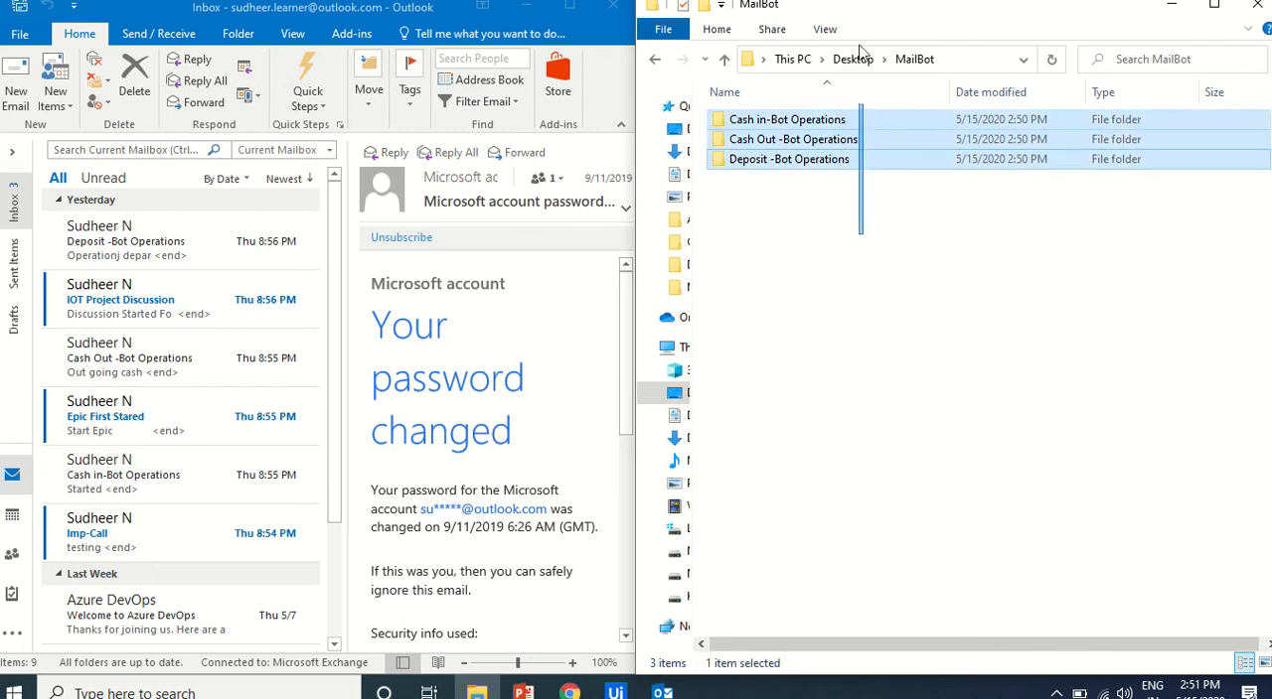
{"action": "left_click", "coordinate": [614, 693]}
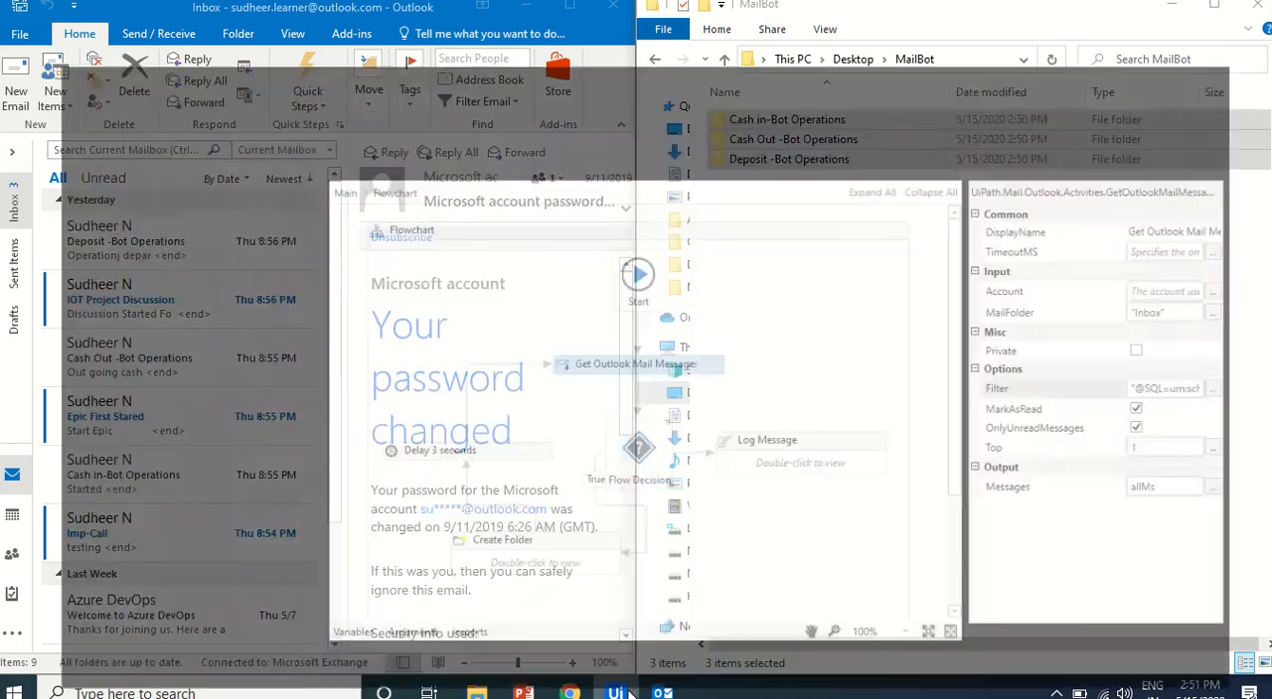
Reopen the Filter expression and widen the editor to see the full query
{"action": "left_click", "coordinate": [615, 693]}
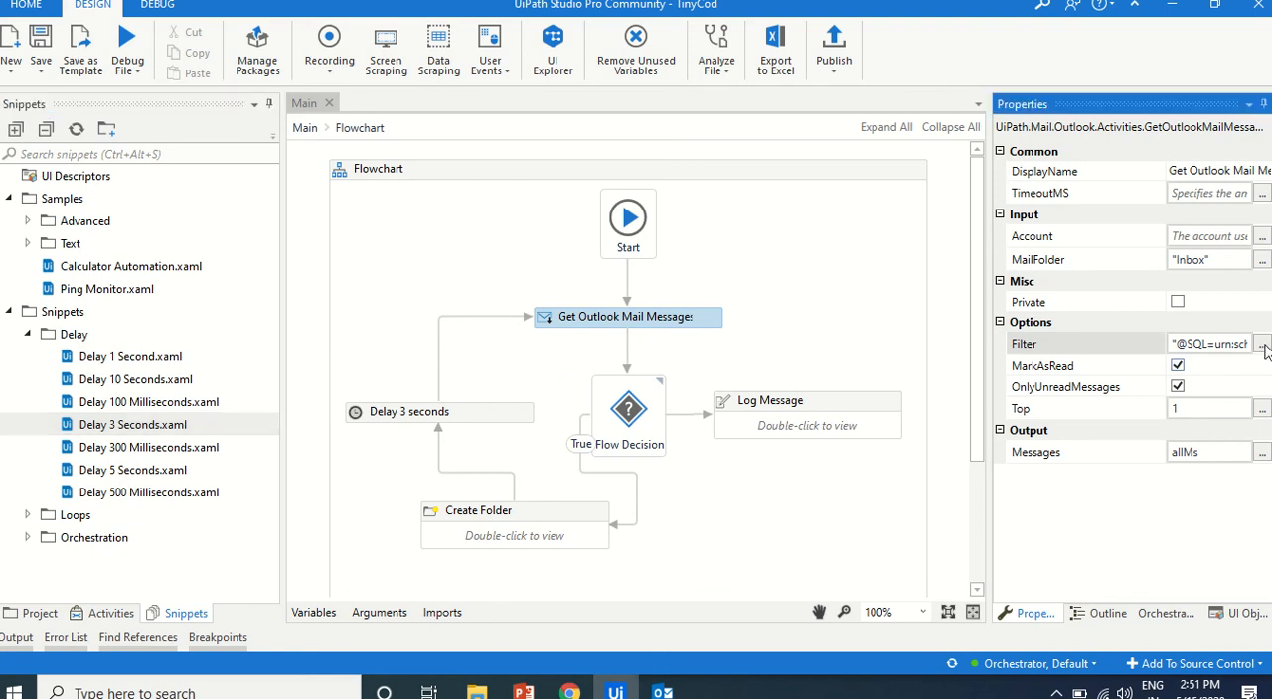
{"action": "left_click", "coordinate": [1262, 343]}
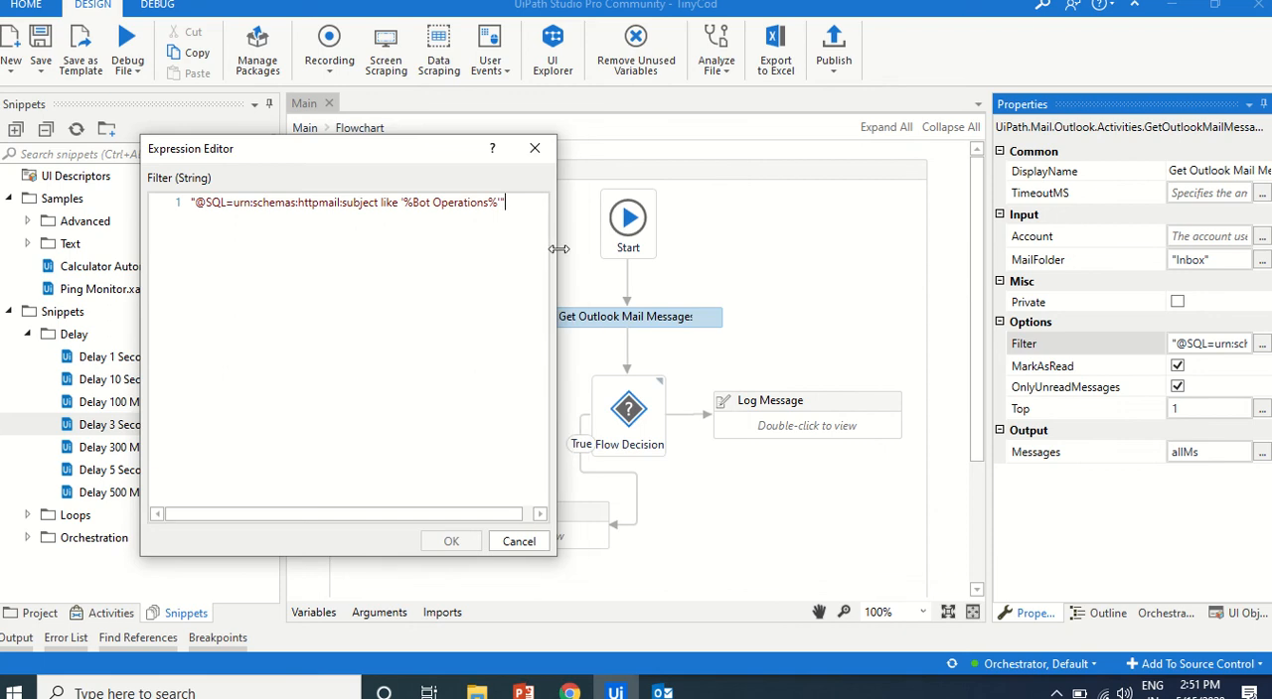
{"action": "left_click_drag", "start_coordinate": [190, 149], "coordinate": [114, 263]}
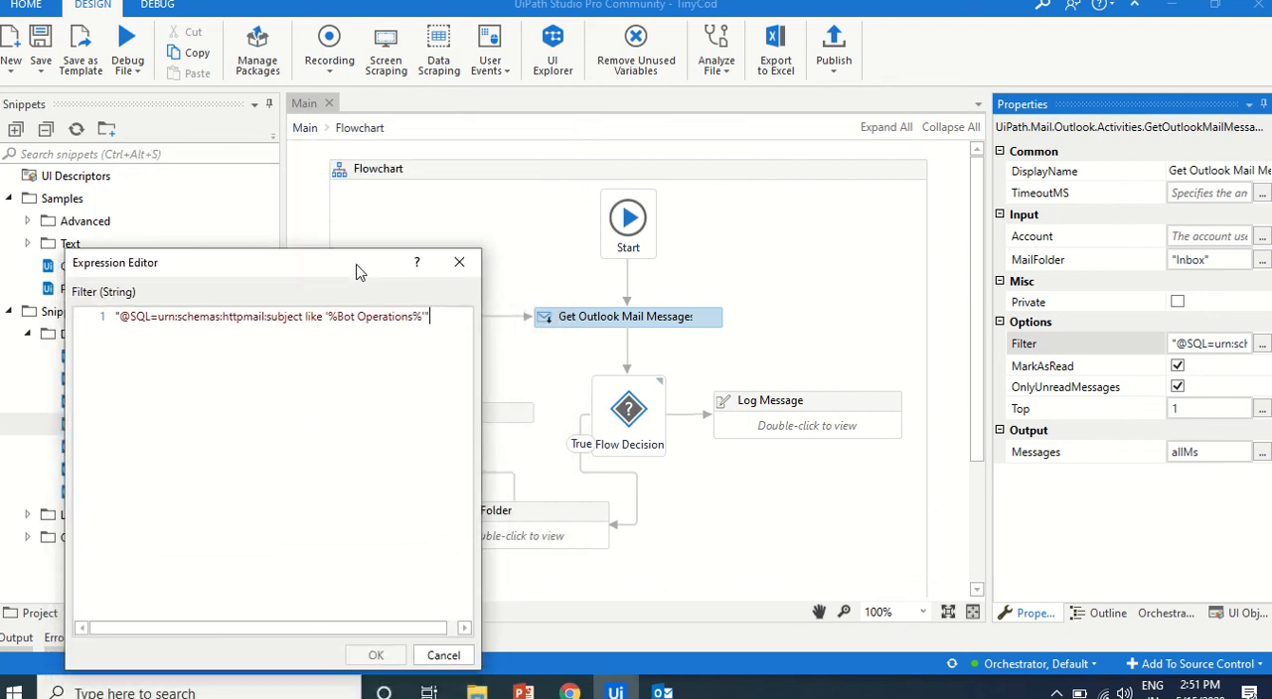
{"action": "left_click", "coordinate": [661, 692]}
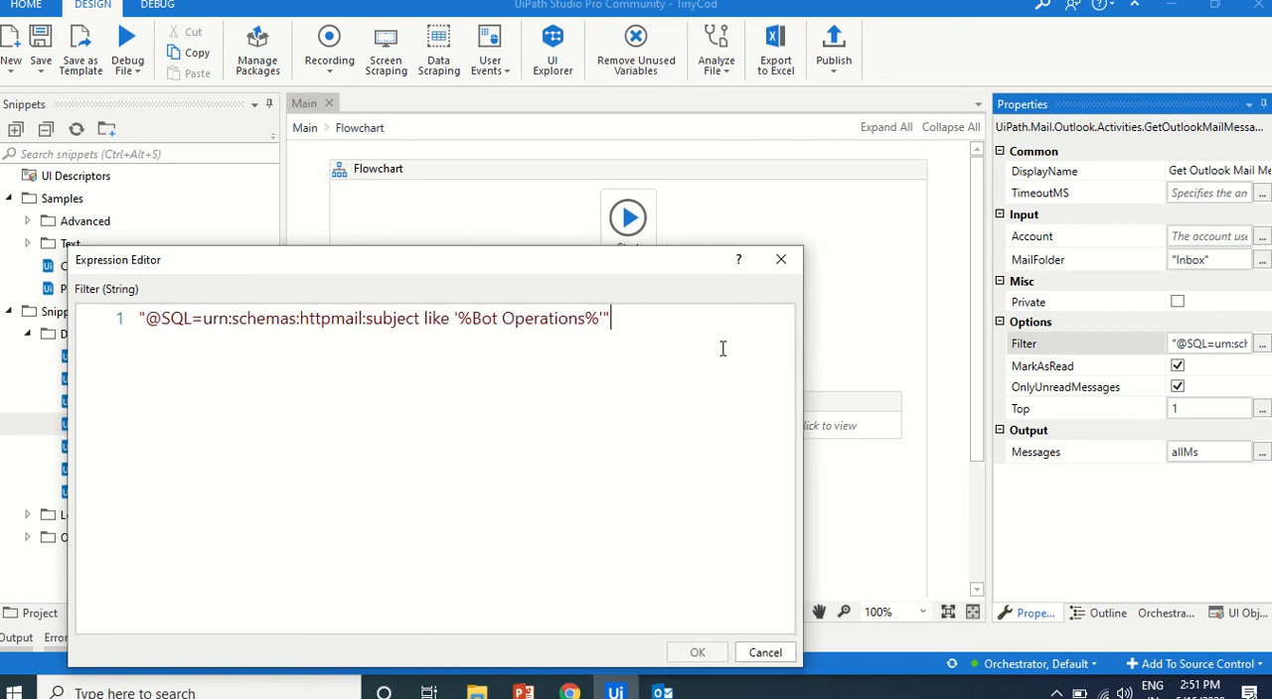
{"action": "mouse_move", "coordinate": [636, 270]}
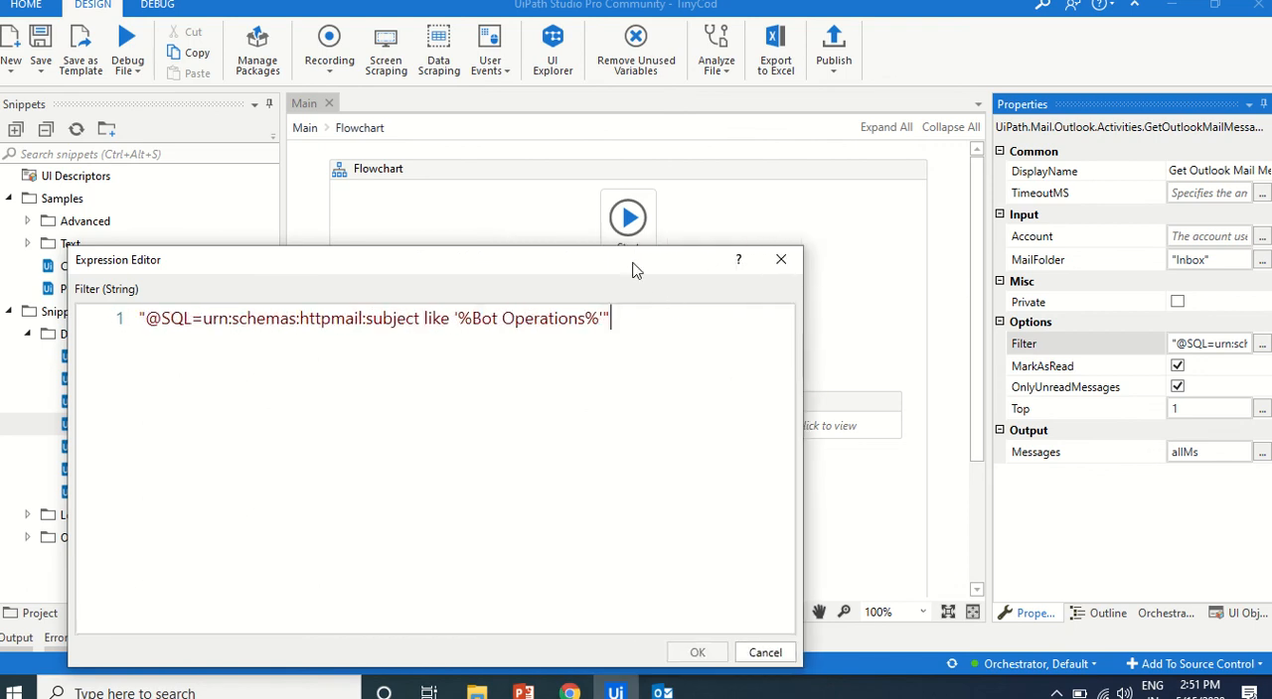